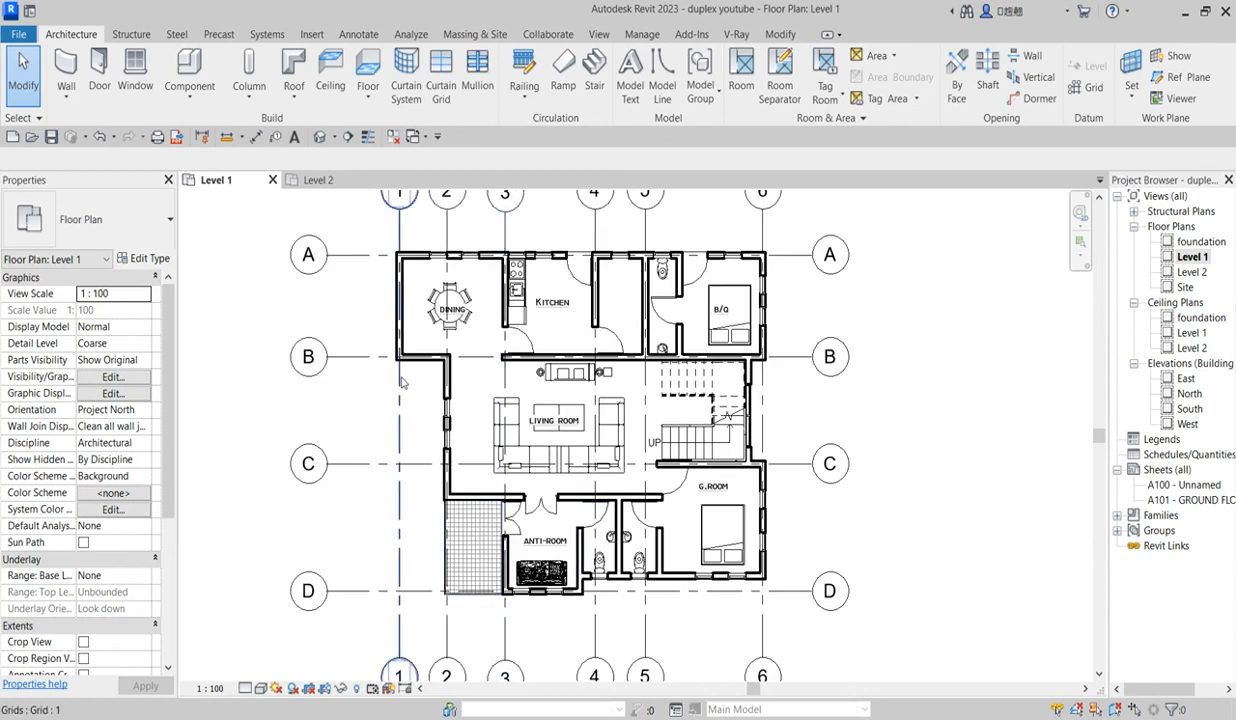
Open the Level 2 floor plan from the Project Browser's Floor Plans list
scroll("down", 3)
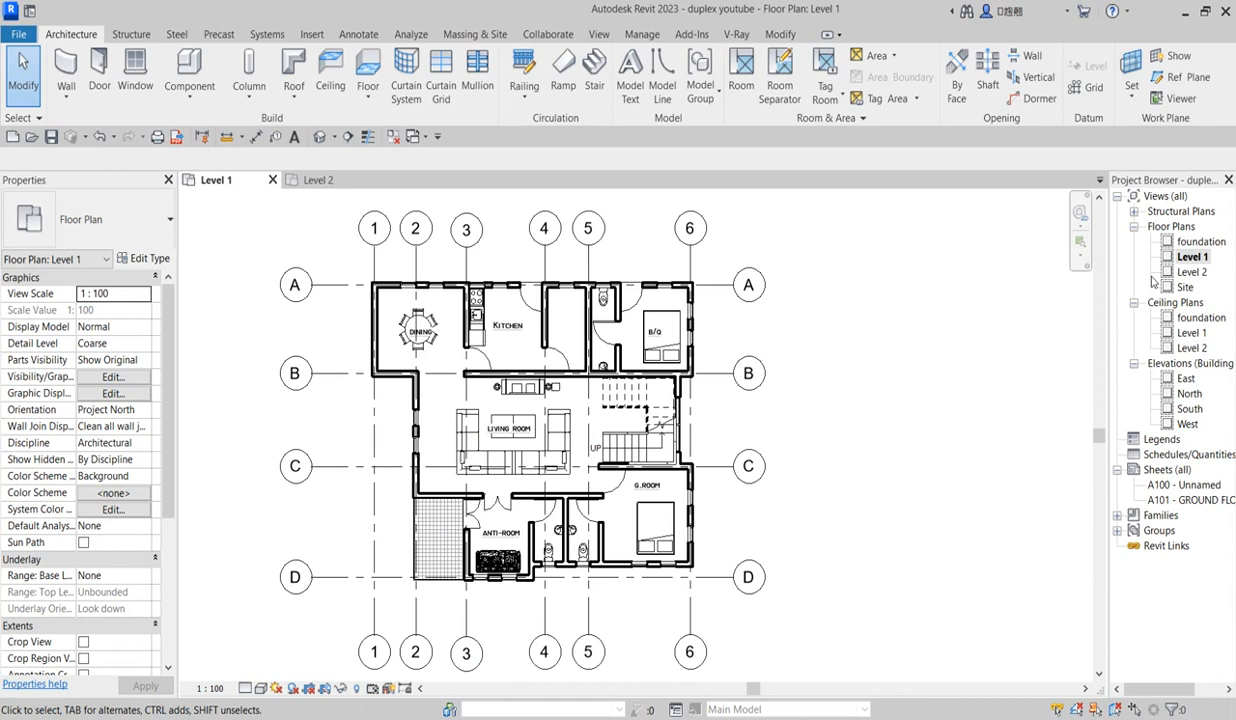
mouse_move(1220, 285)
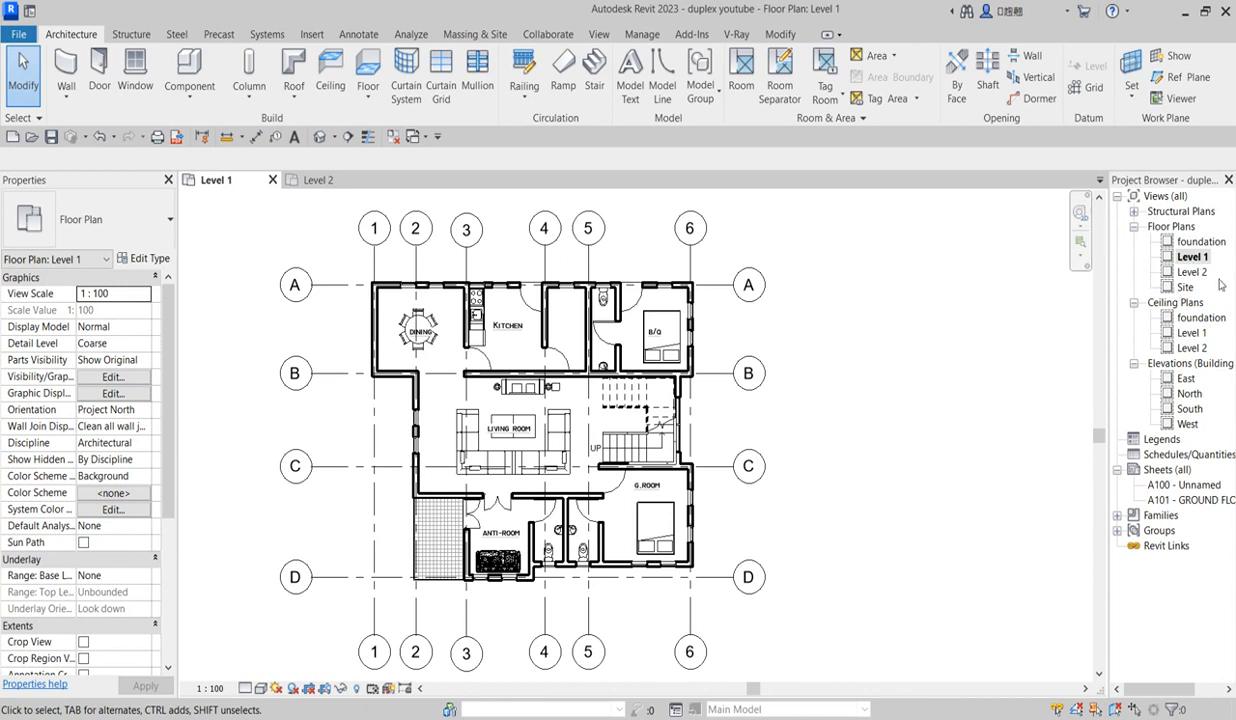
double_click(1192, 271)
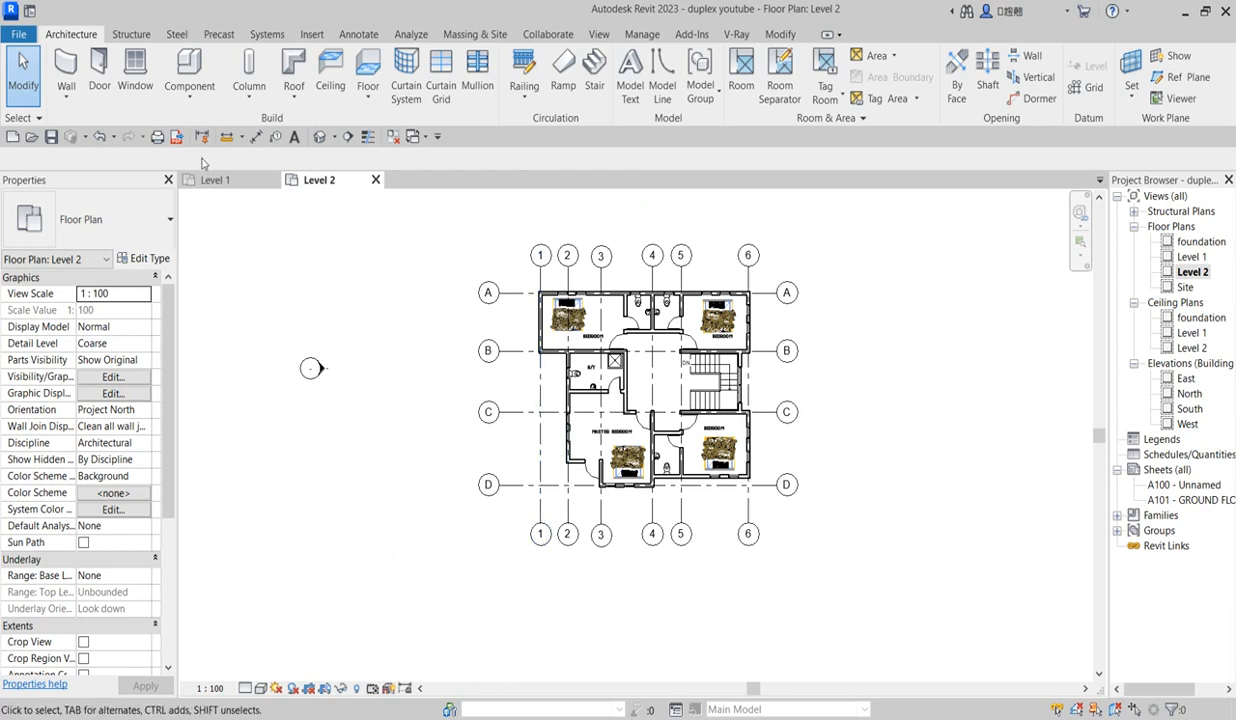
Sketch a Generic 150mm floor along Level 2's exterior walls, about 132.6 m² in area
left_click(66, 70)
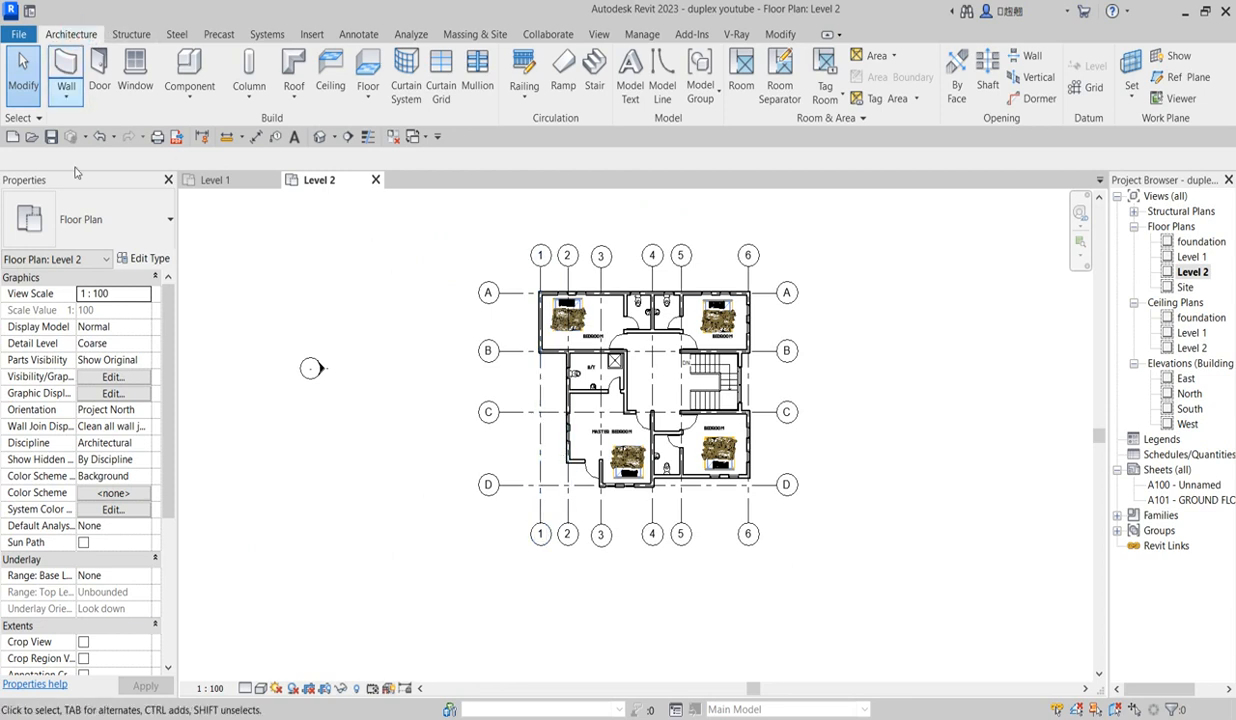
mouse_move(368, 75)
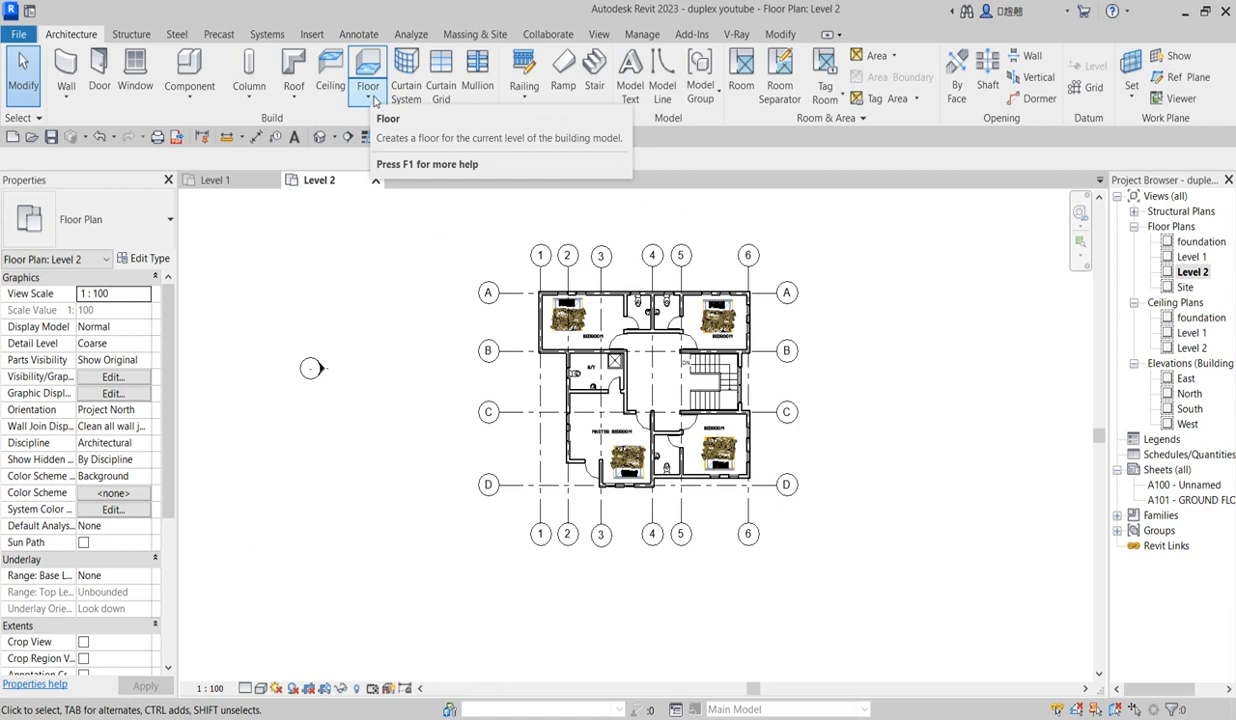
left_click(367, 70)
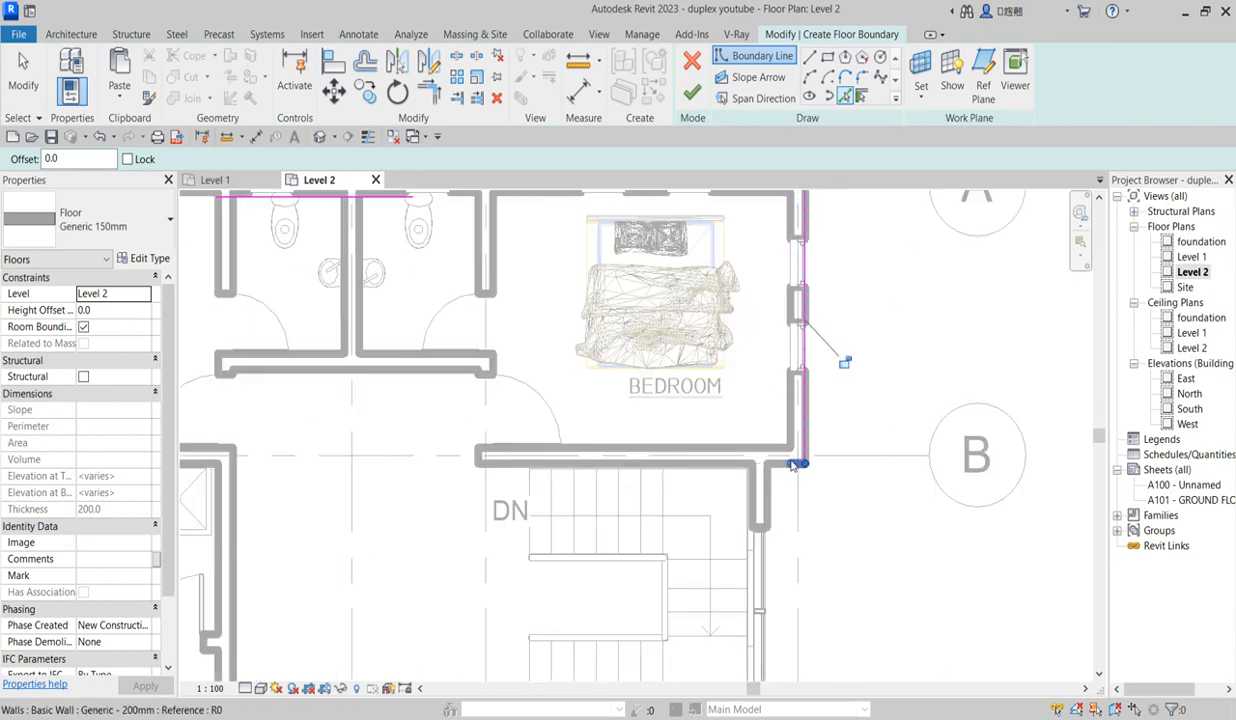
left_click(795, 465)
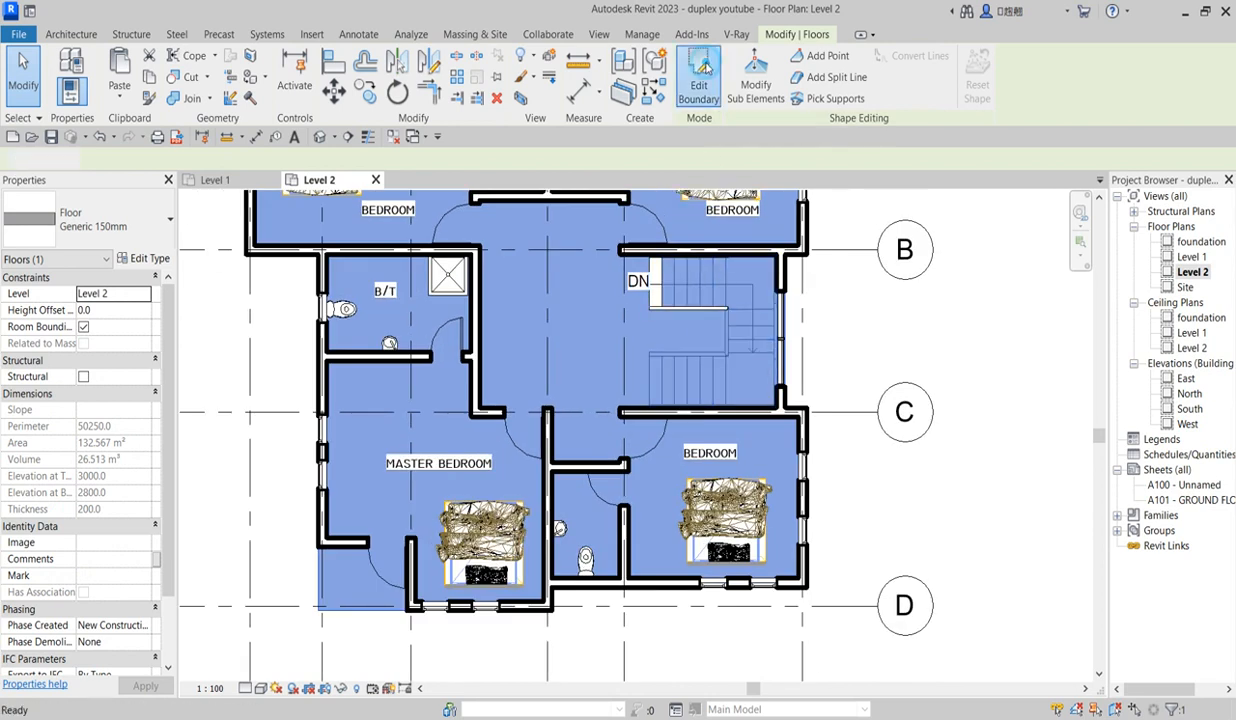
Switch to the Level 1 plan tab showing the dining, kitchen and living areas
left_click(698, 76)
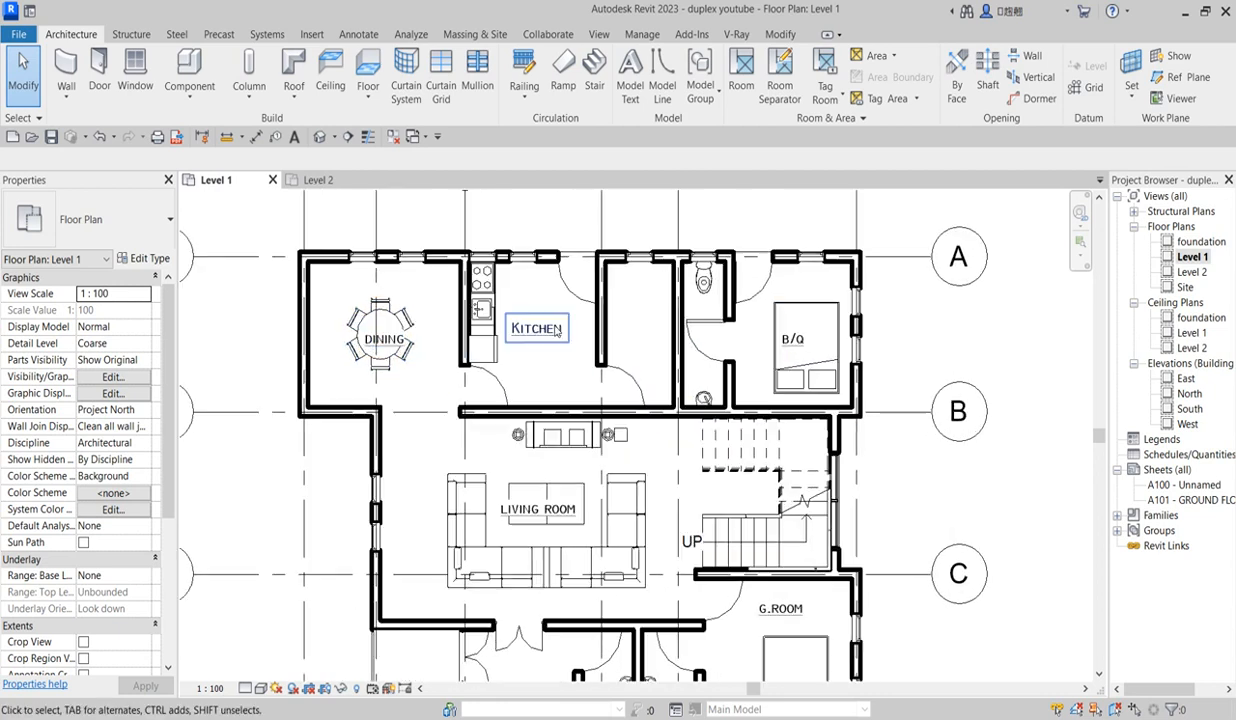
Copy the KITCHEN label into the adjacent small room and retype it as STORE
left_click(537, 329)
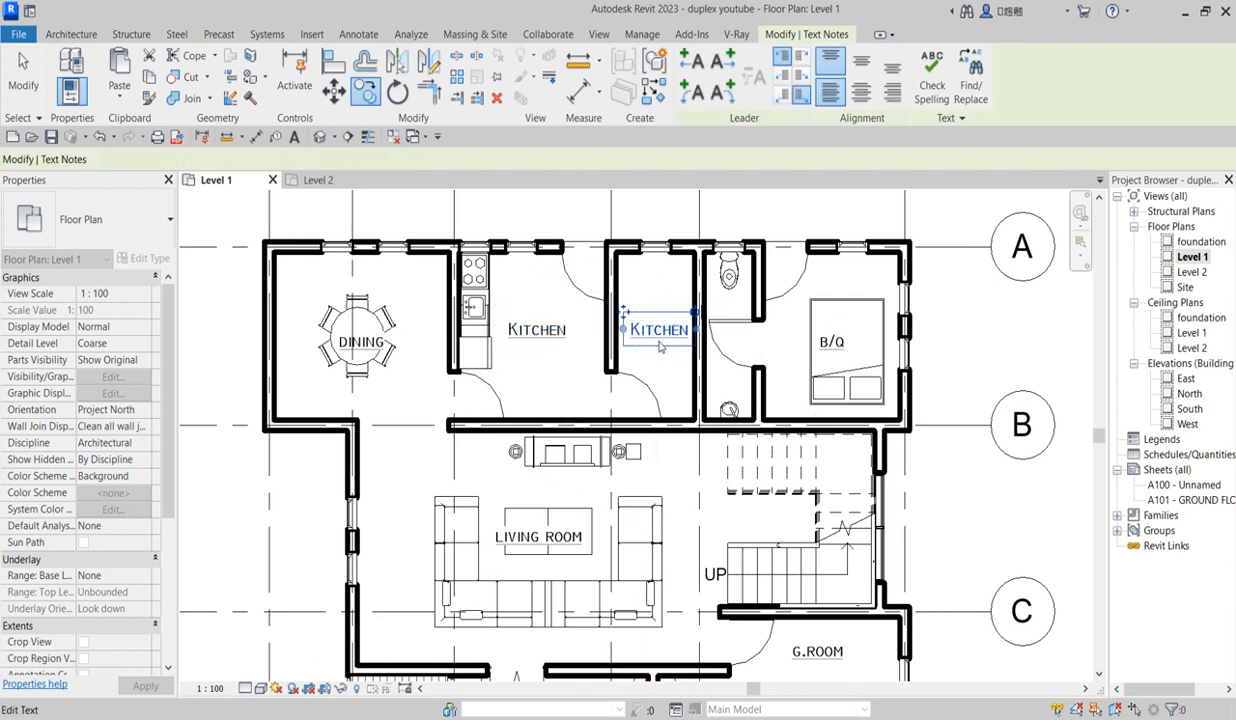
double_click(658, 330)
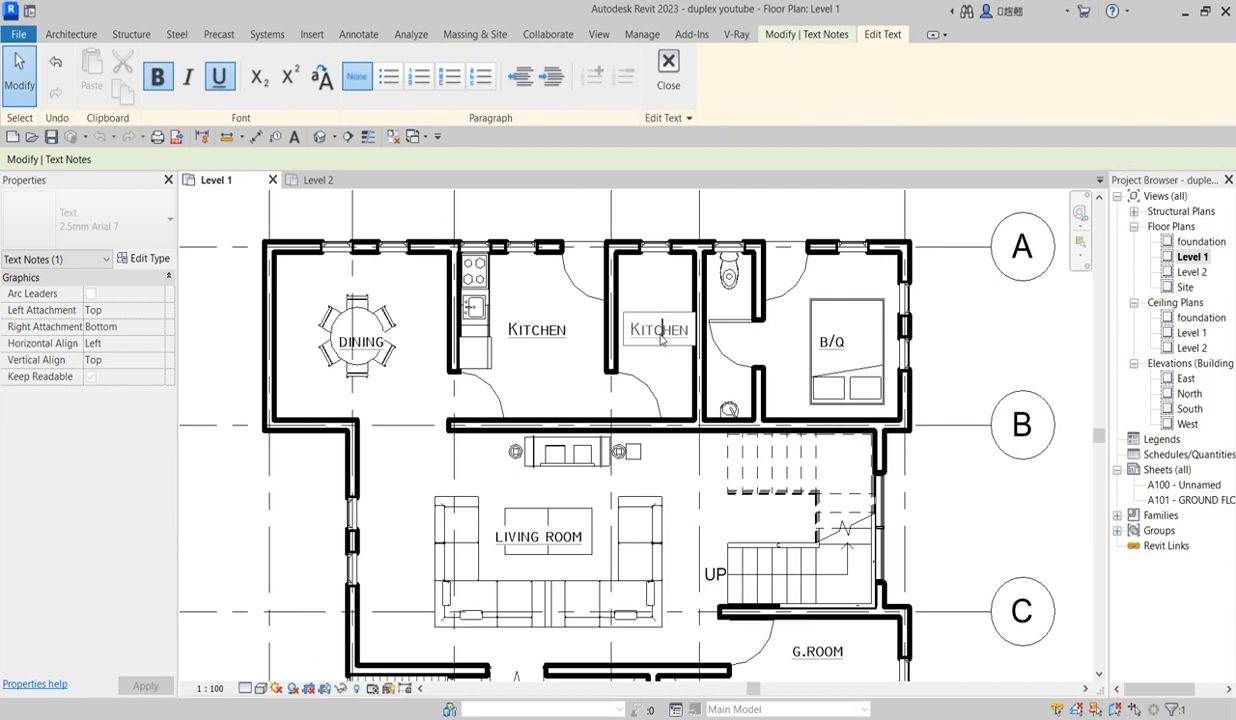
type("S")
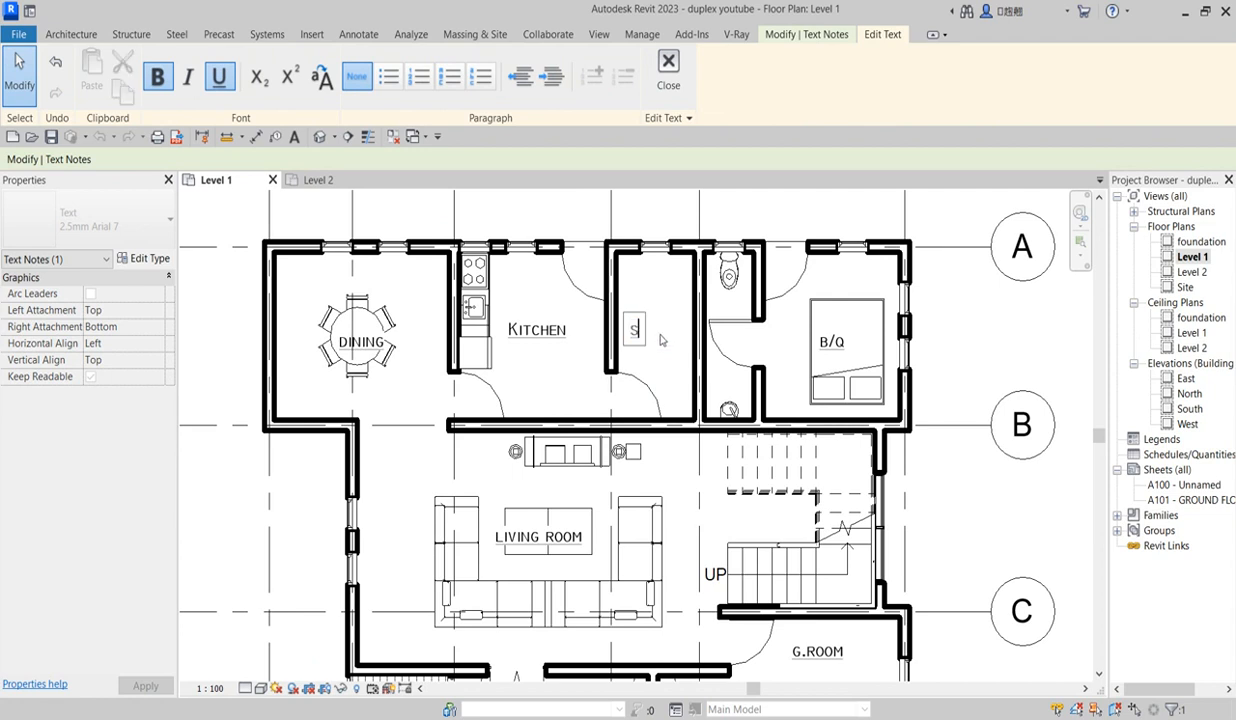
type("TORE")
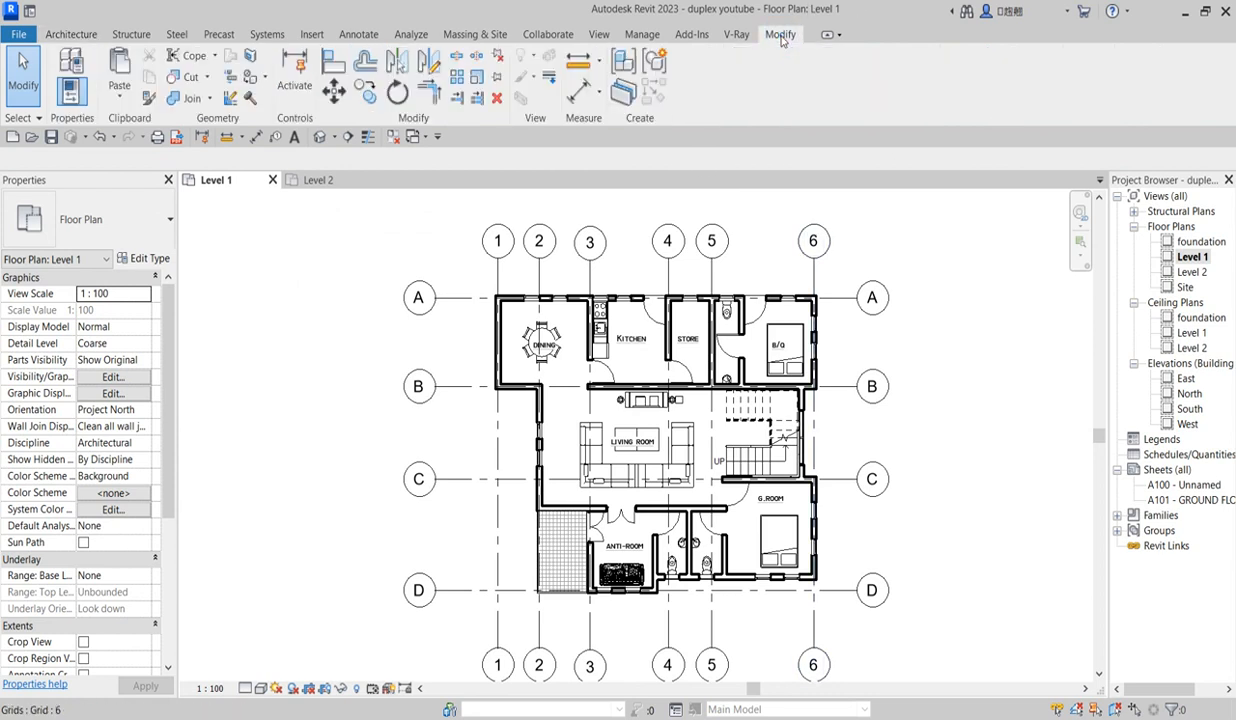
mouse_move(583, 91)
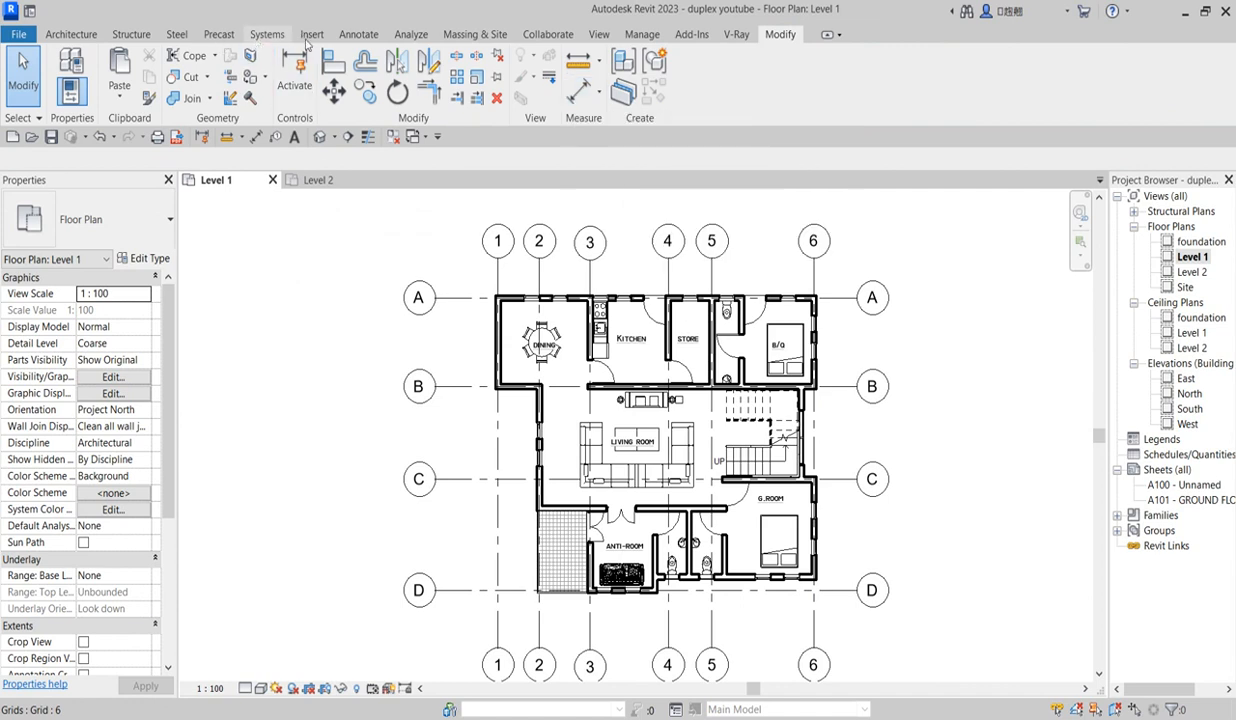
Place an aligned dimension string across grids 1–6: 1700, 2088, 3213, 1800, 4200
left_click(358, 33)
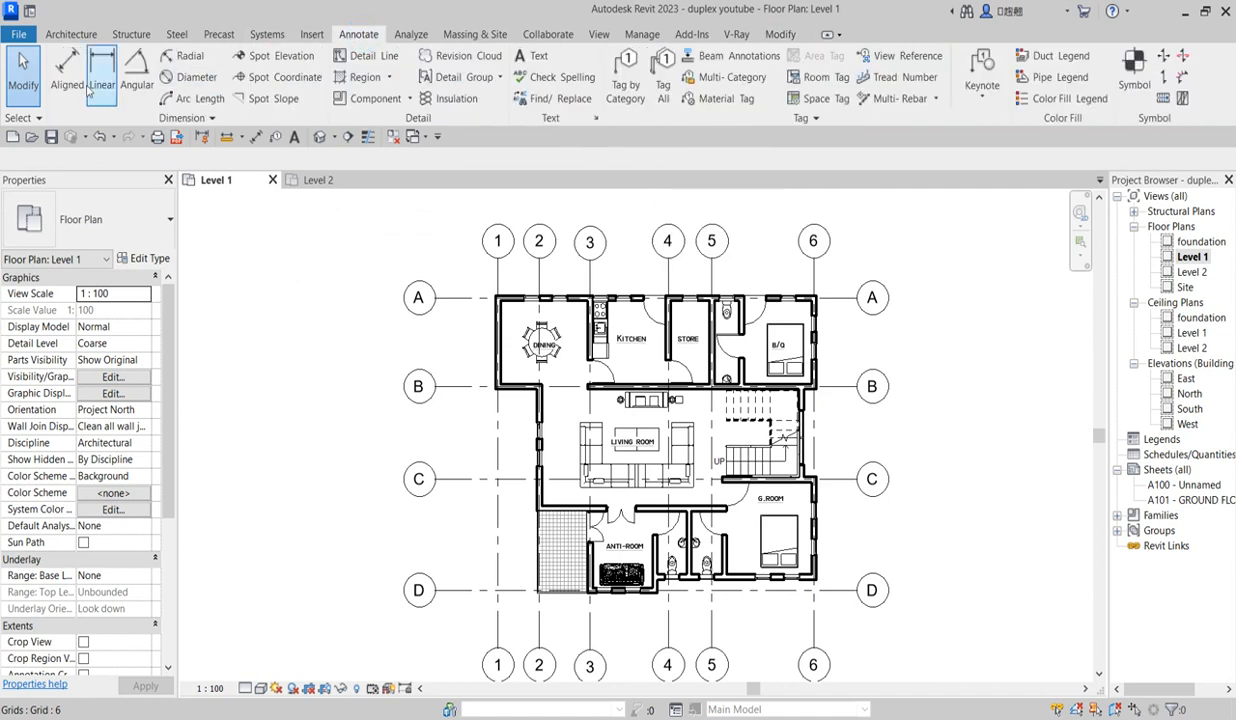
left_click(101, 75)
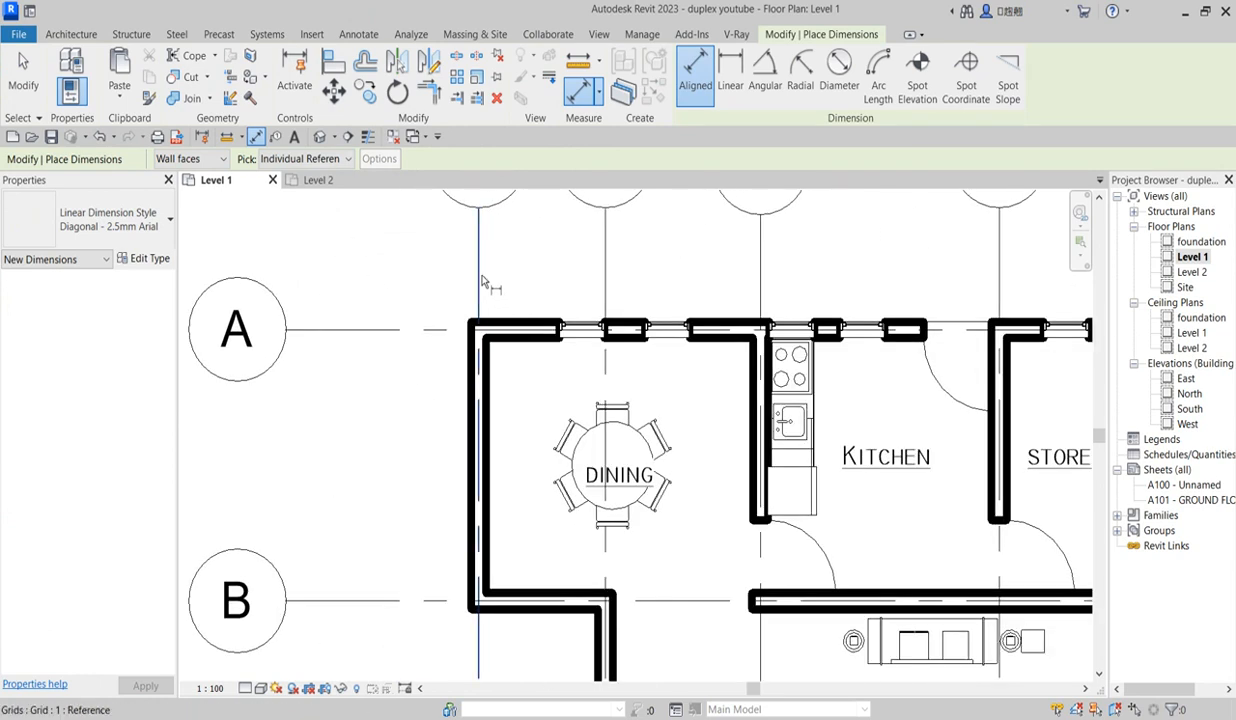
left_click(760, 290)
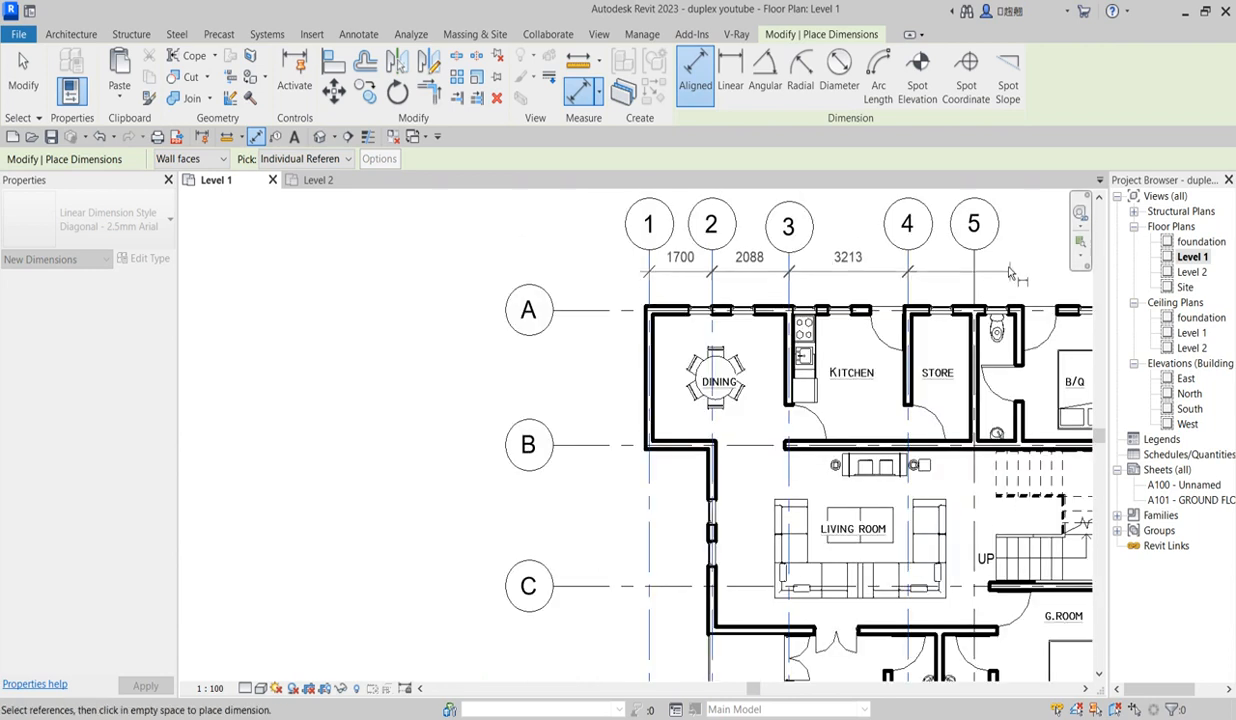
scroll("down", 3)
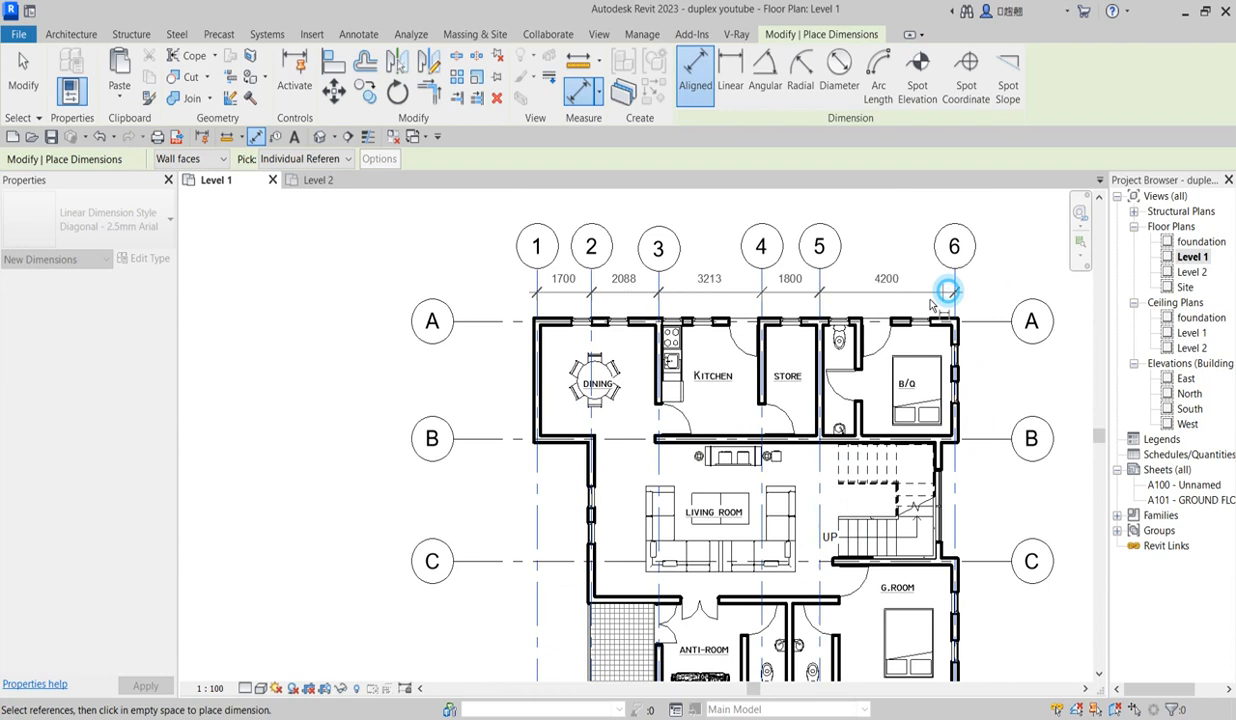
left_click(945, 290)
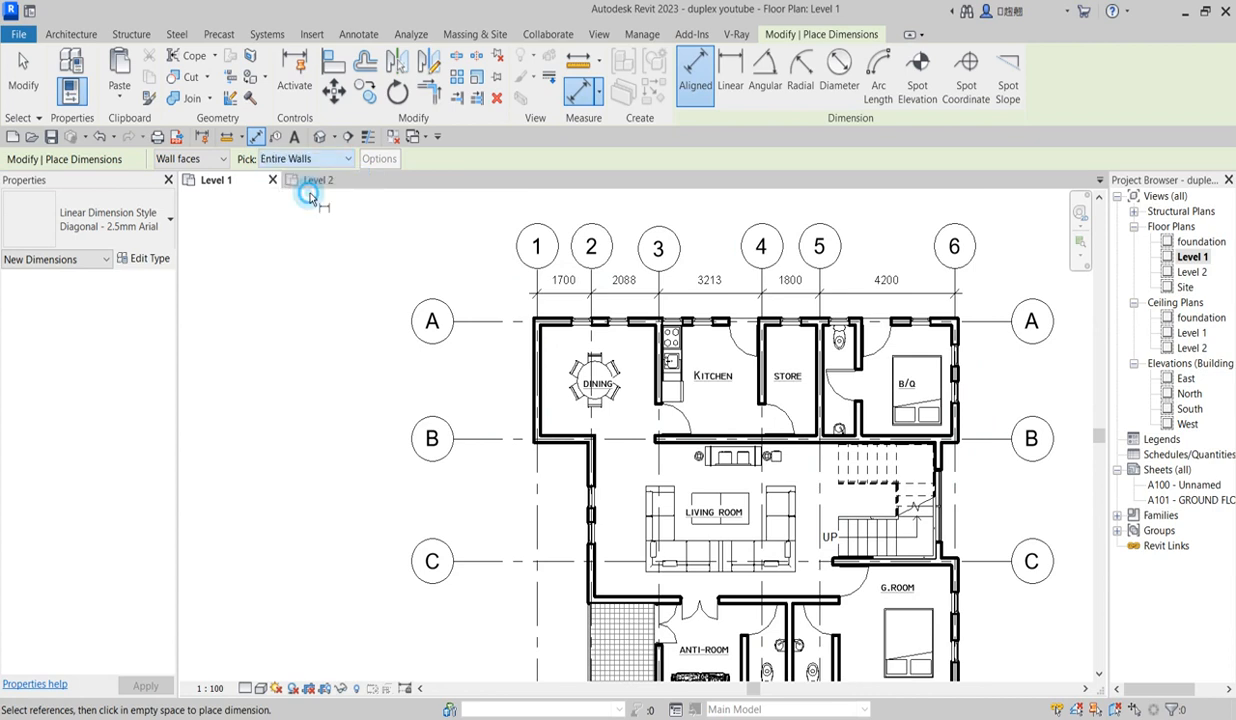
left_click(379, 158)
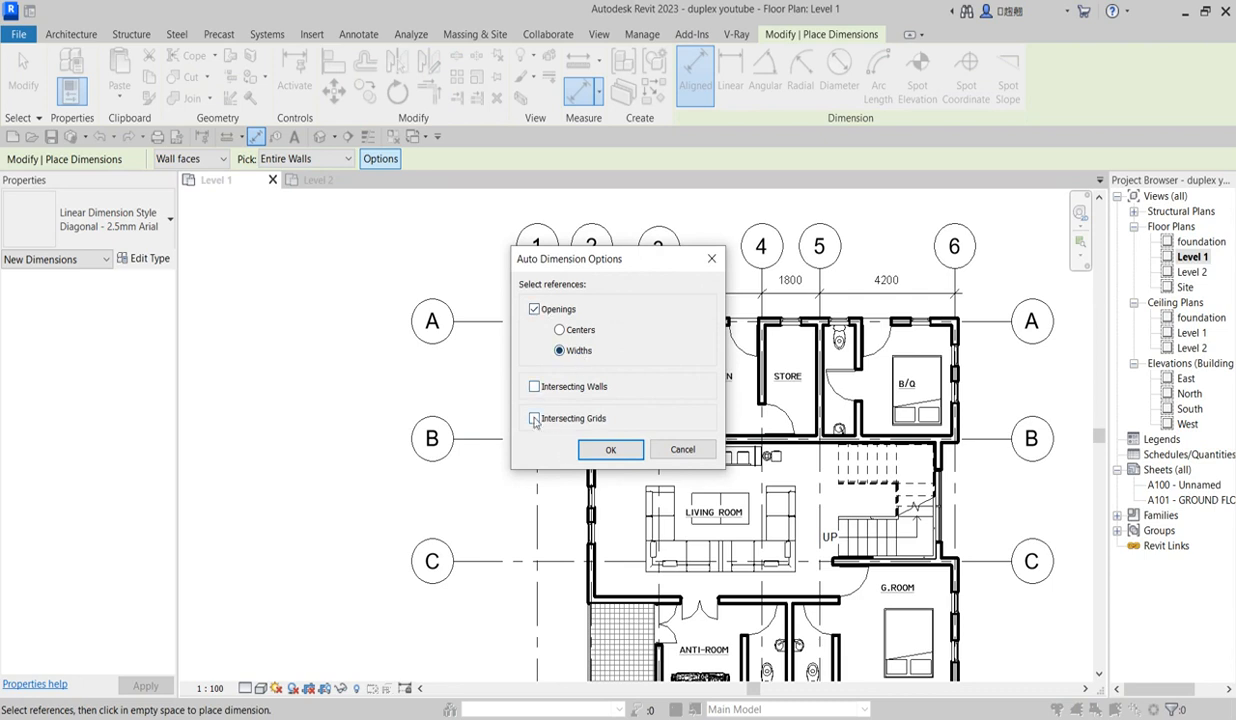
Keep opening widths in Auto Dimension Options and dimension the left, right and bottom walls
left_click(534, 418)
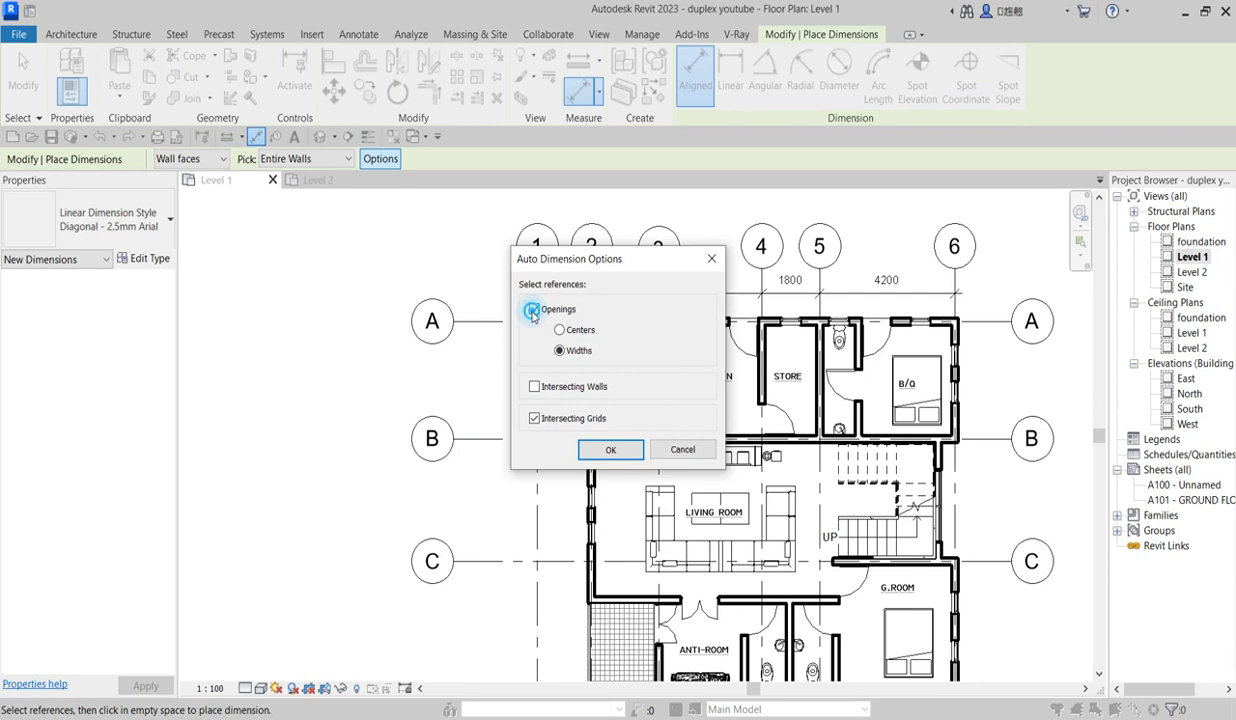
left_click(610, 449)
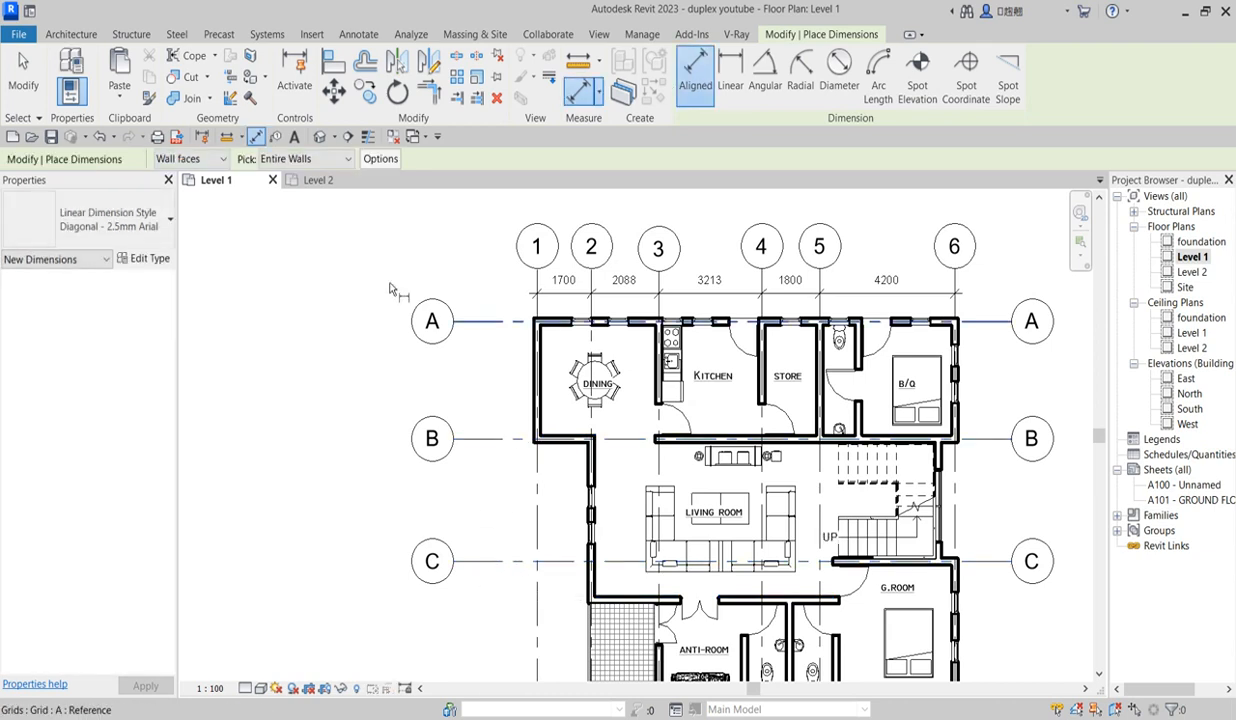
left_click(380, 159)
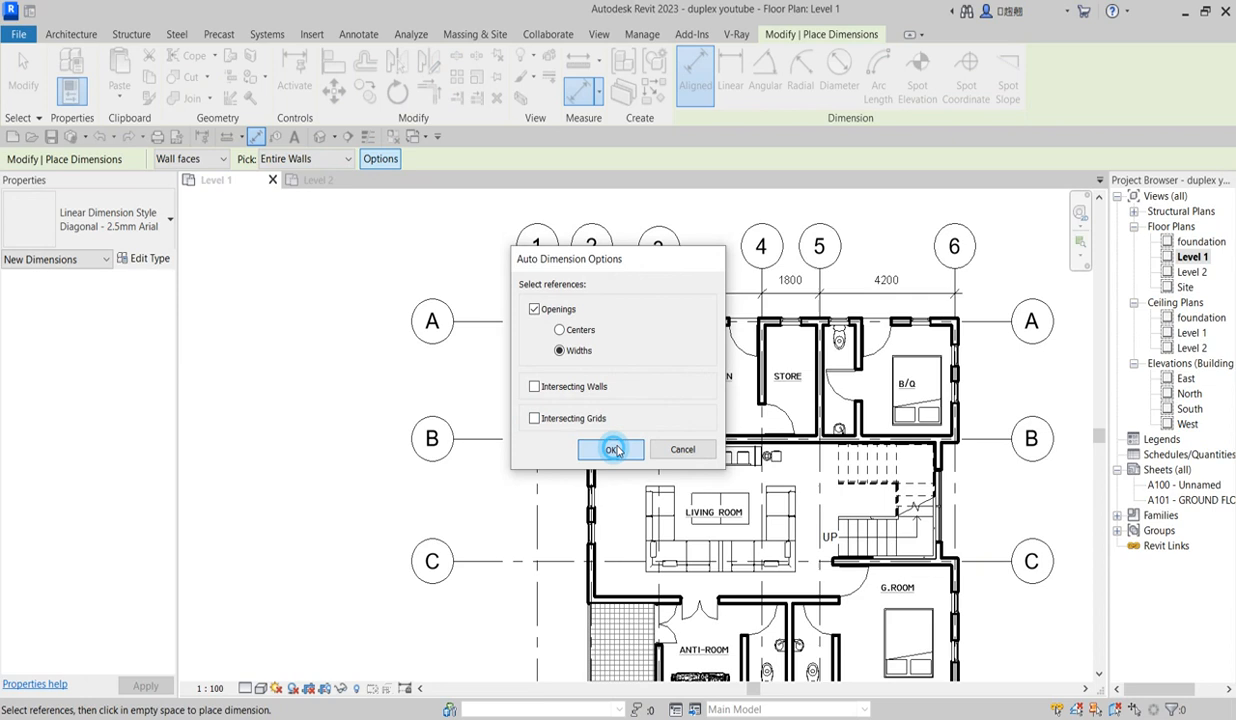
left_click(613, 449)
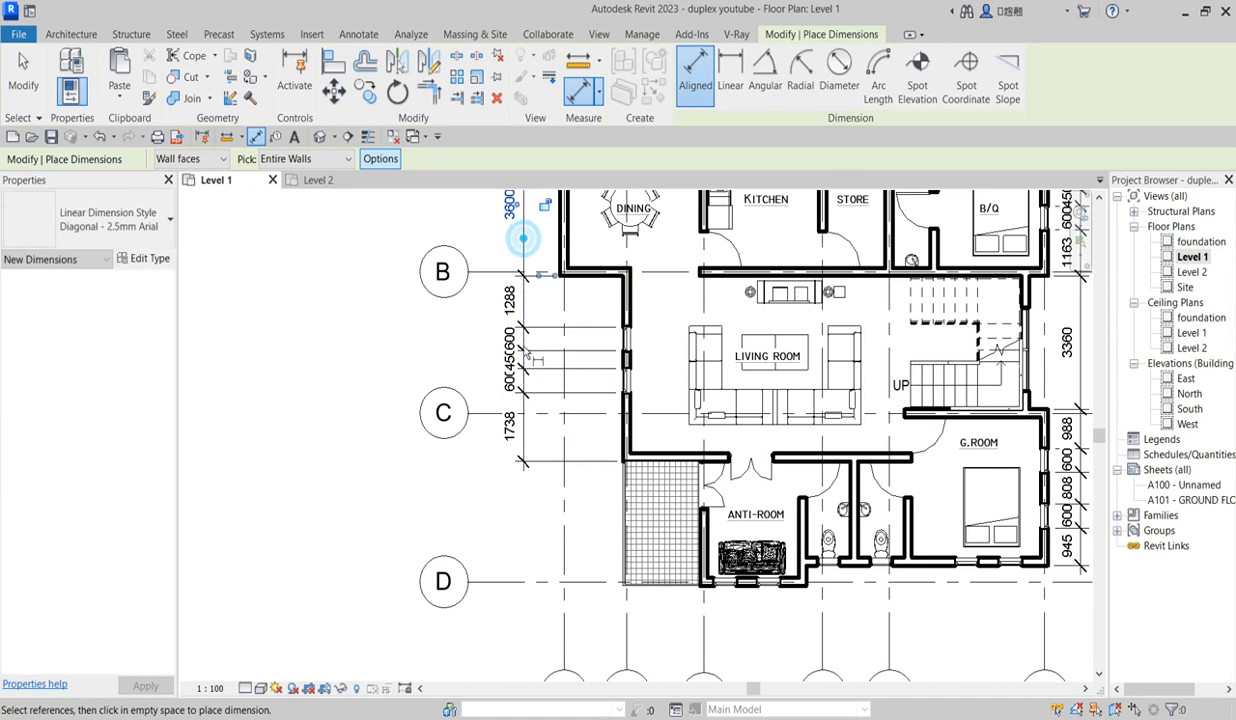
left_click(703, 533)
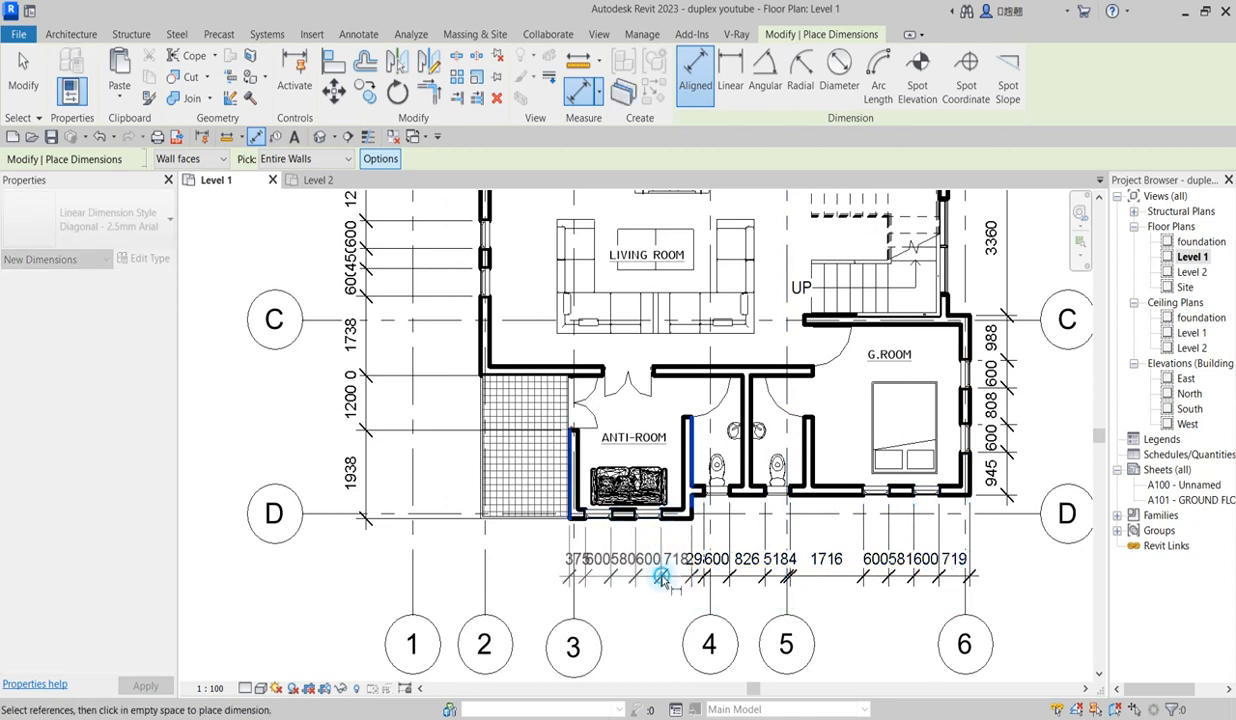
left_click(663, 578)
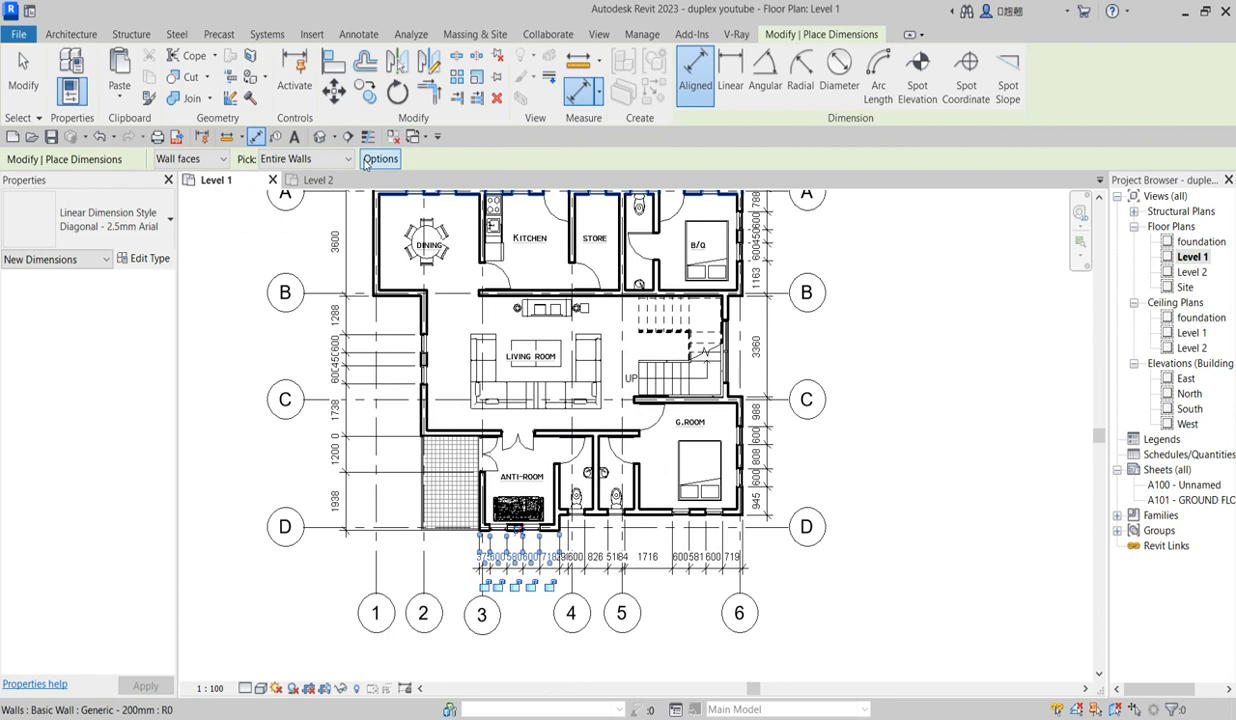
Switch auto-dimension options to Intersecting Walls without Openings for interior 200 mm wall dimensions
left_click(380, 158)
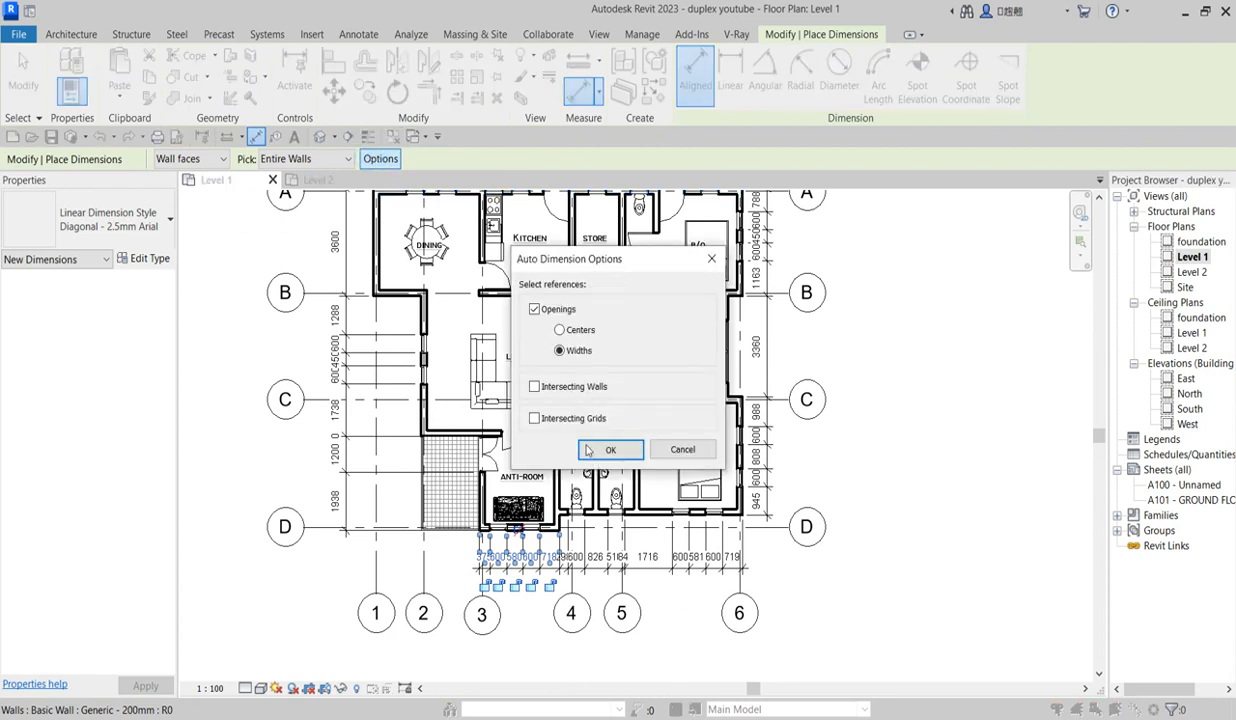
left_click(559, 350)
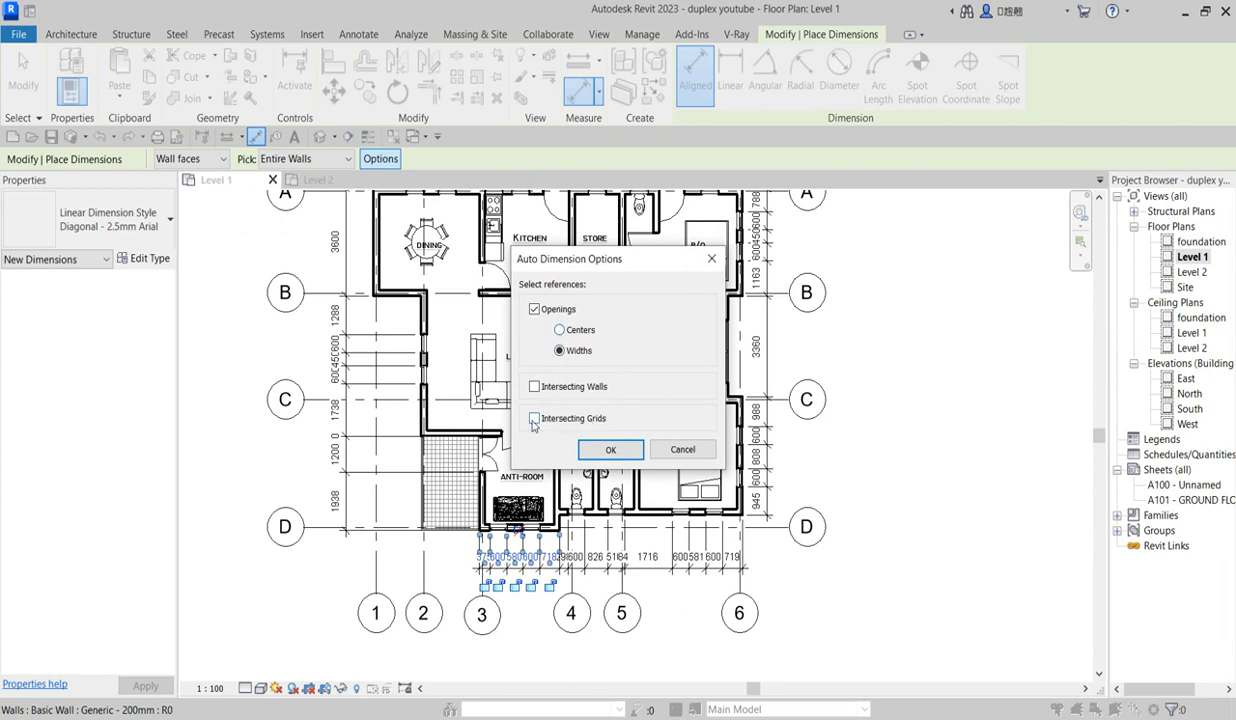
left_click(534, 308)
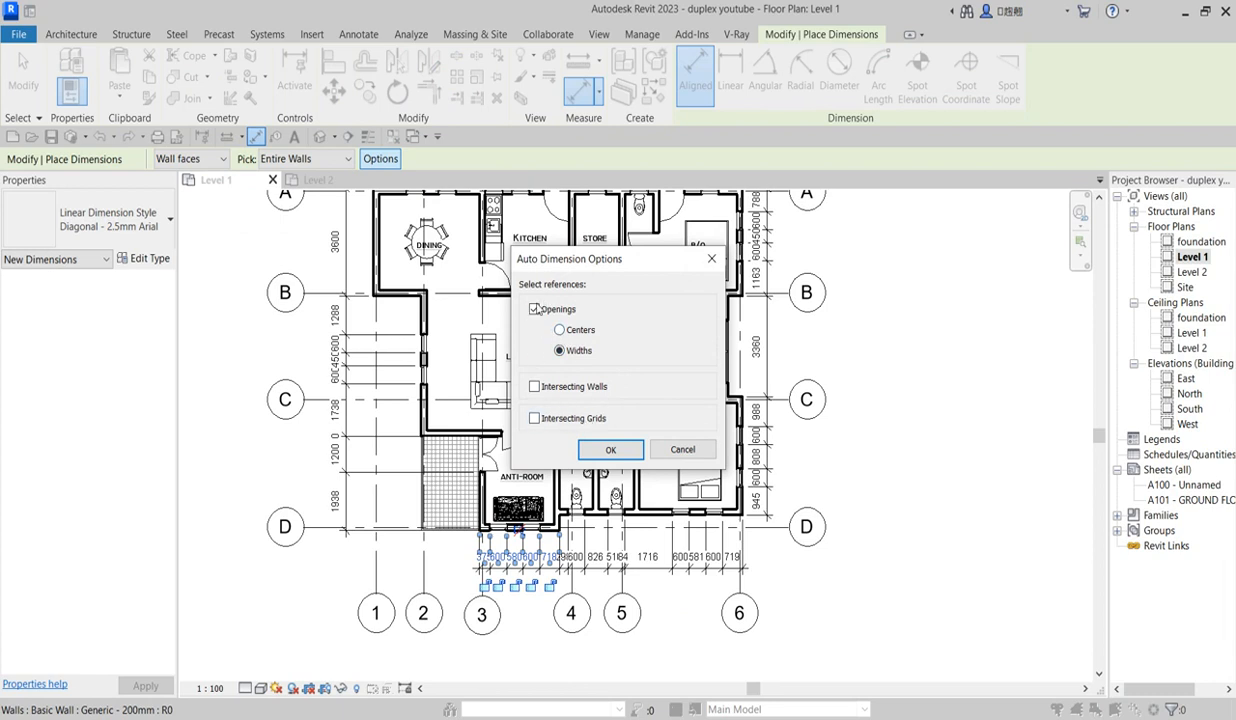
left_click(534, 387)
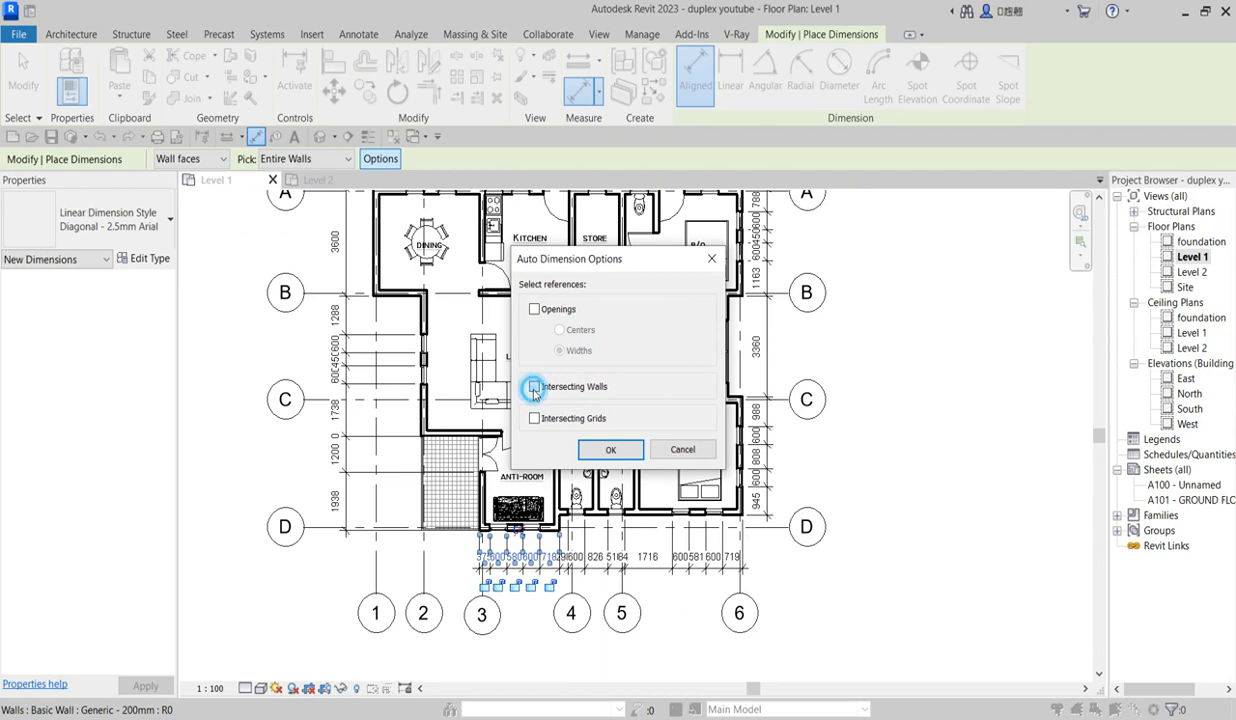
left_click(610, 449)
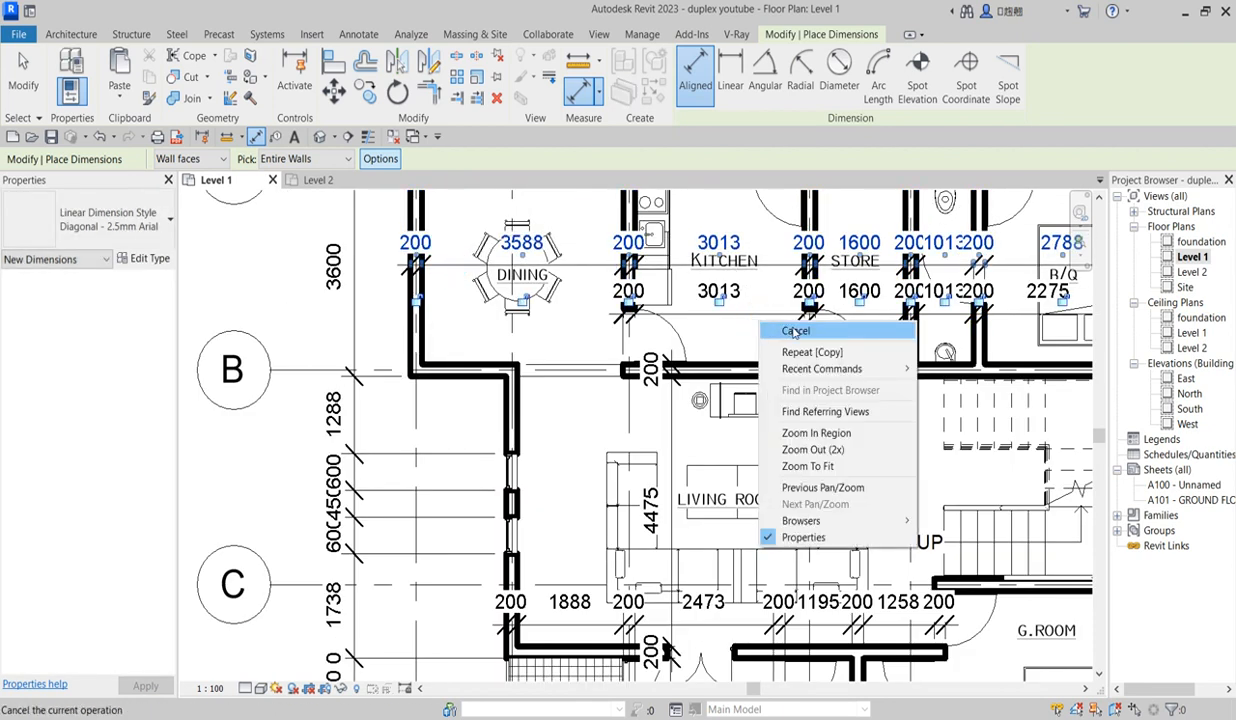
Dimension the grid A top wall, cancel the command, and reselect the new string
left_click(795, 330)
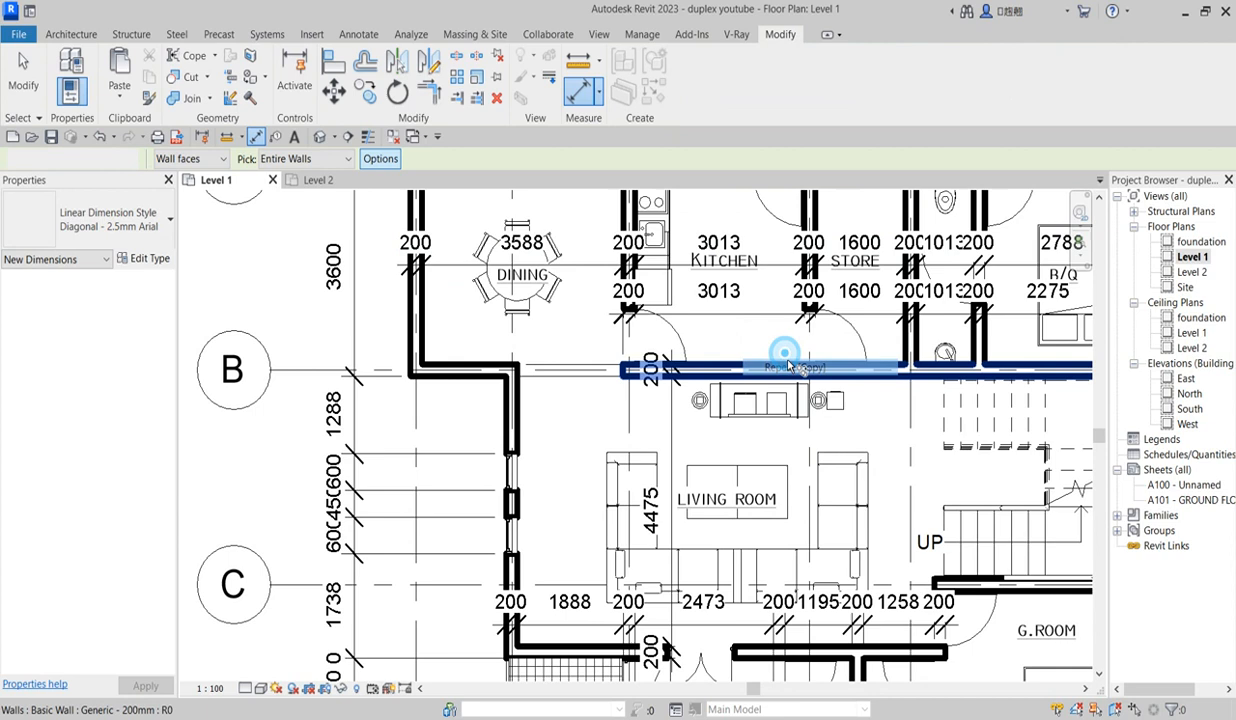
right_click(785, 350)
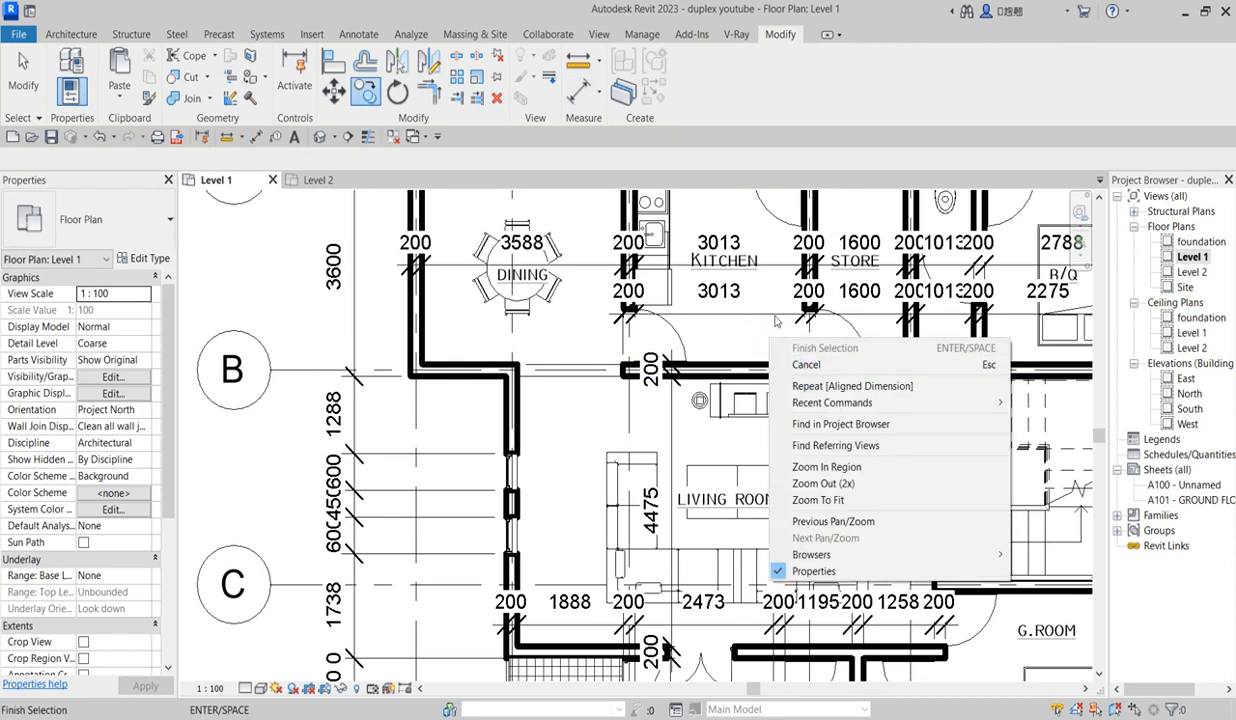
left_click(824, 347)
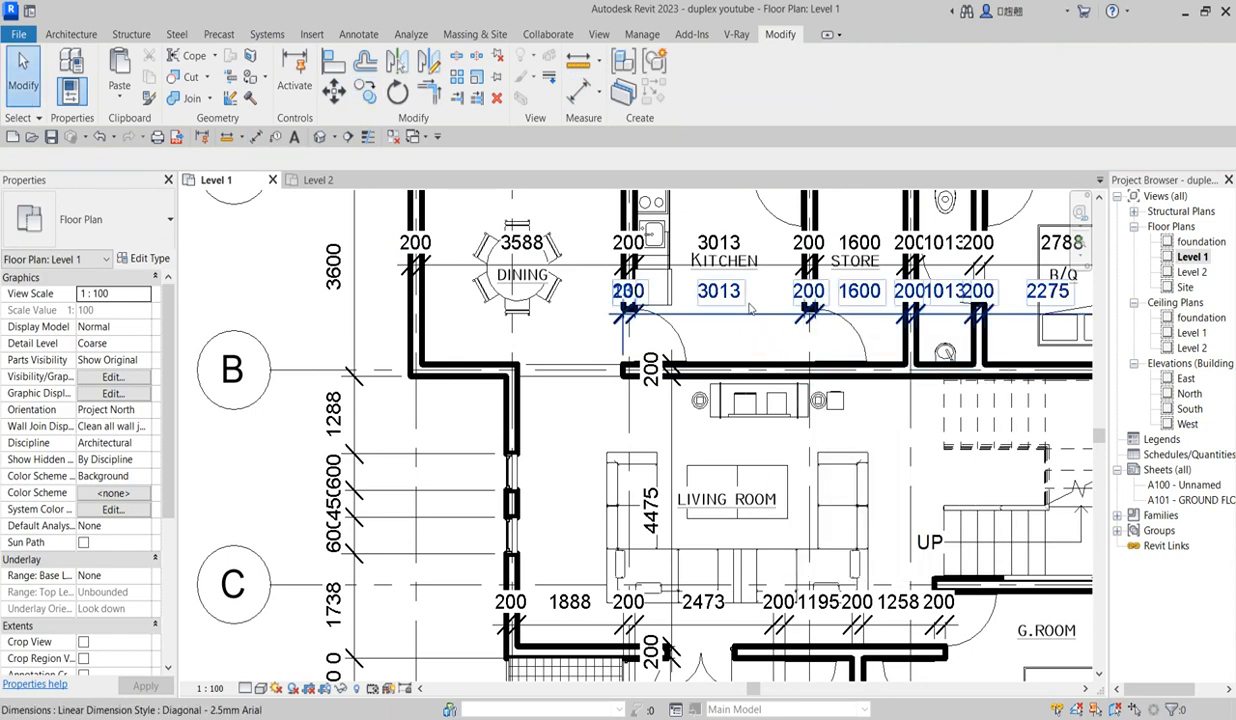
left_click(719, 291)
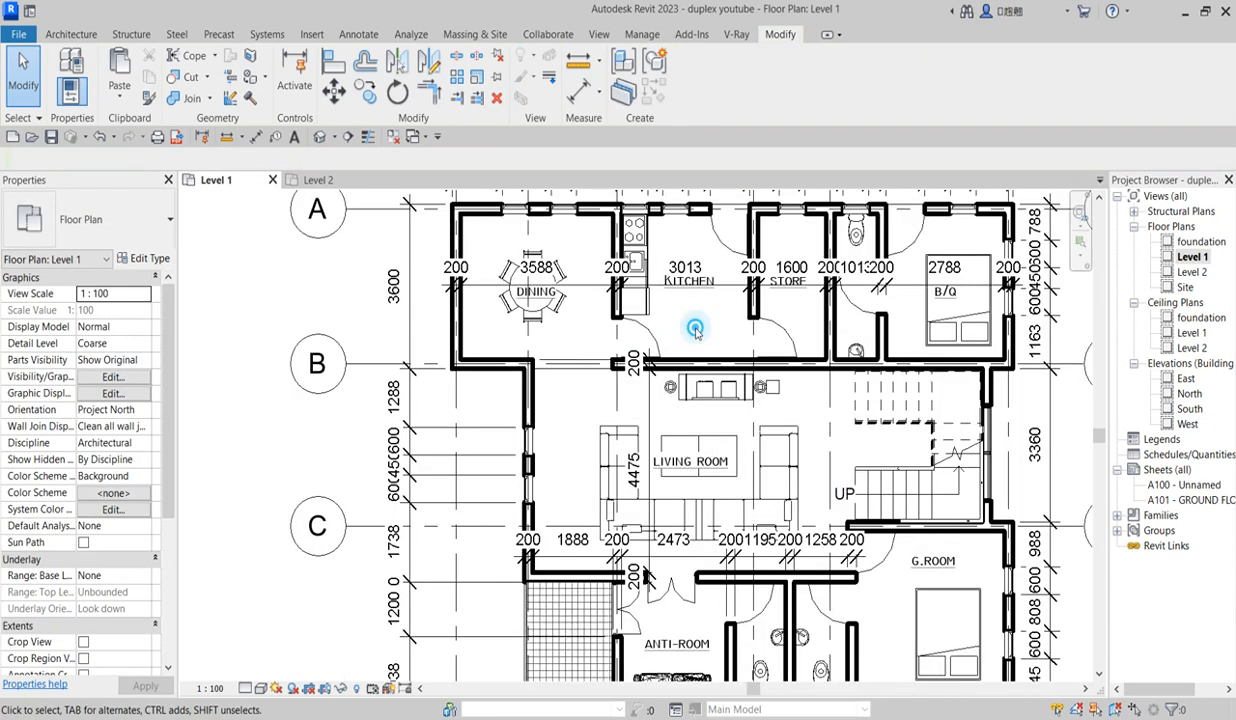
left_click(695, 328)
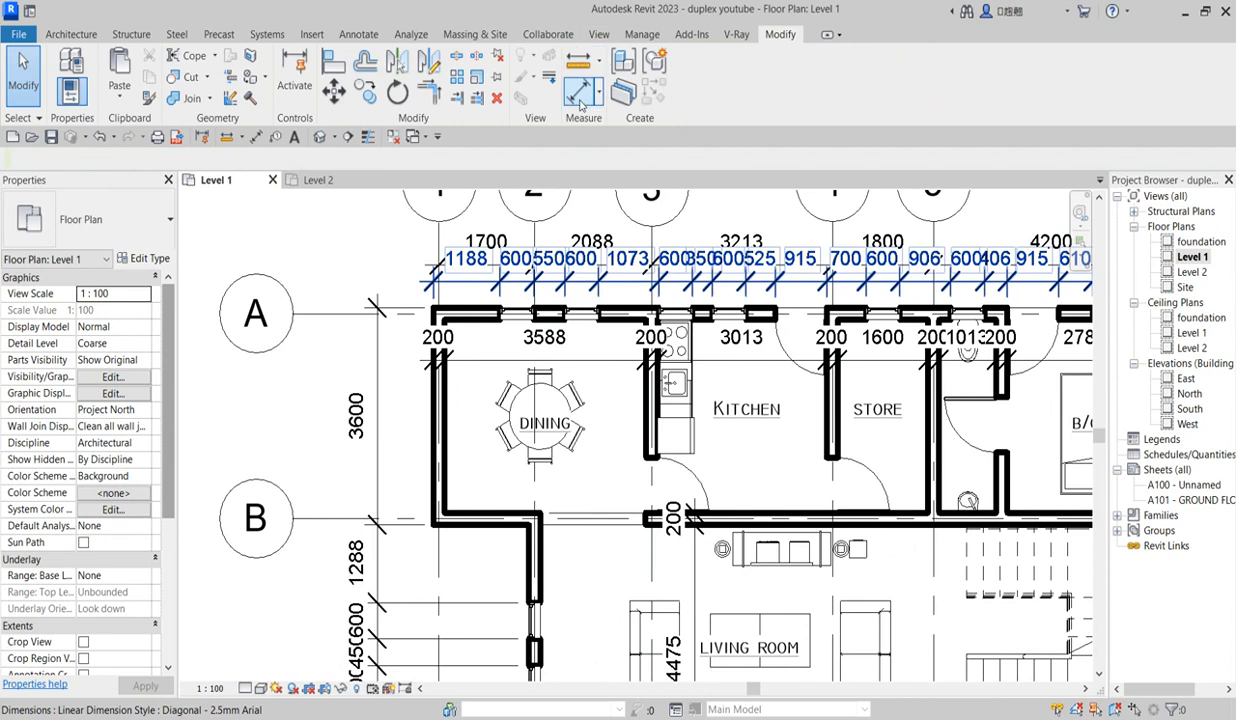
Enable Openings (Widths) with Intersecting Walls in aligned dimension options, then cancel dimensioning
left_click(583, 90)
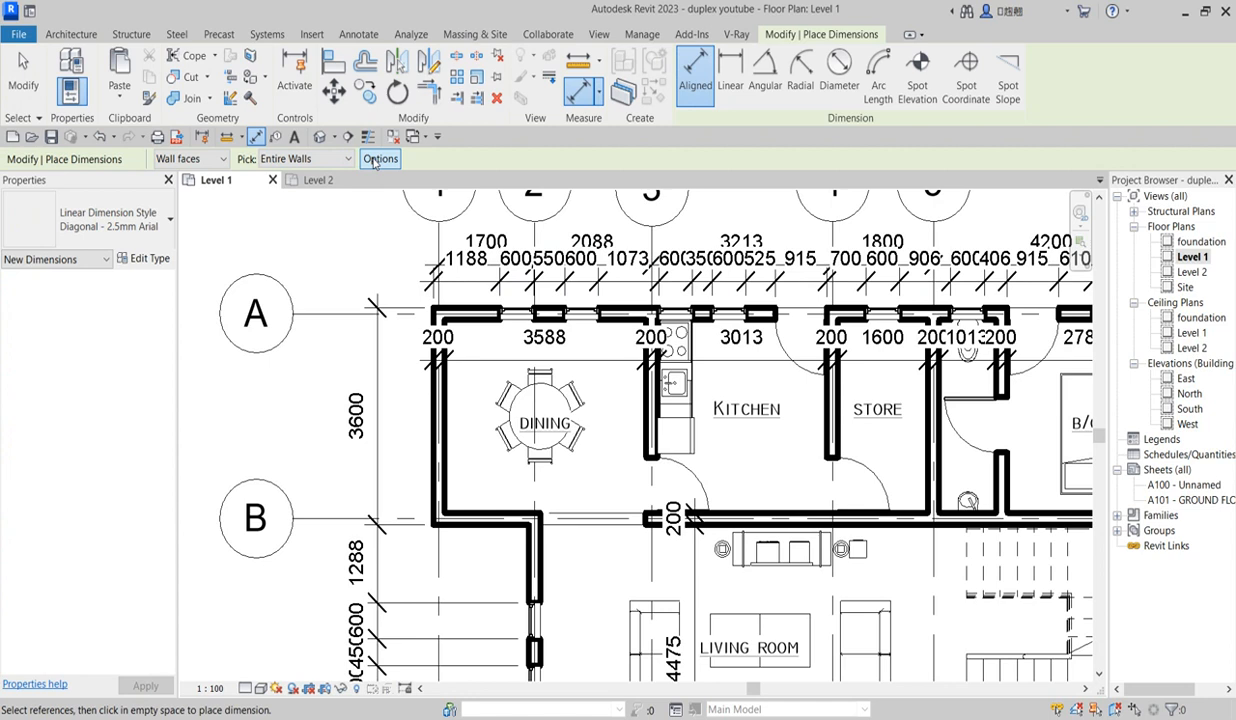
left_click(380, 159)
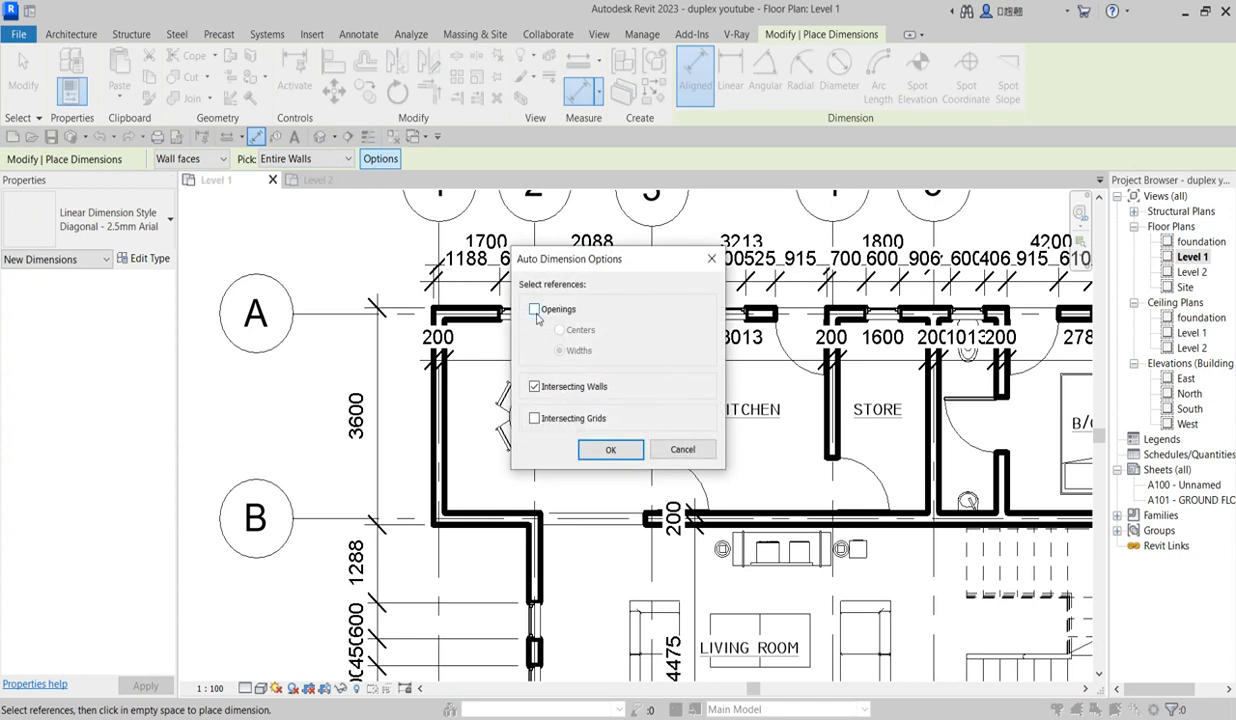
left_click(535, 309)
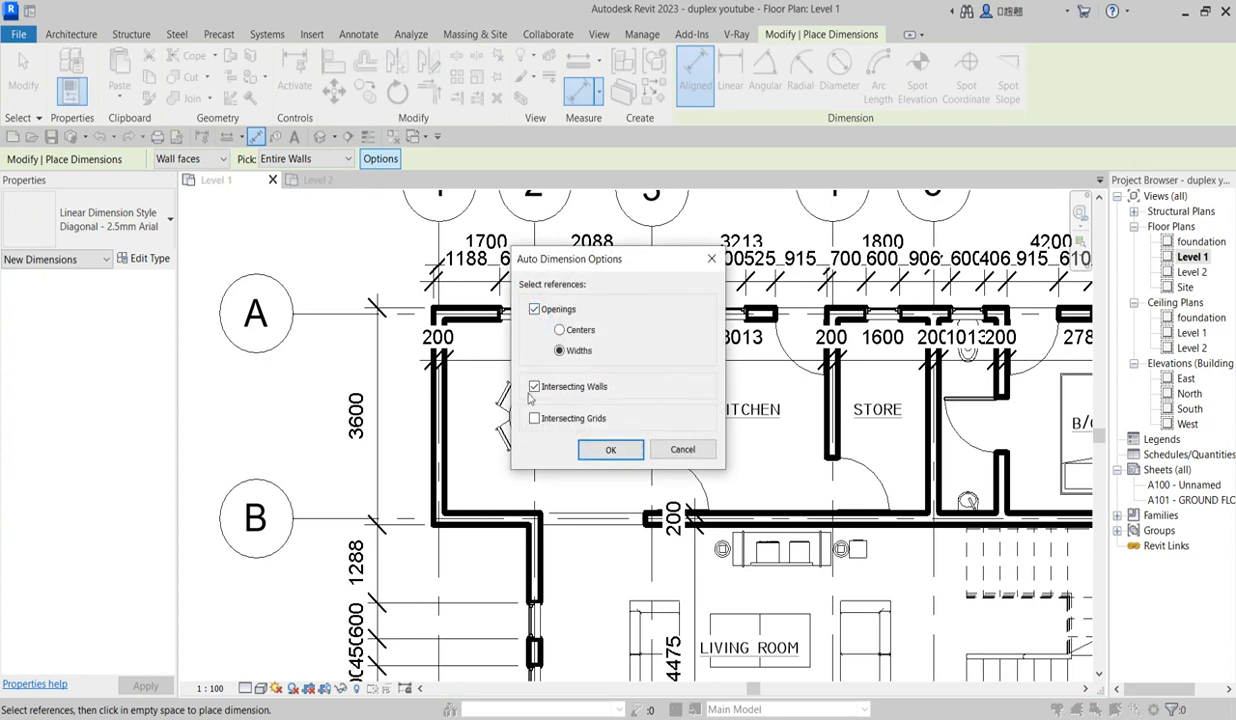
left_click(610, 449)
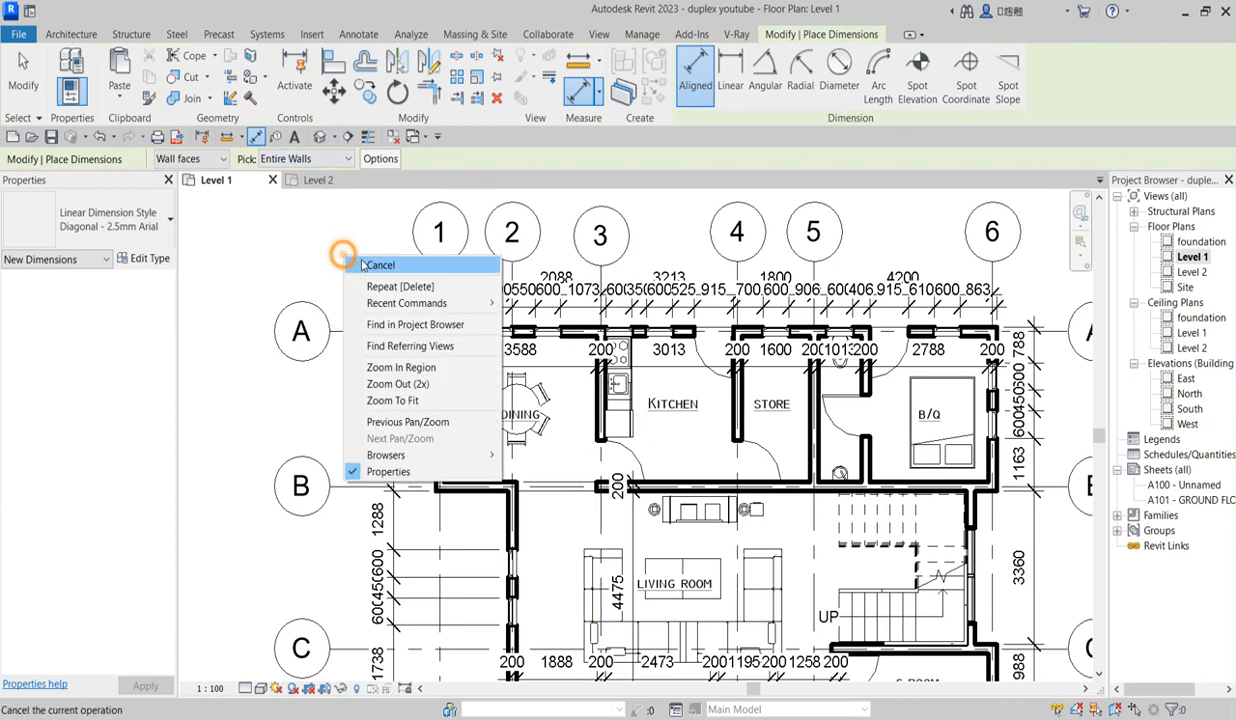
left_click(380, 265)
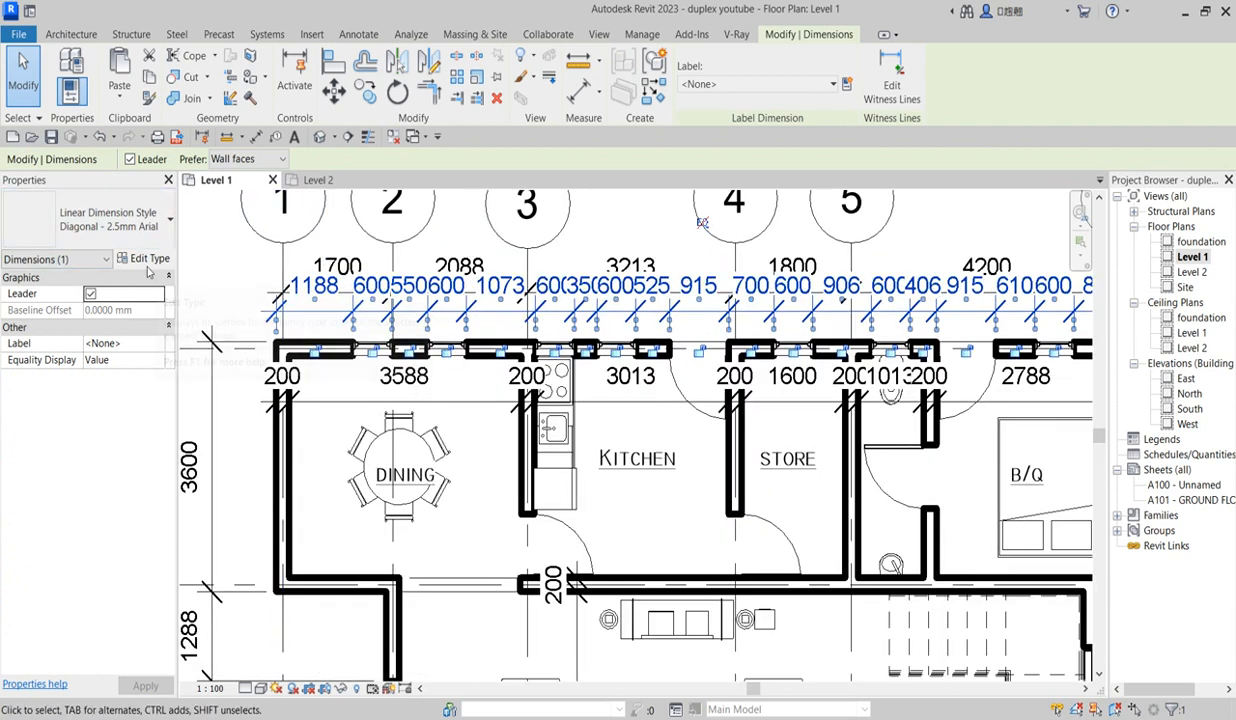
Set the Diagonal - 2.5mm Arial dimension type's text size to 2.0 mm
left_click(148, 258)
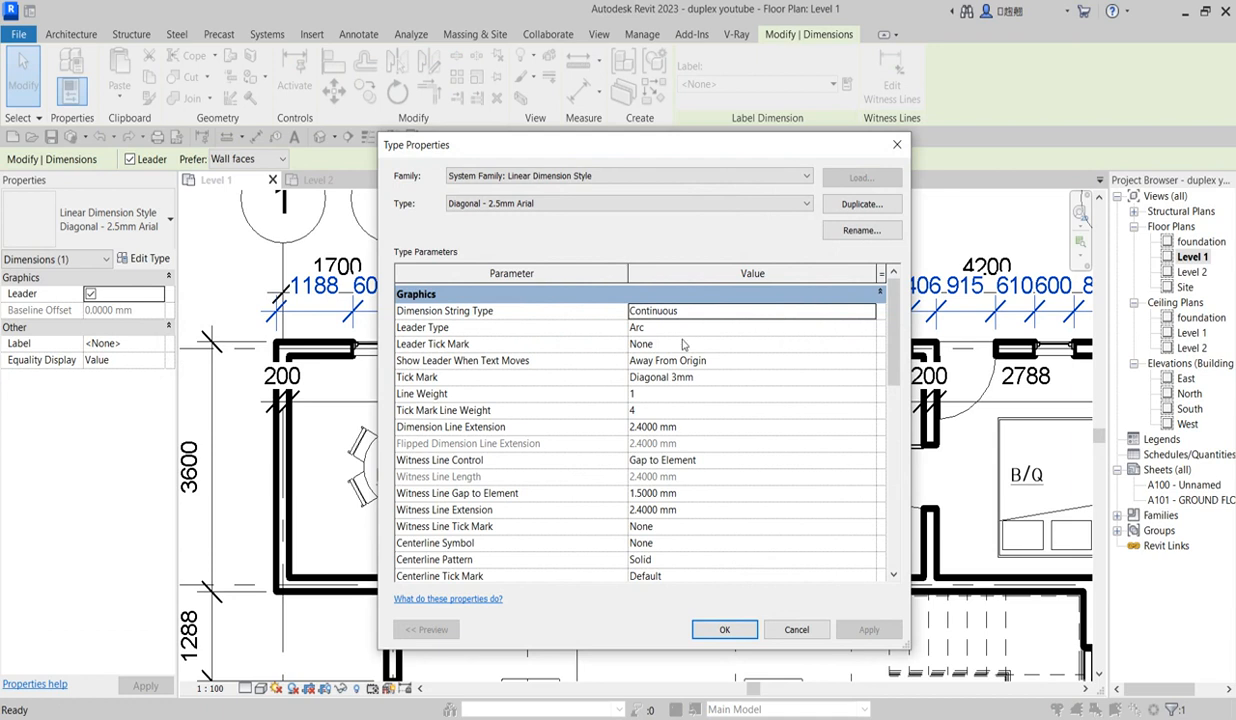
scroll("down", 3)
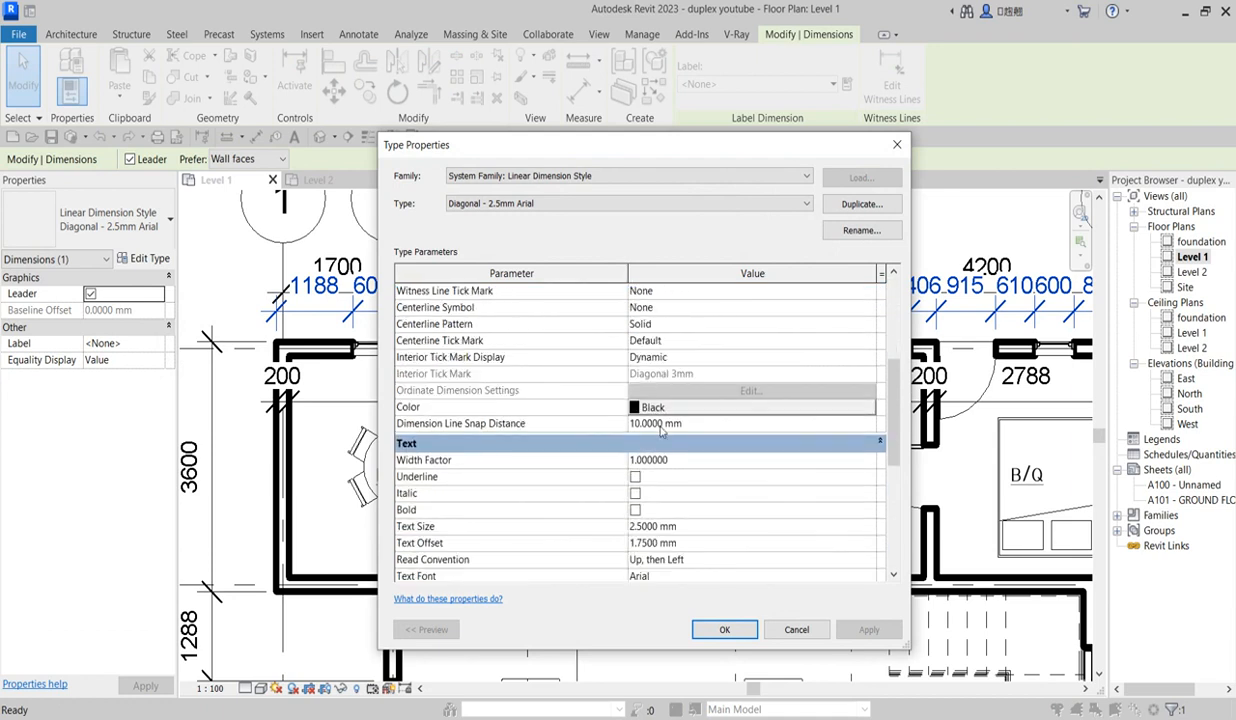
scroll("down", 3)
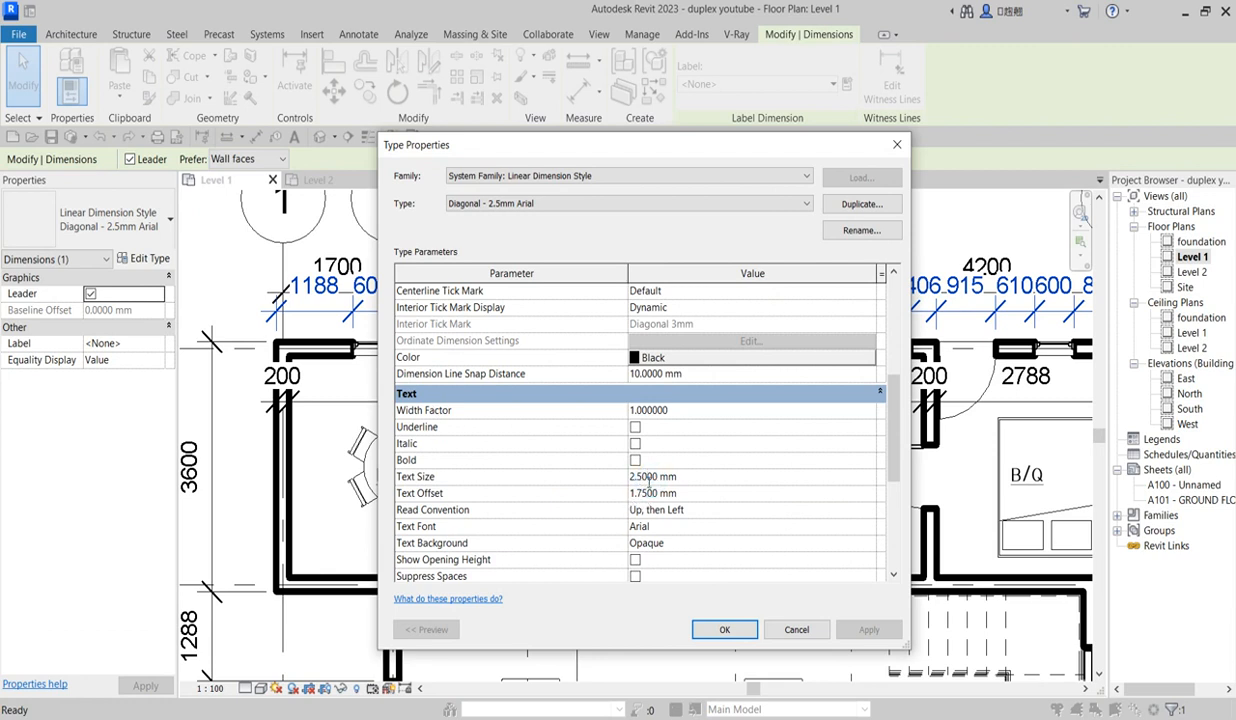
left_click(652, 476)
type("2.0000")
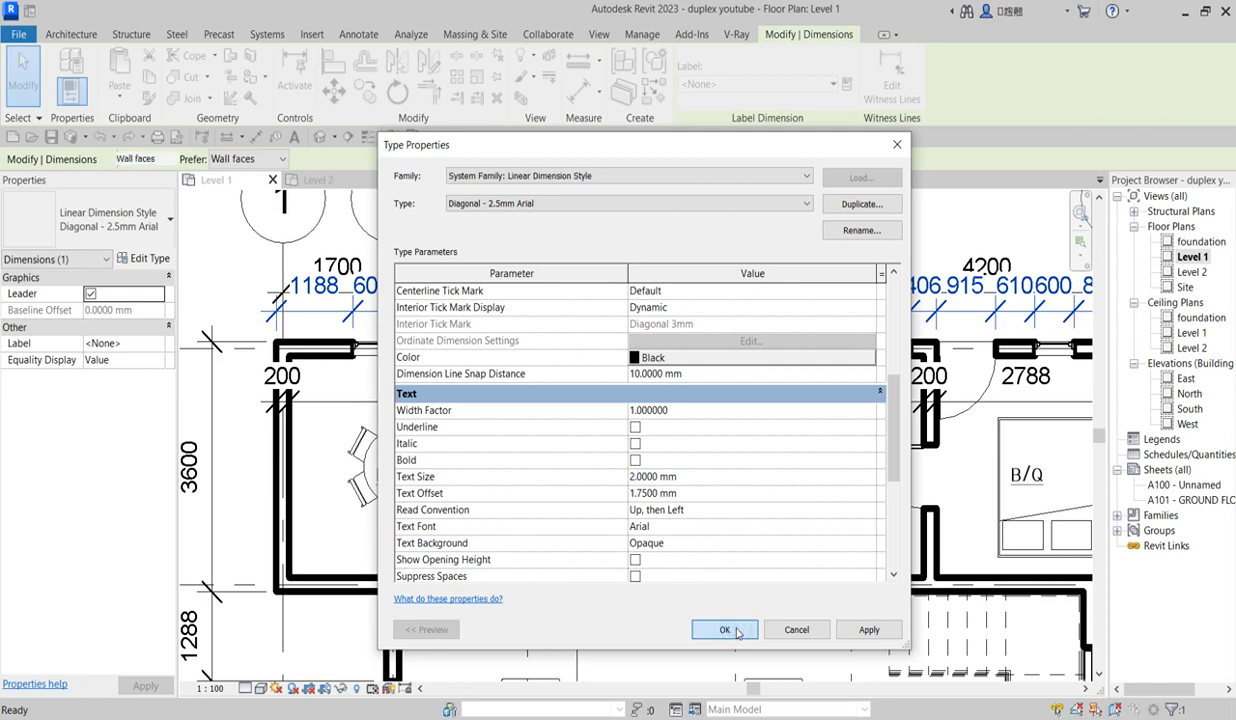
left_click(725, 630)
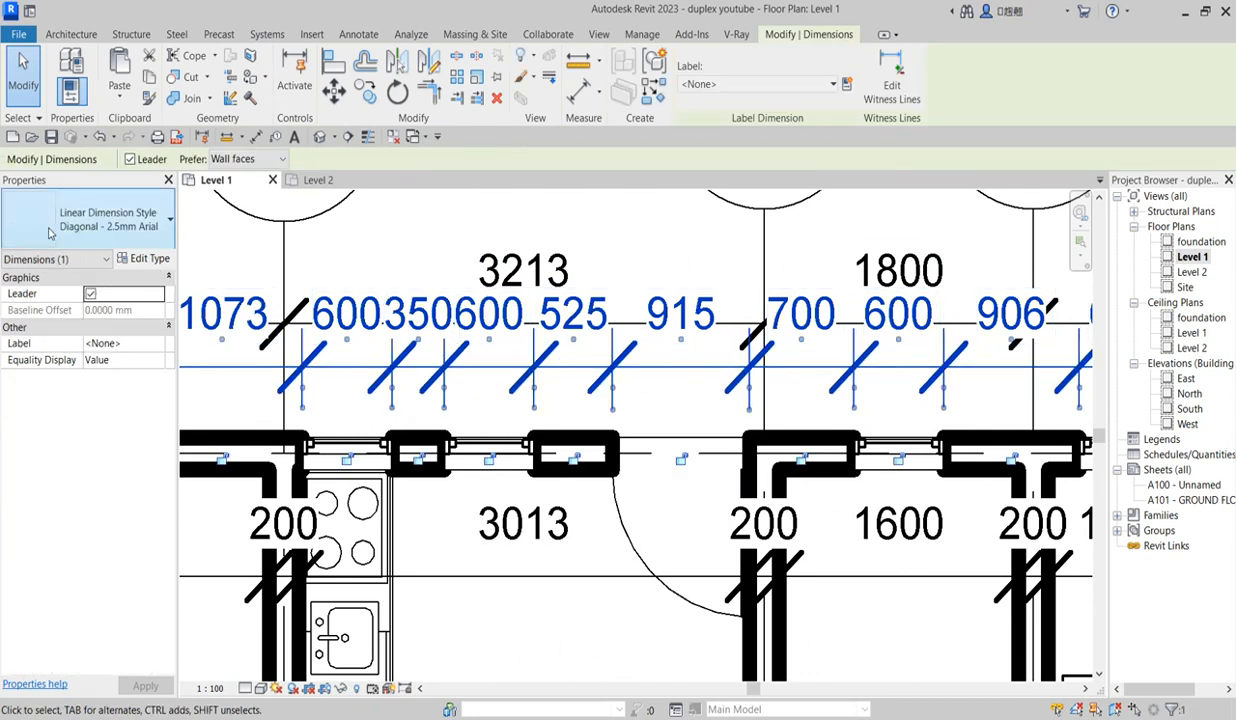
Reduce the dimension type's text size further to 1.7 mm
left_click(149, 258)
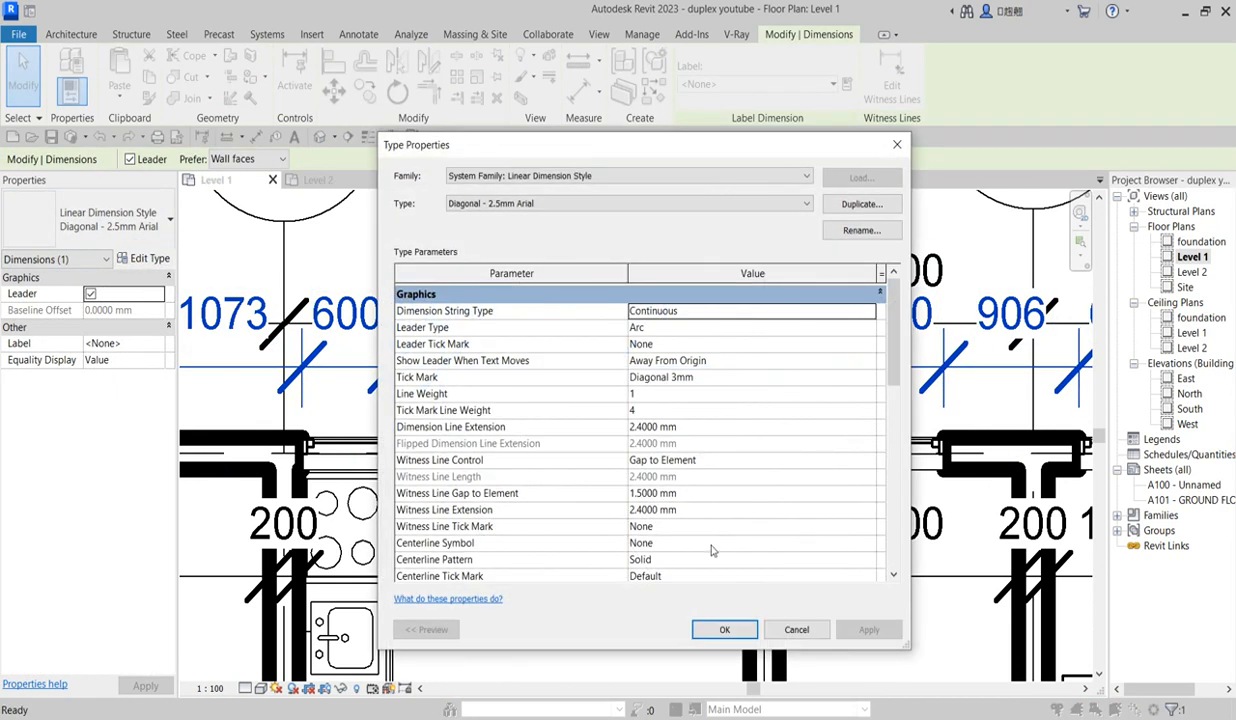
scroll("down", 3)
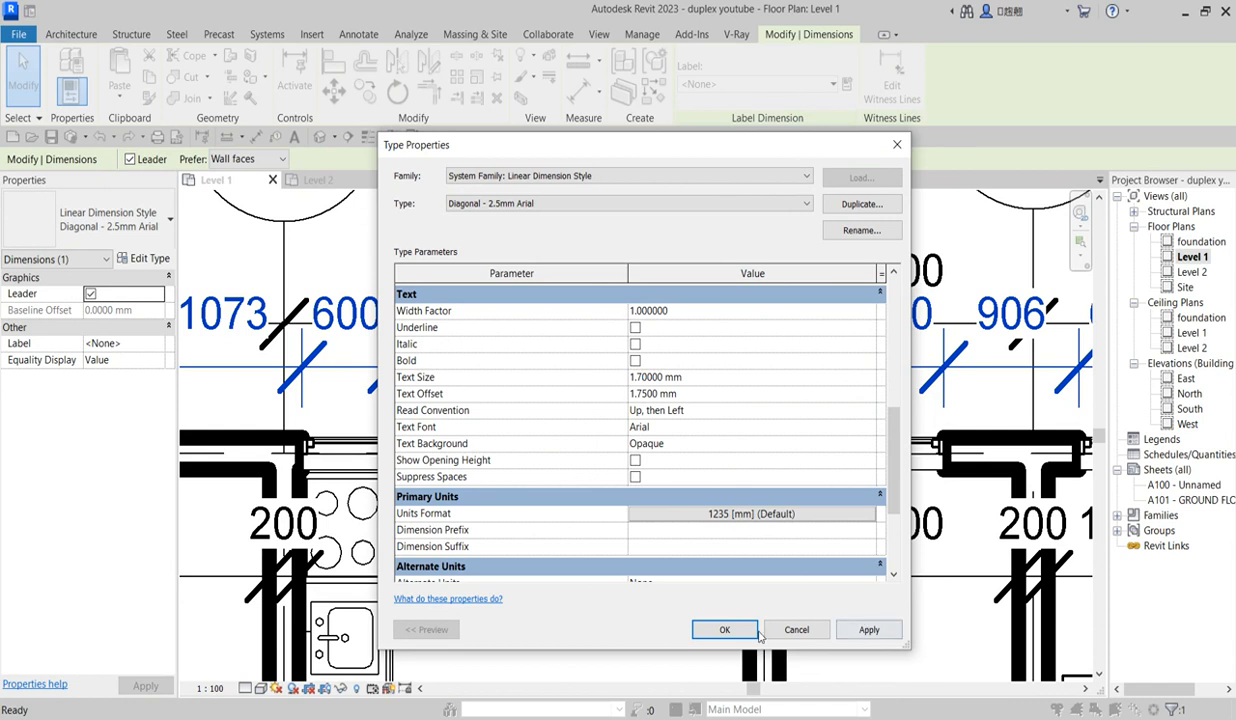
left_click(724, 629)
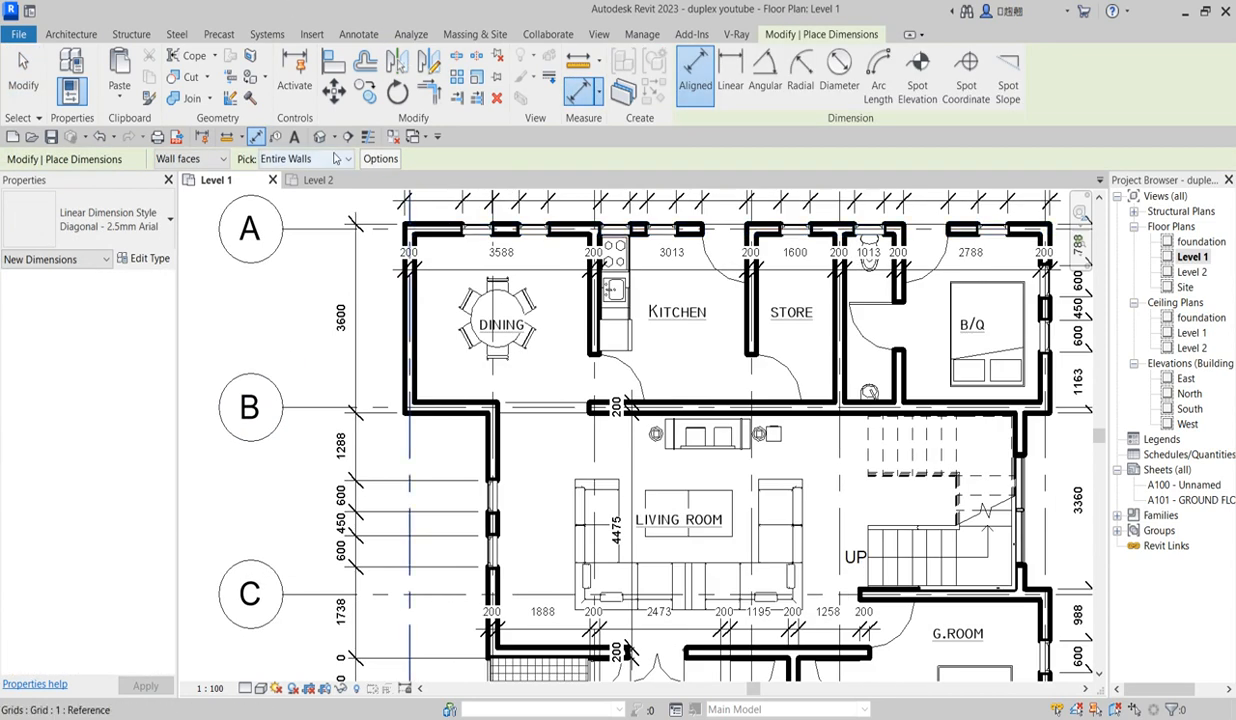
Switch Aligned Dimension to individual references and dimension the right-side grids and walls
left_click(351, 158)
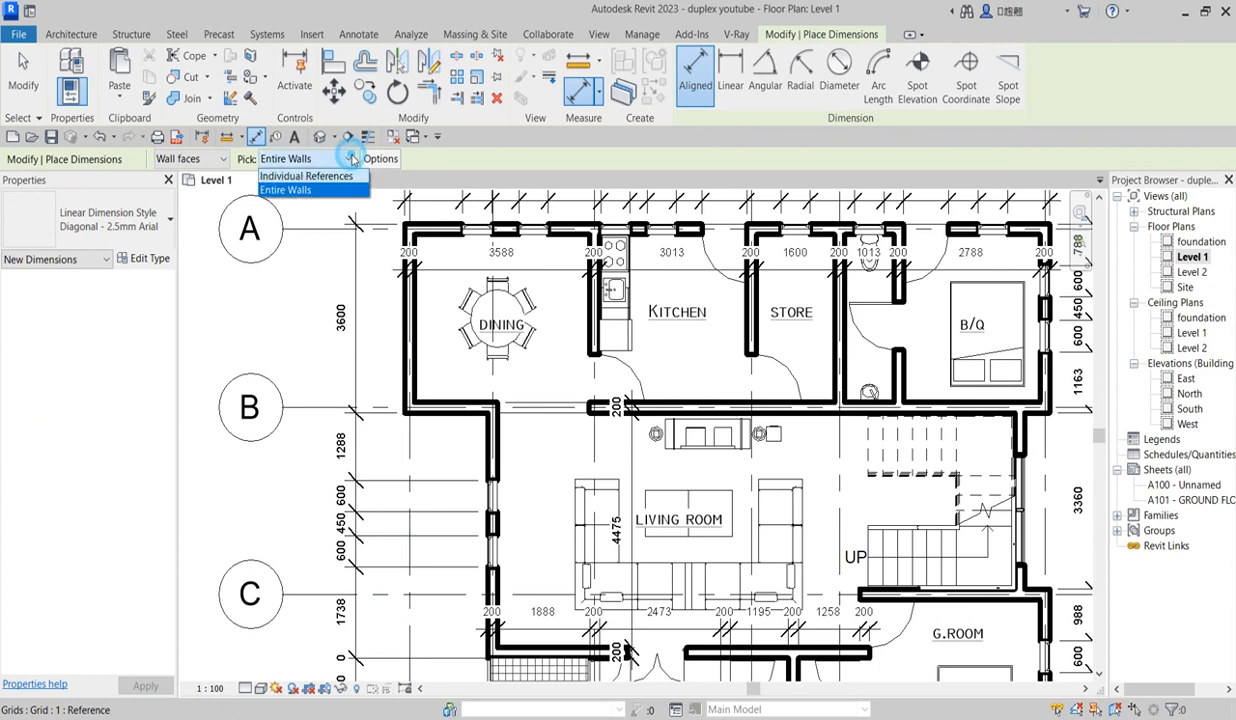
left_click(305, 176)
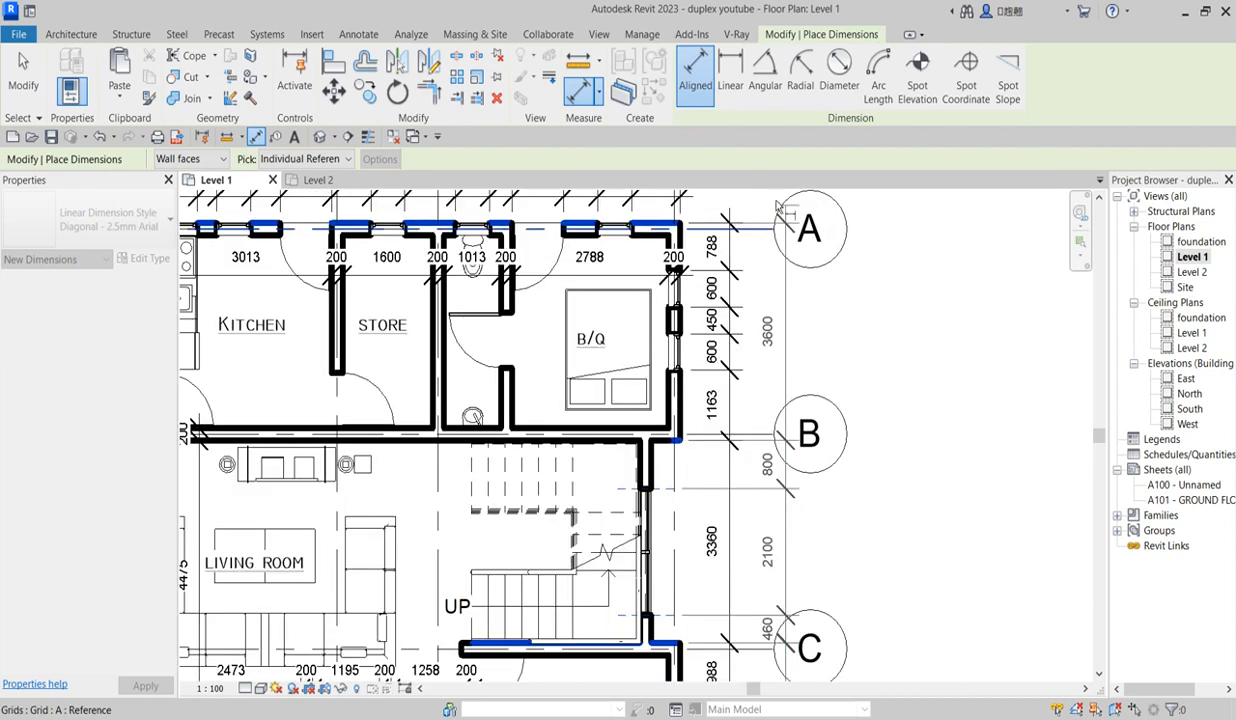
right_click(854, 330)
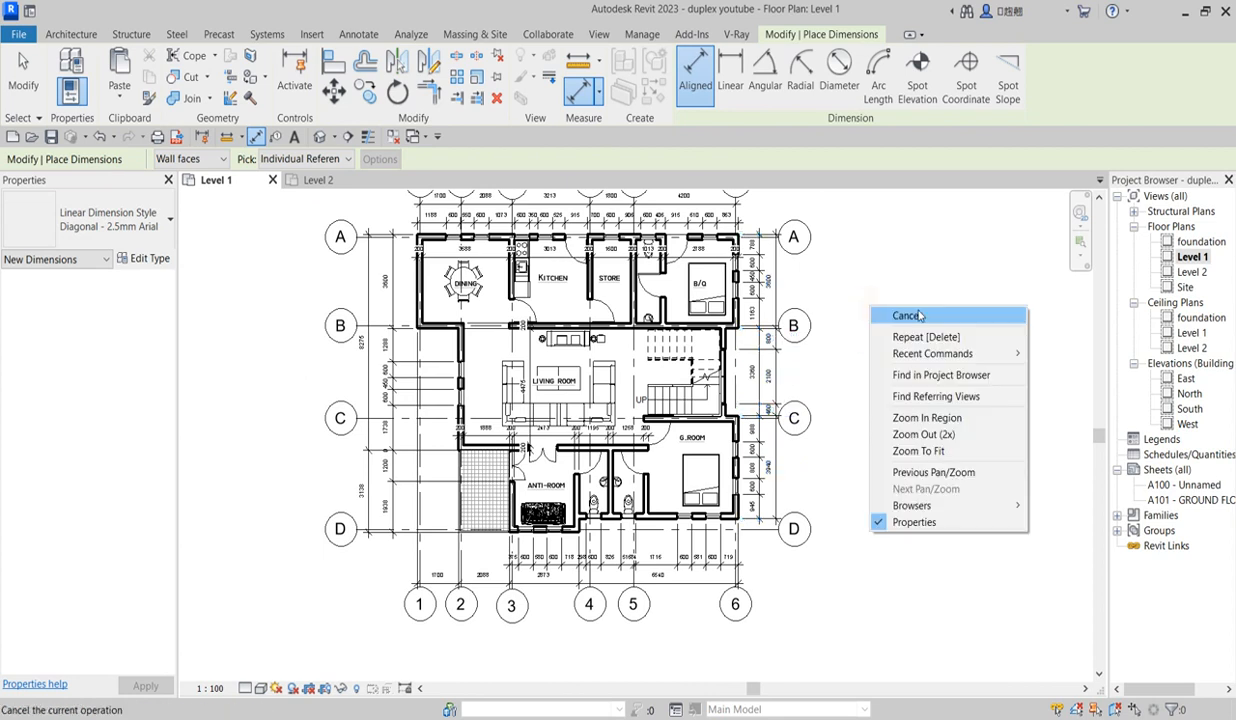
Select all visible Level 1 dimensions, copy them, and paste them aligned into Level 2
left_click(907, 315)
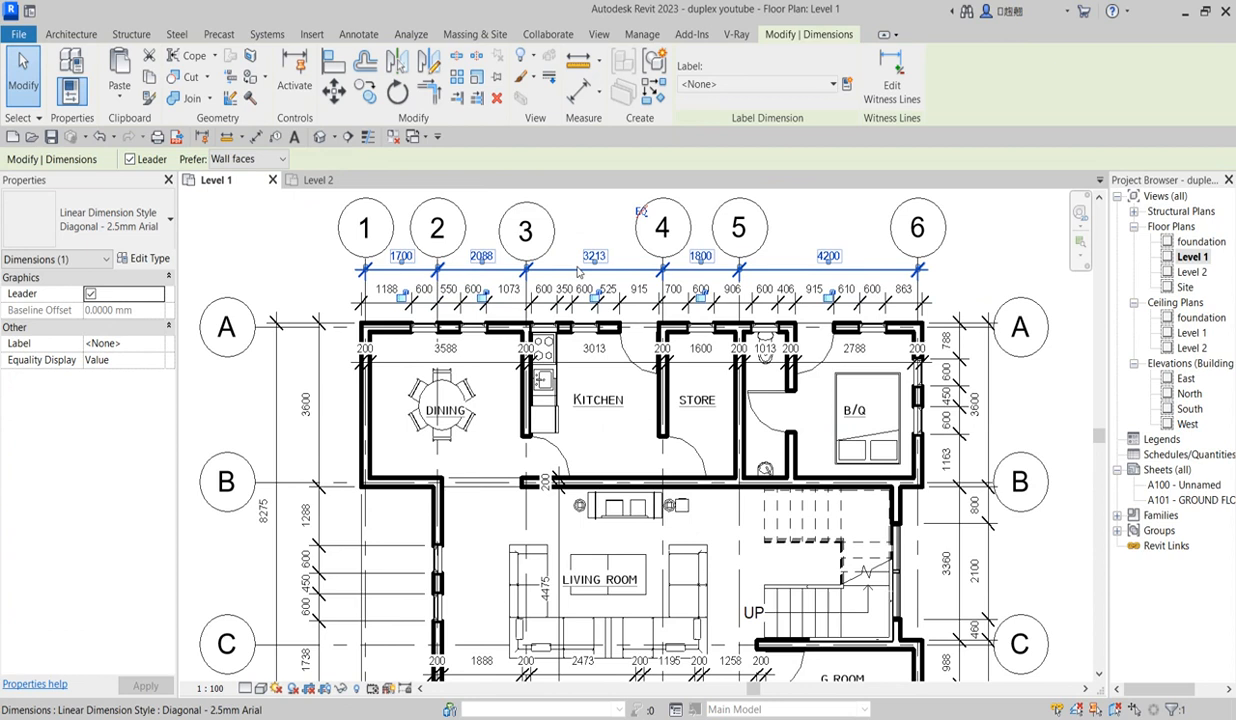
right_click(594, 256)
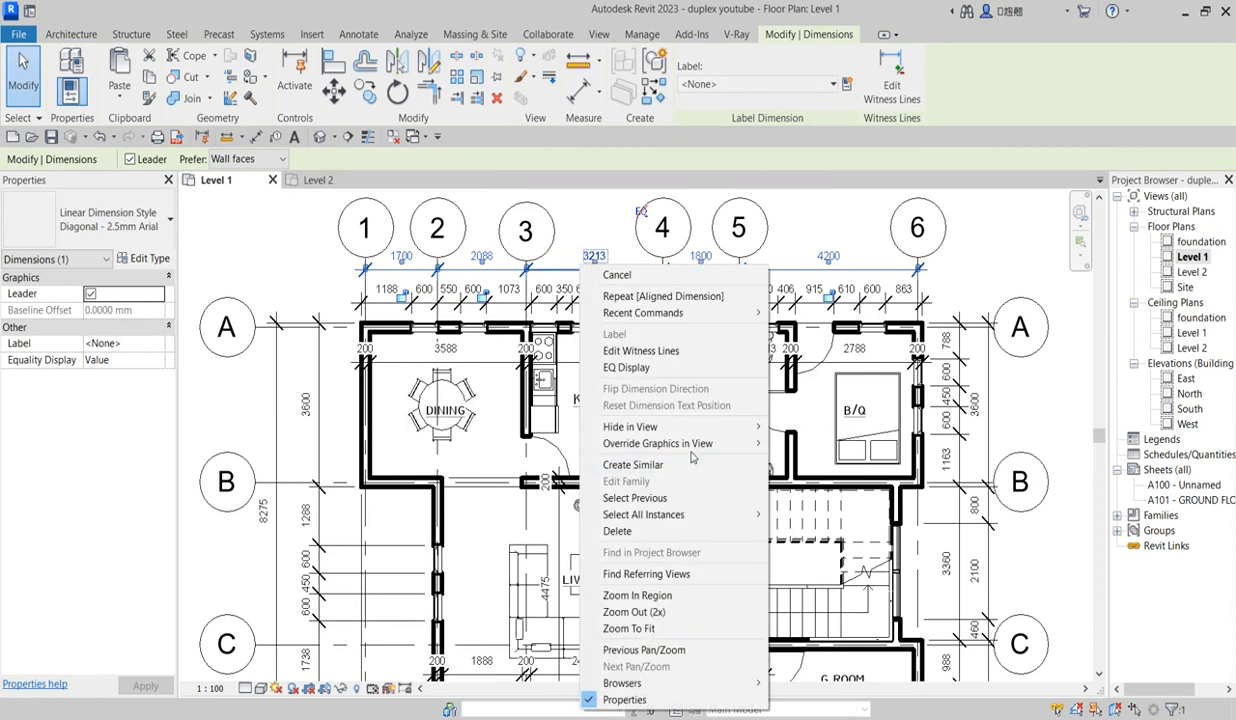
mouse_move(643, 514)
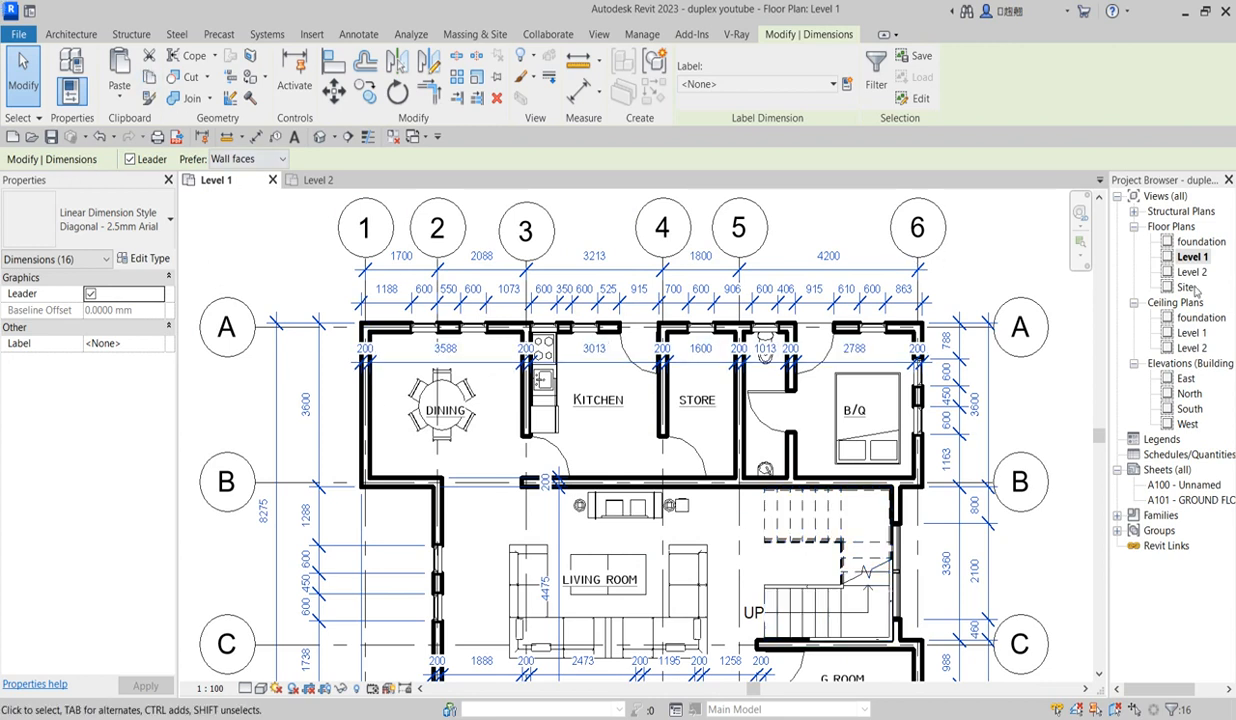
left_click(1192, 271)
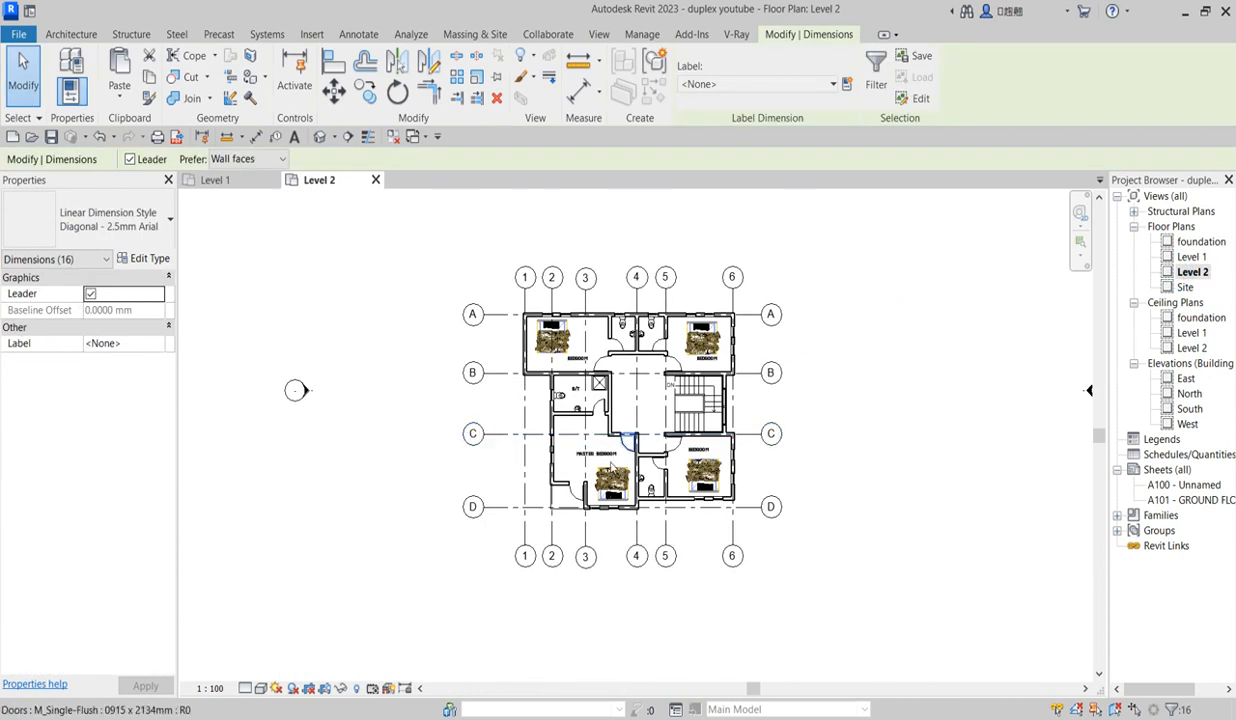
left_click(118, 85)
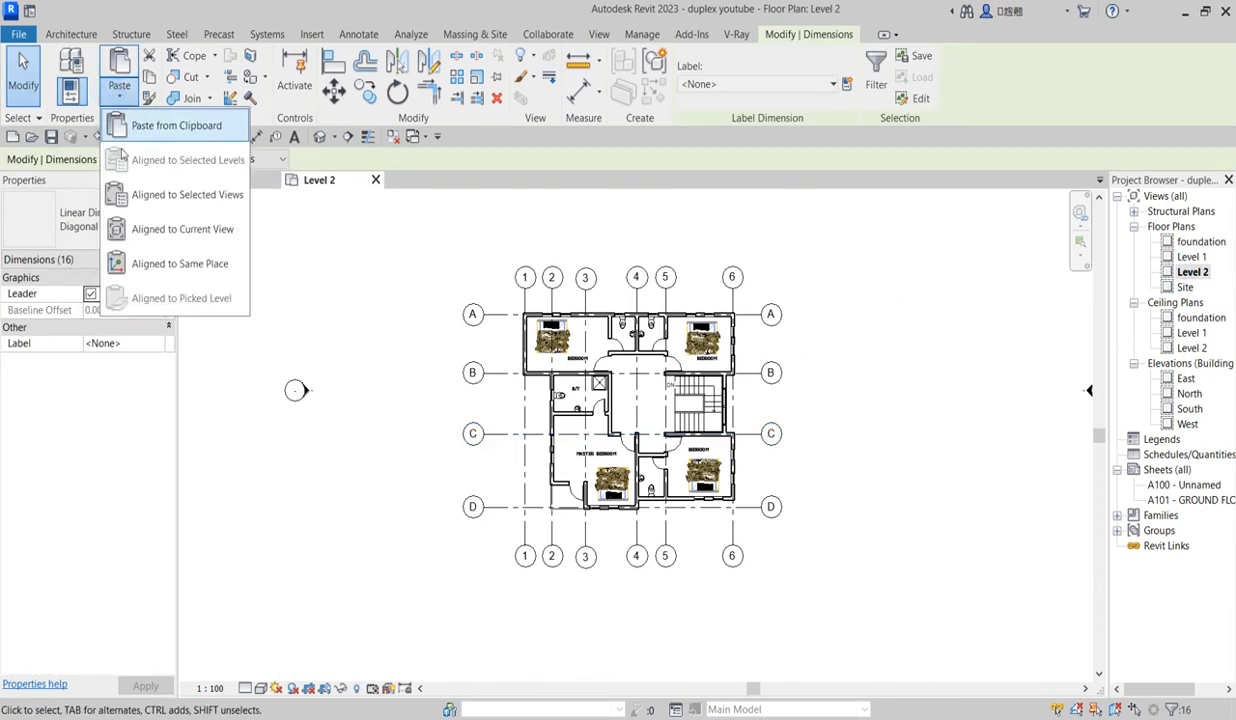
mouse_move(183, 229)
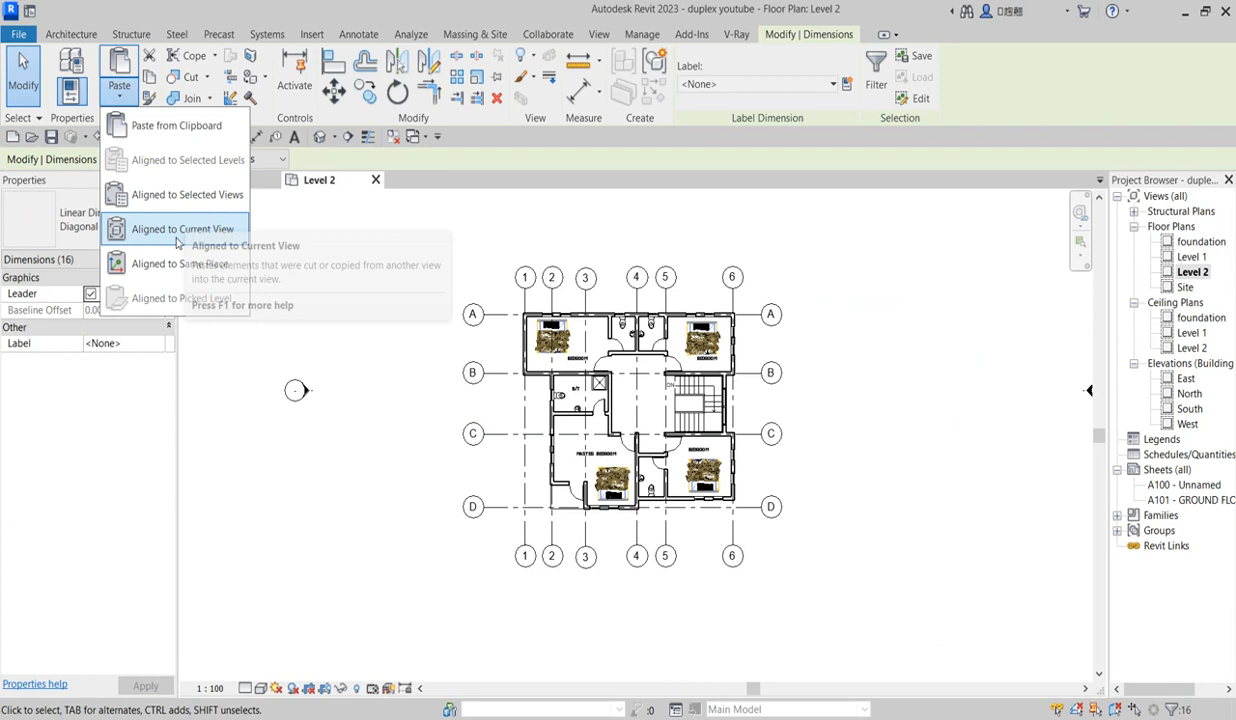
left_click(183, 229)
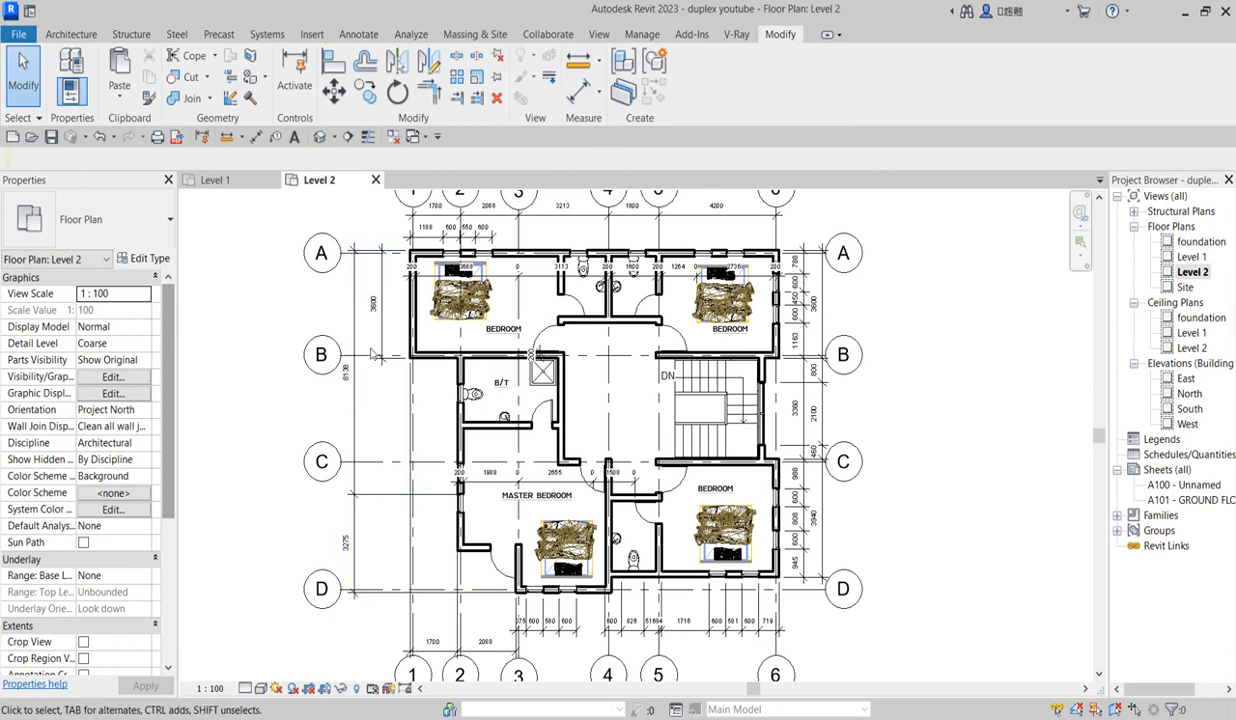
mouse_move(330, 272)
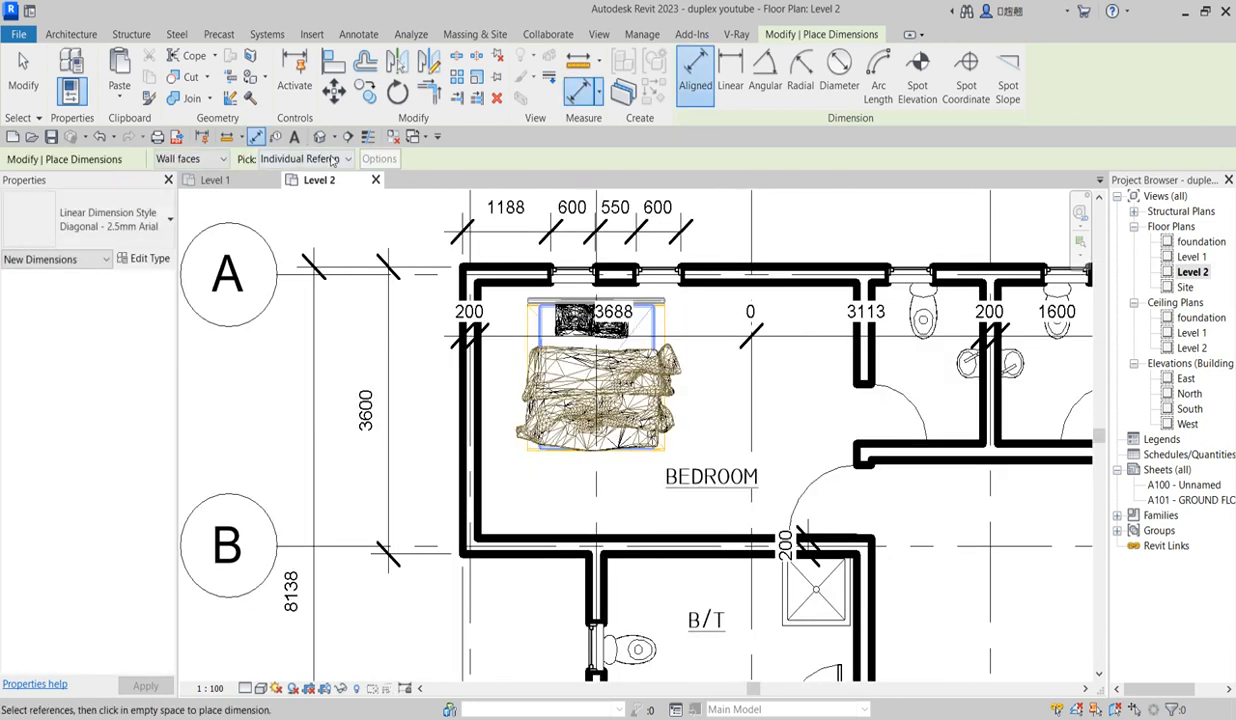
Enable opening widths in Auto Dimension Options and dimension Level 2 walls using Entire Walls
left_click(320, 158)
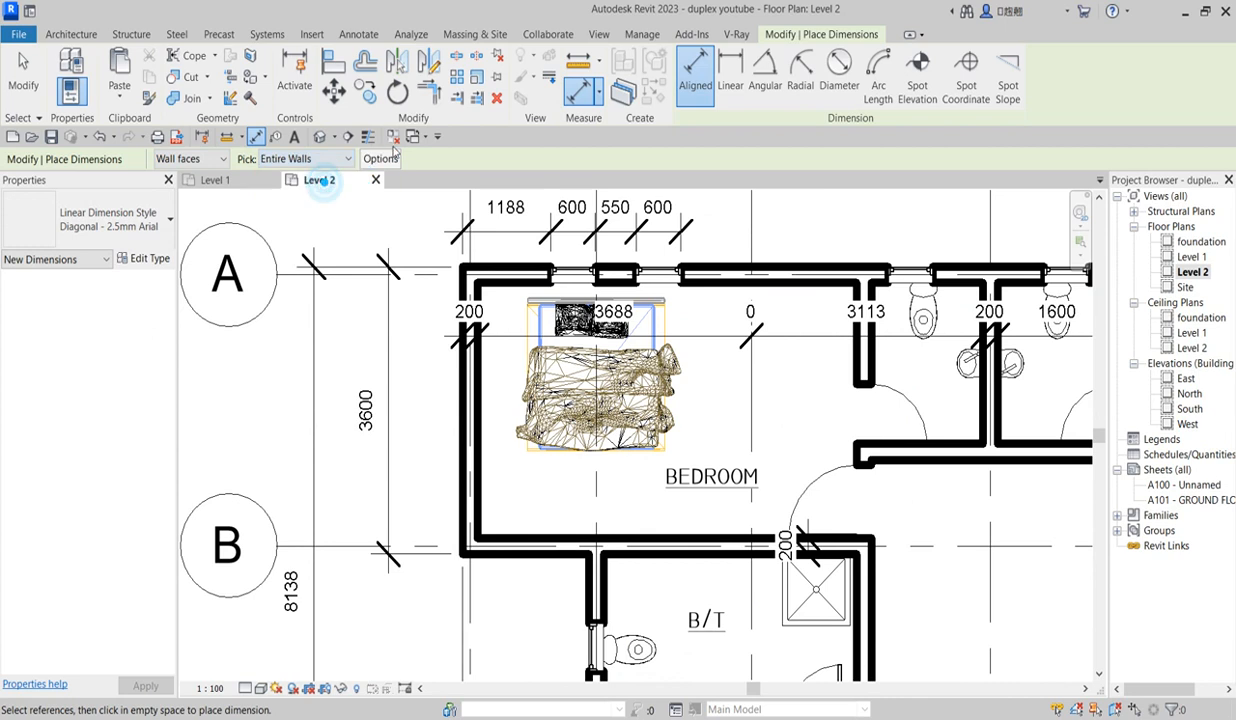
left_click(380, 158)
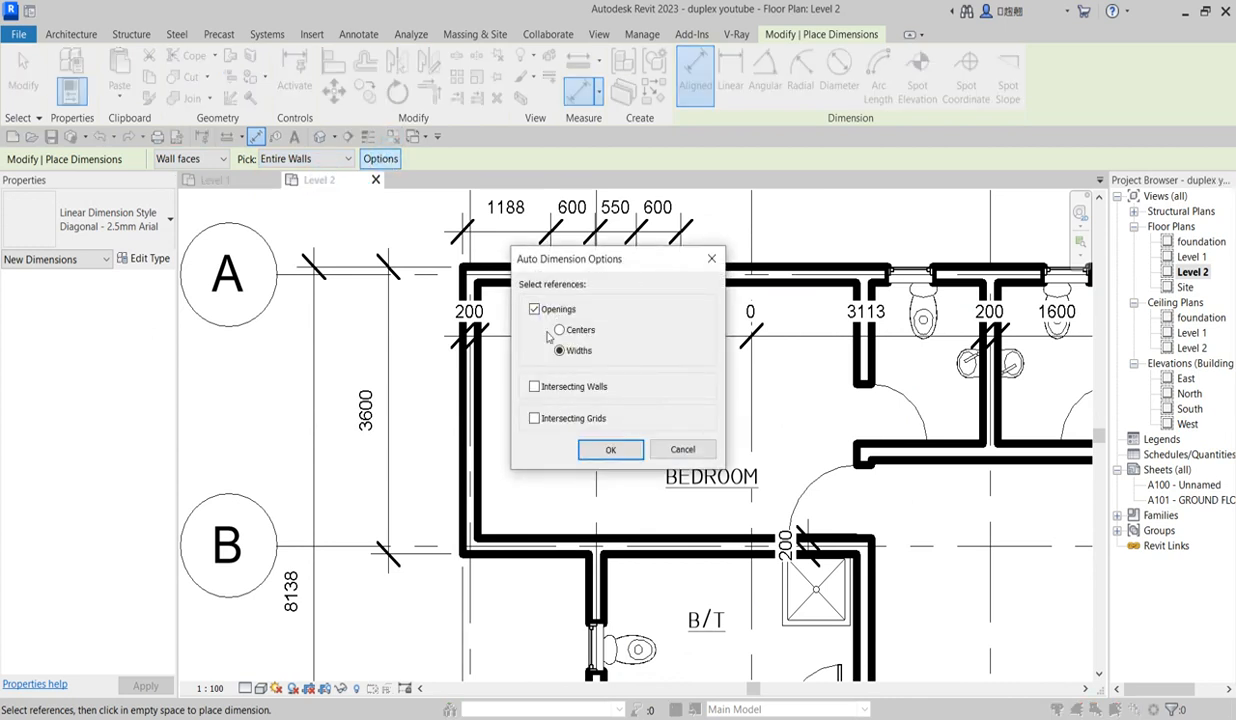
left_click(559, 350)
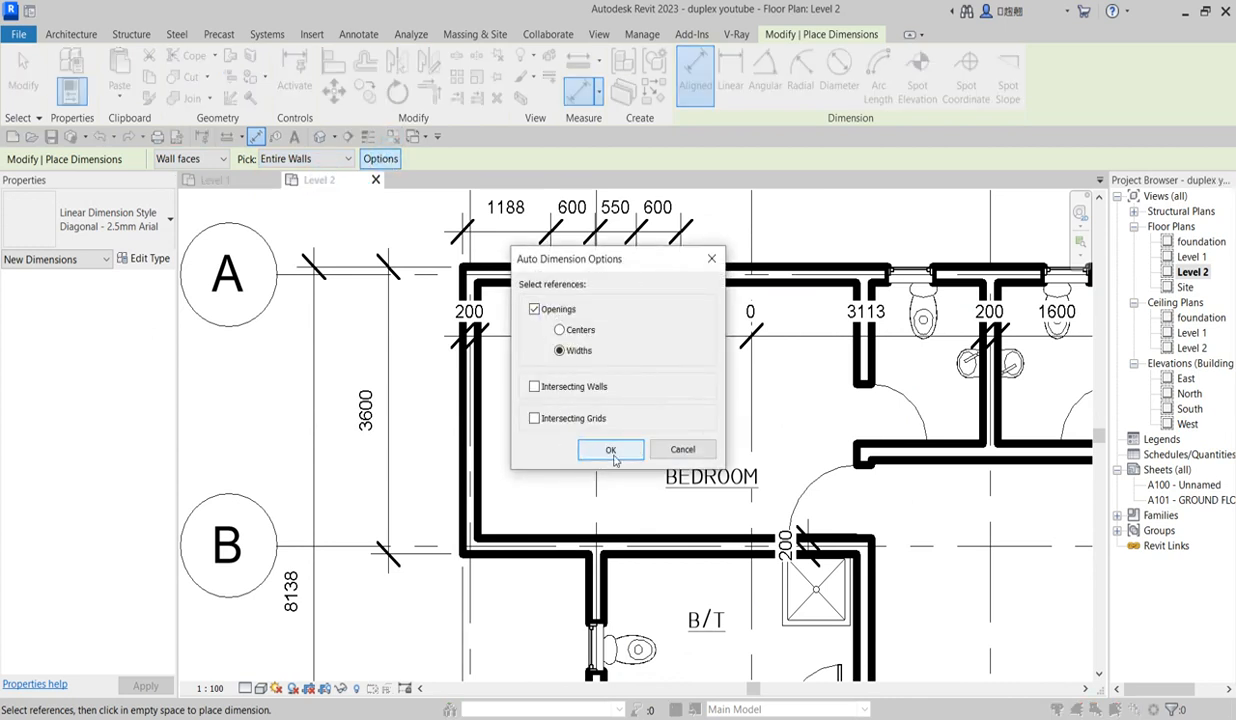
left_click(610, 450)
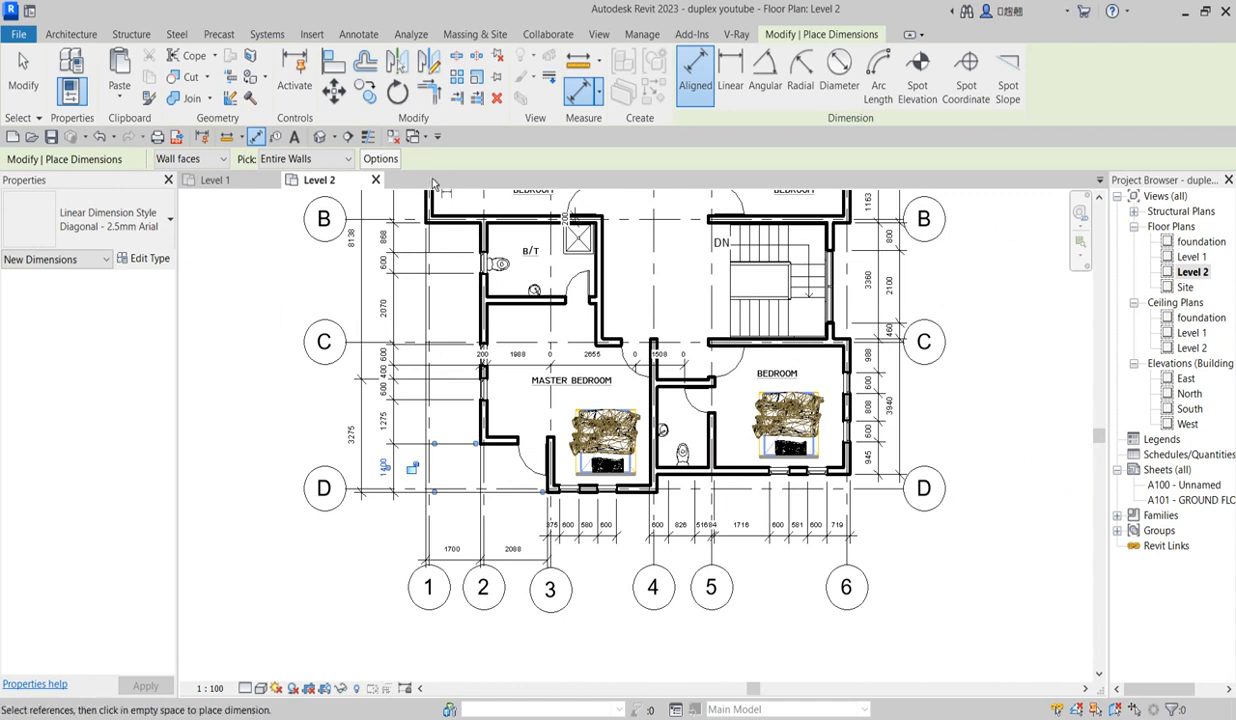
left_click(329, 158)
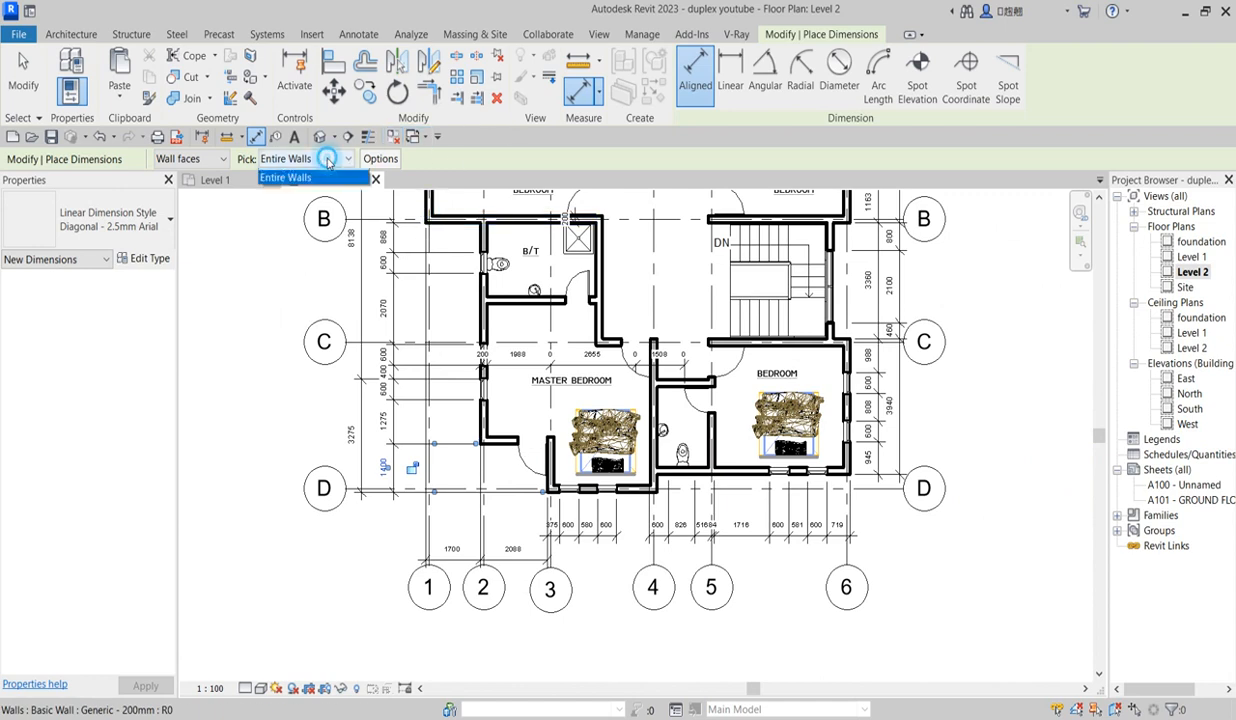
left_click(324, 177)
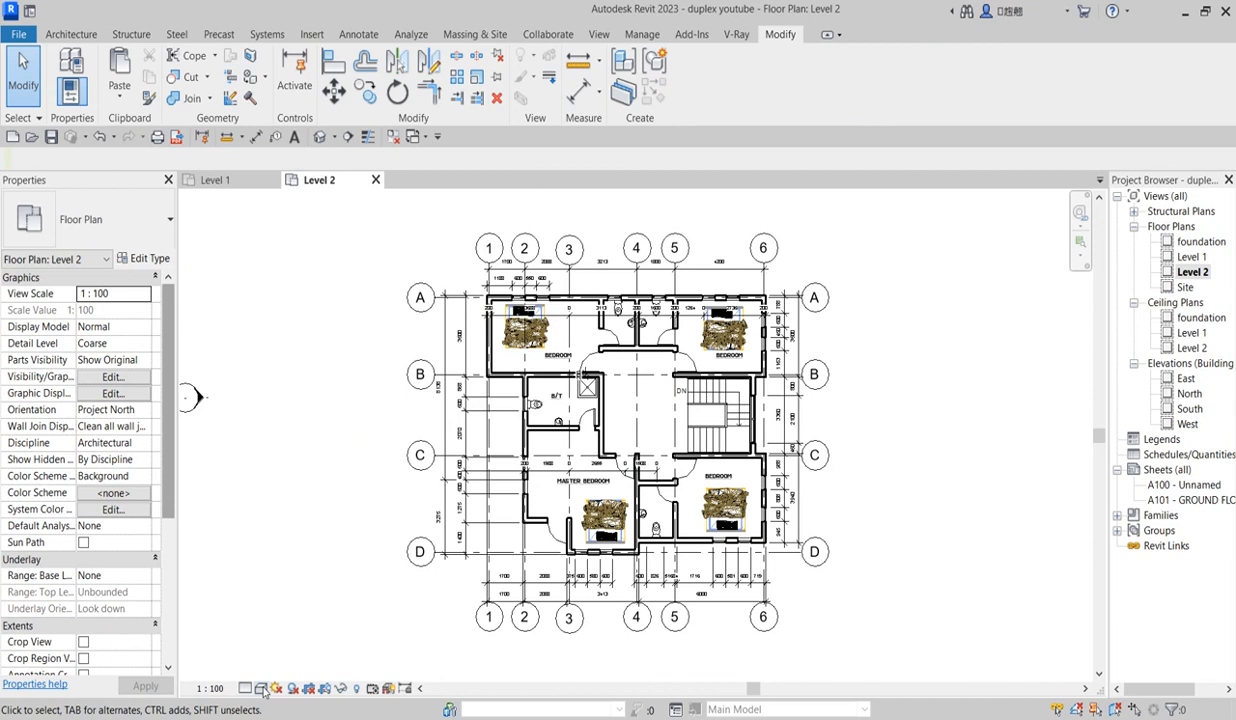
Turn on shadows for Level 2 and open Sun Settings from the Lighting section
left_click(261, 688)
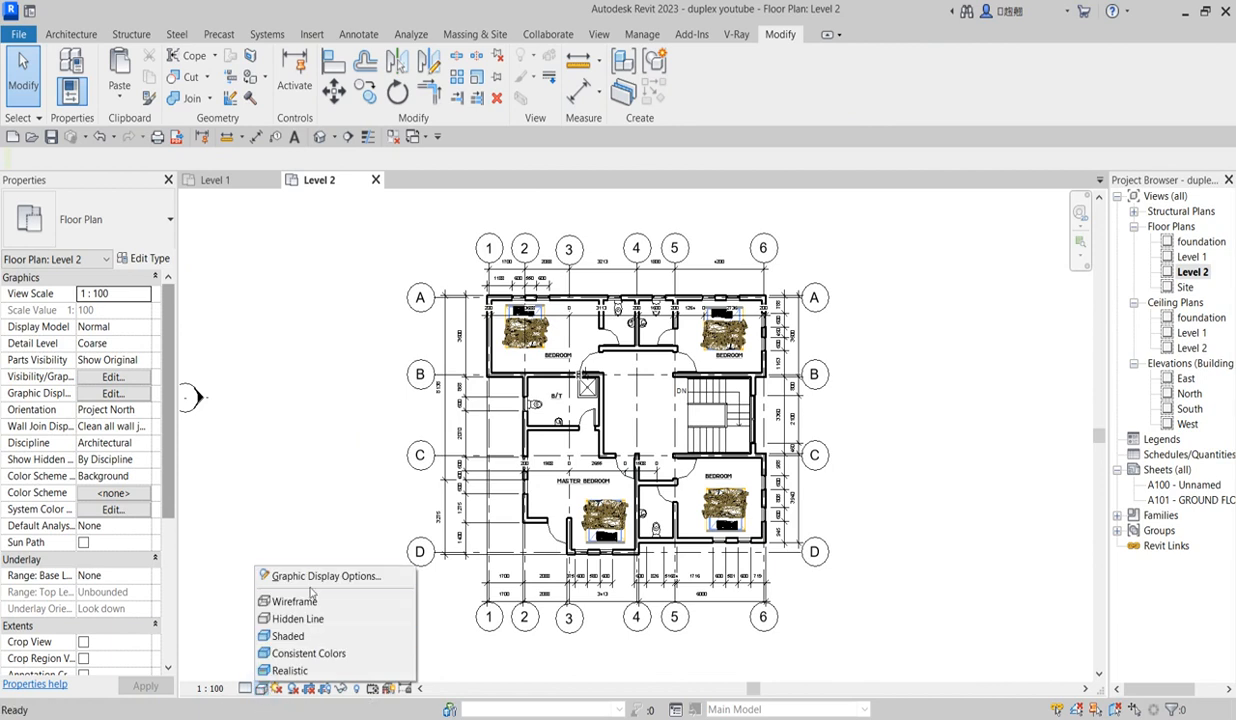
left_click(324, 576)
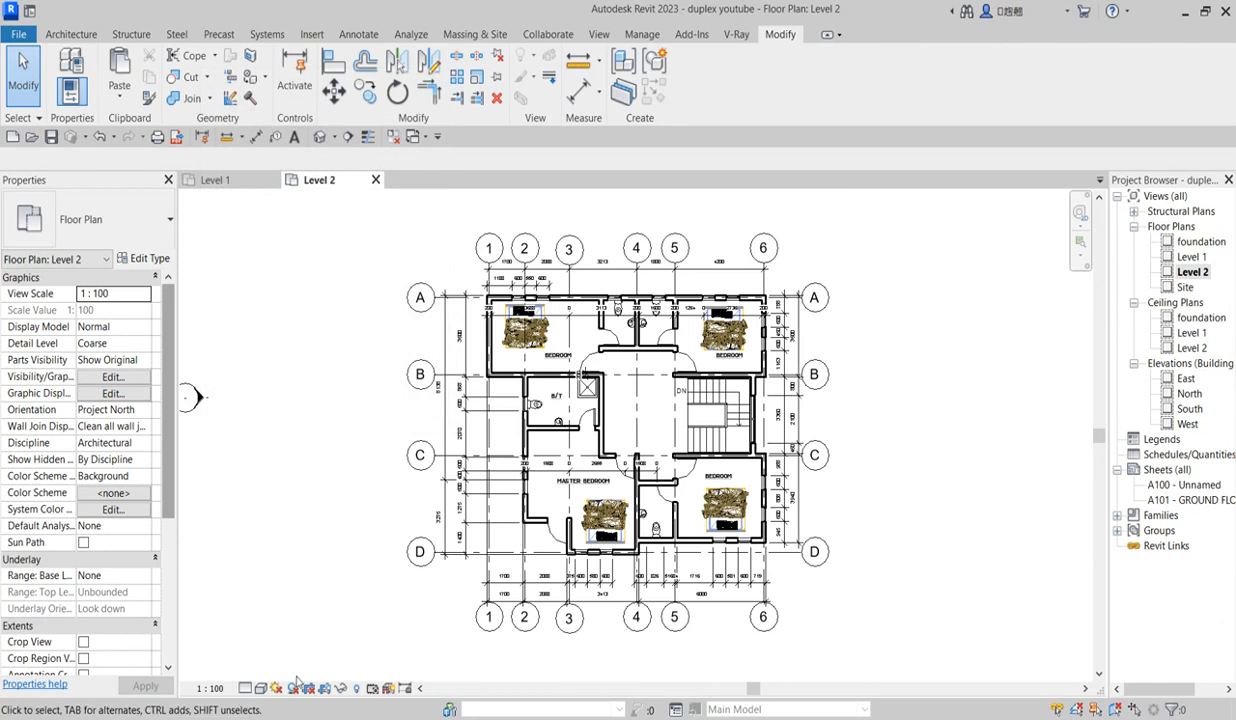
left_click(277, 688)
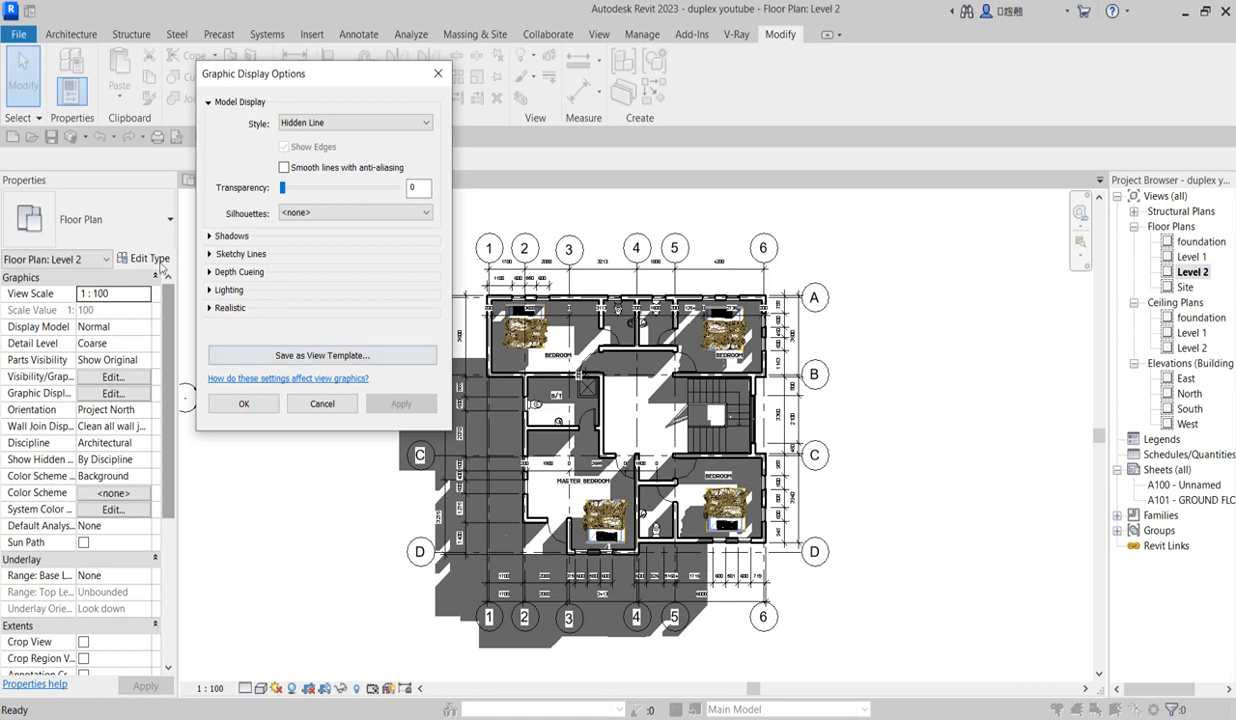
left_click(229, 289)
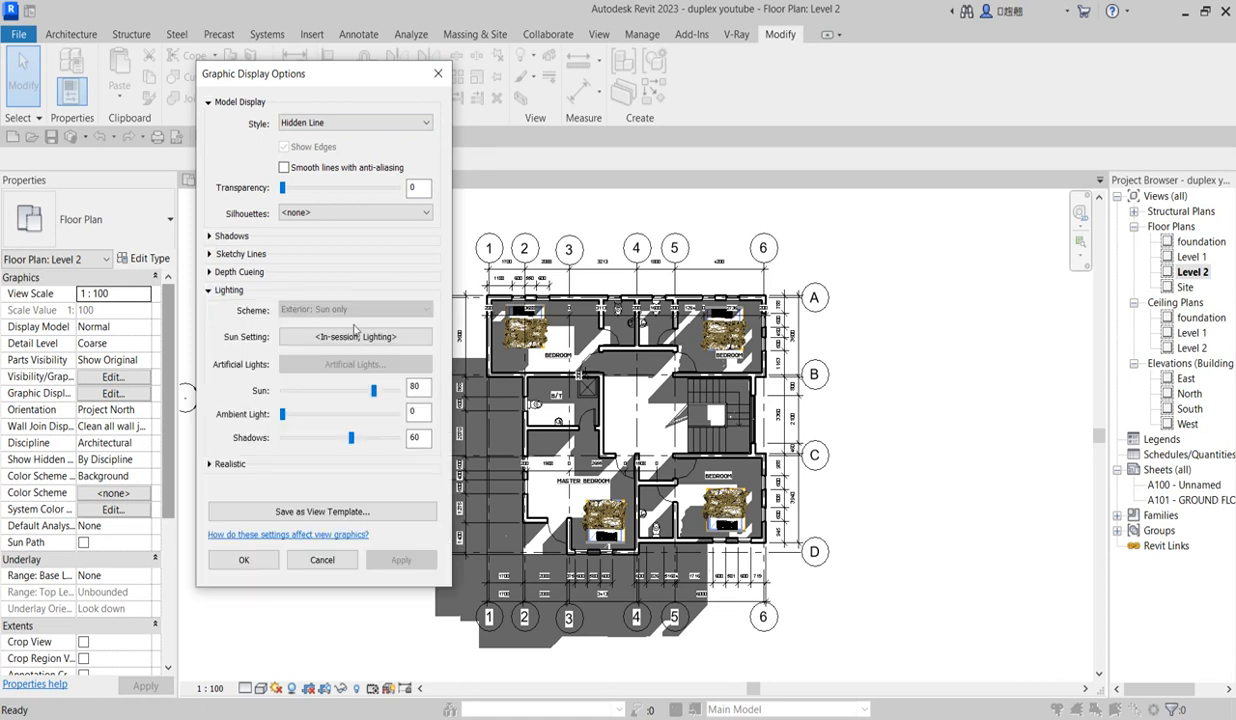
left_click(355, 336)
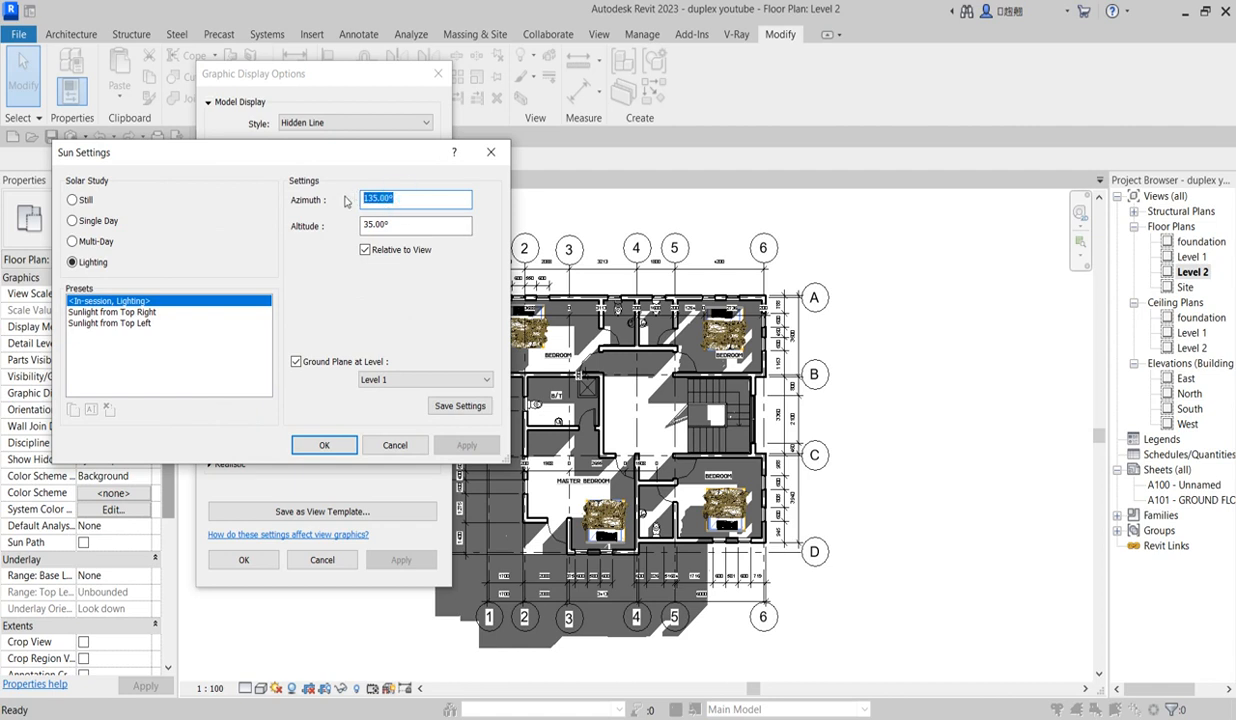
Preview trial sun azimuth and altitude values, settling the altitude at 6°
type("16")
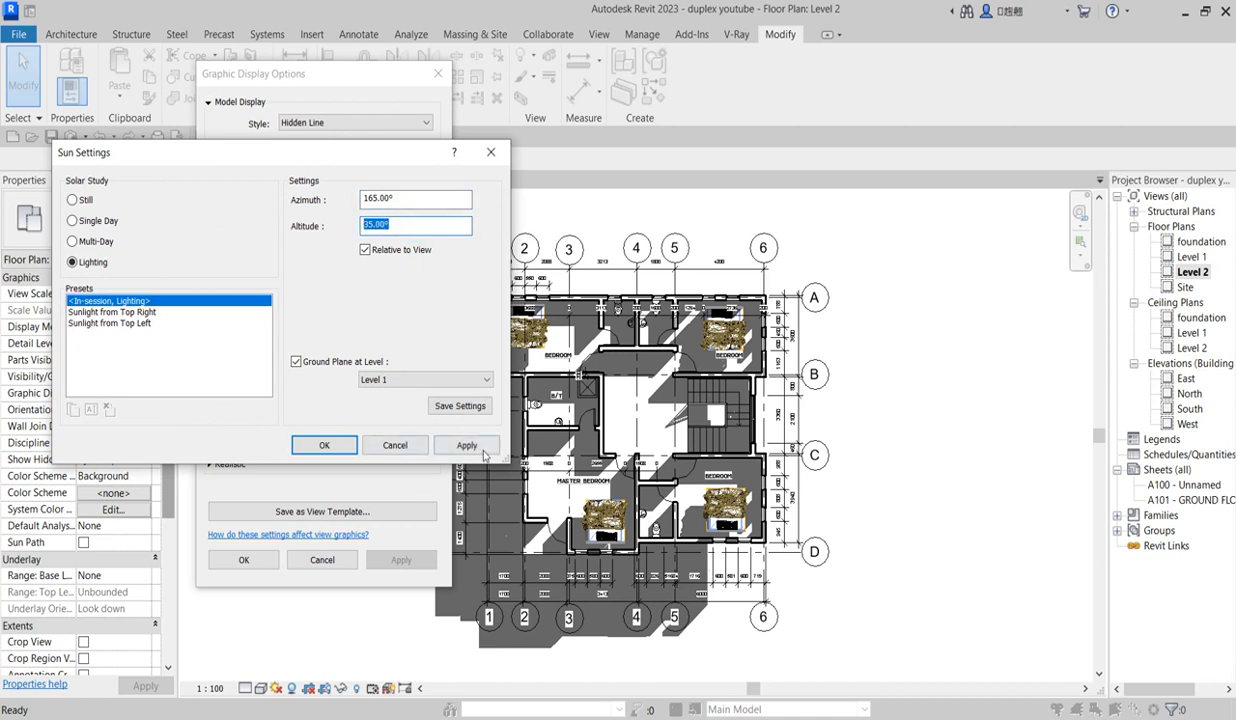
left_click(466, 445)
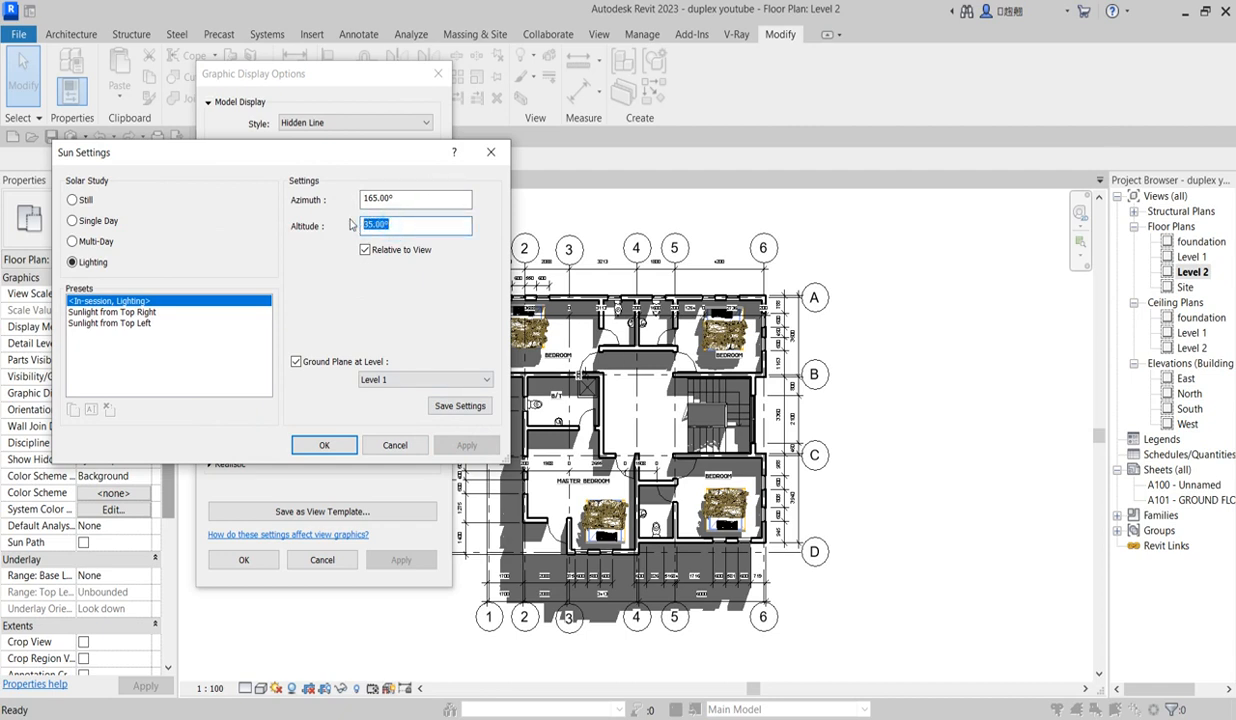
type("15")
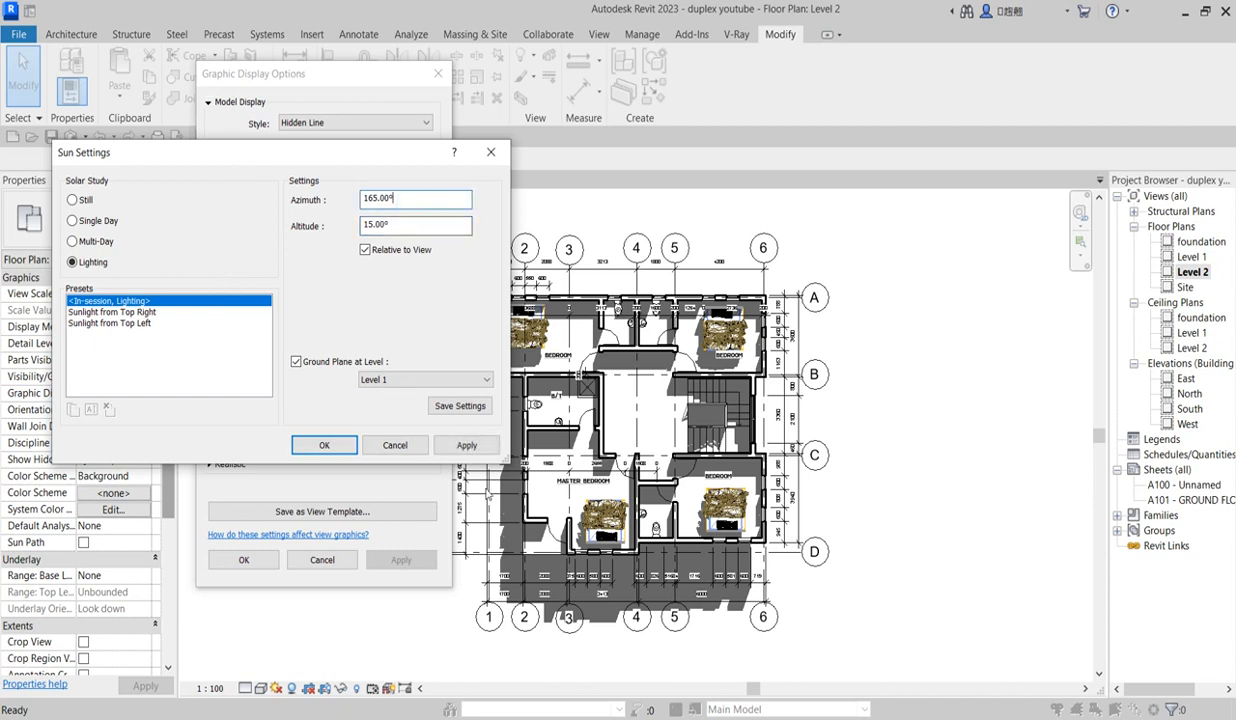
left_click(466, 444)
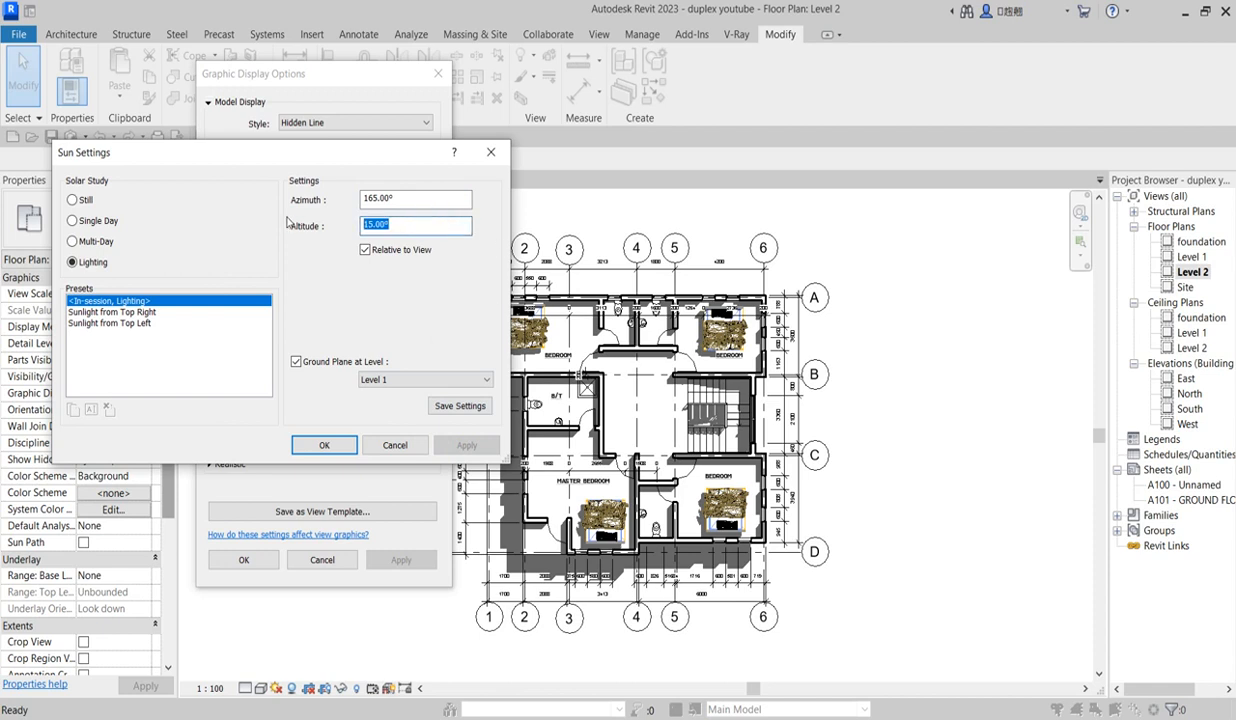
type("1")
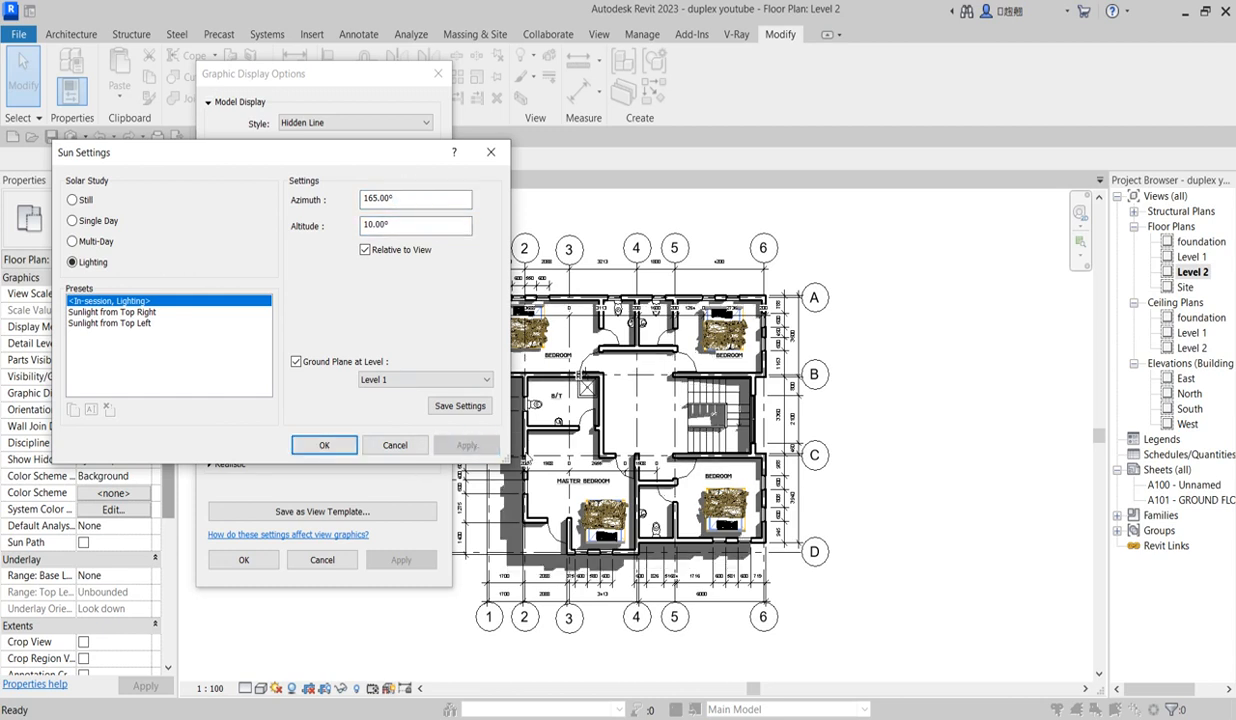
left_click(415, 224)
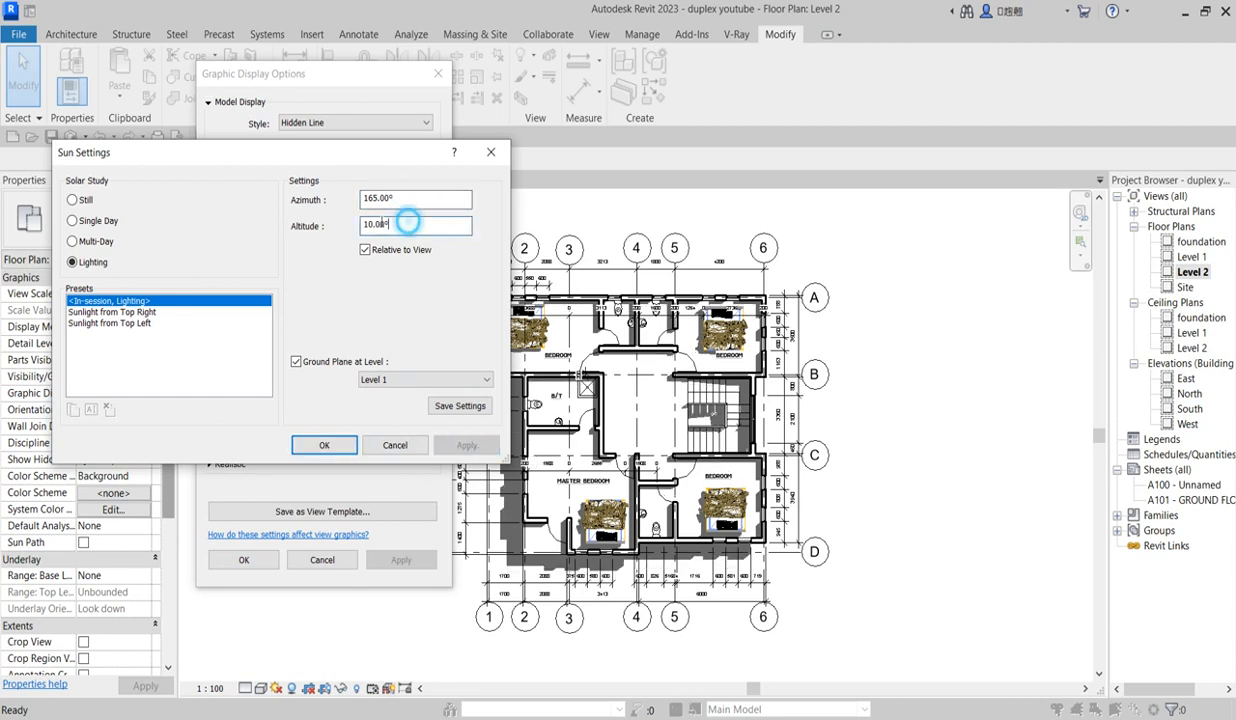
type("6")
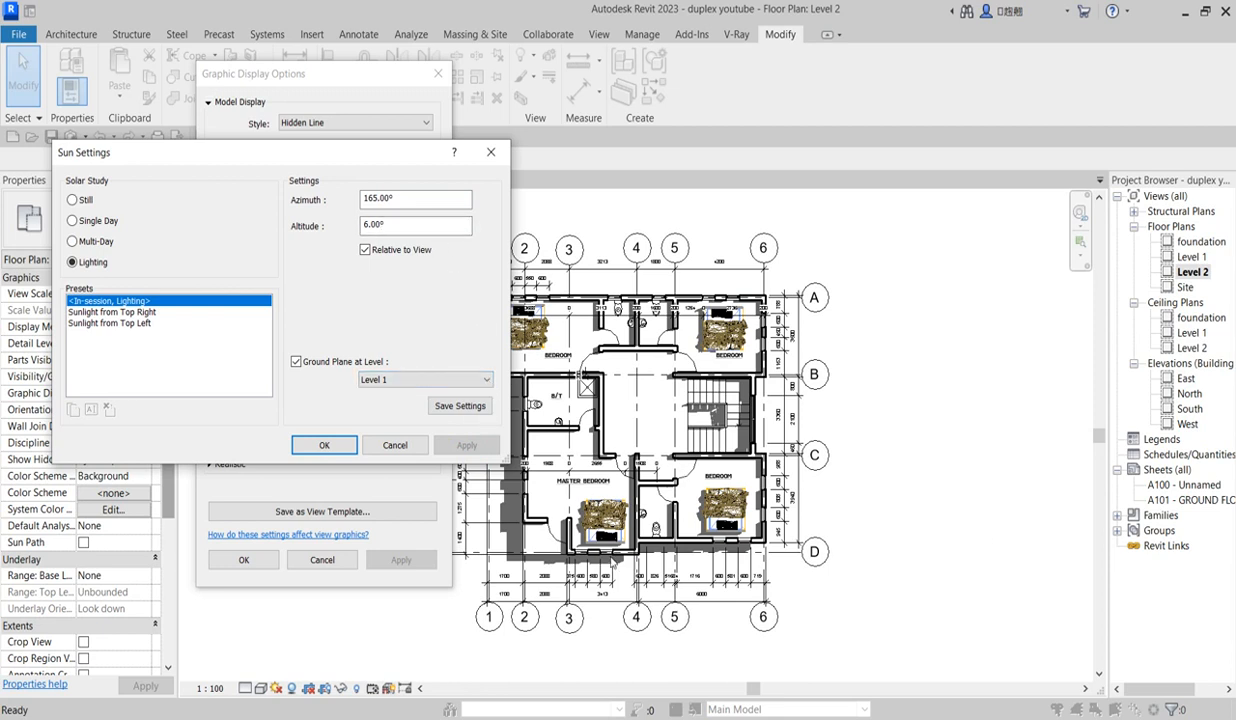
Set the sun azimuth to 170° and ground shadows at Level 2
left_click(414, 199)
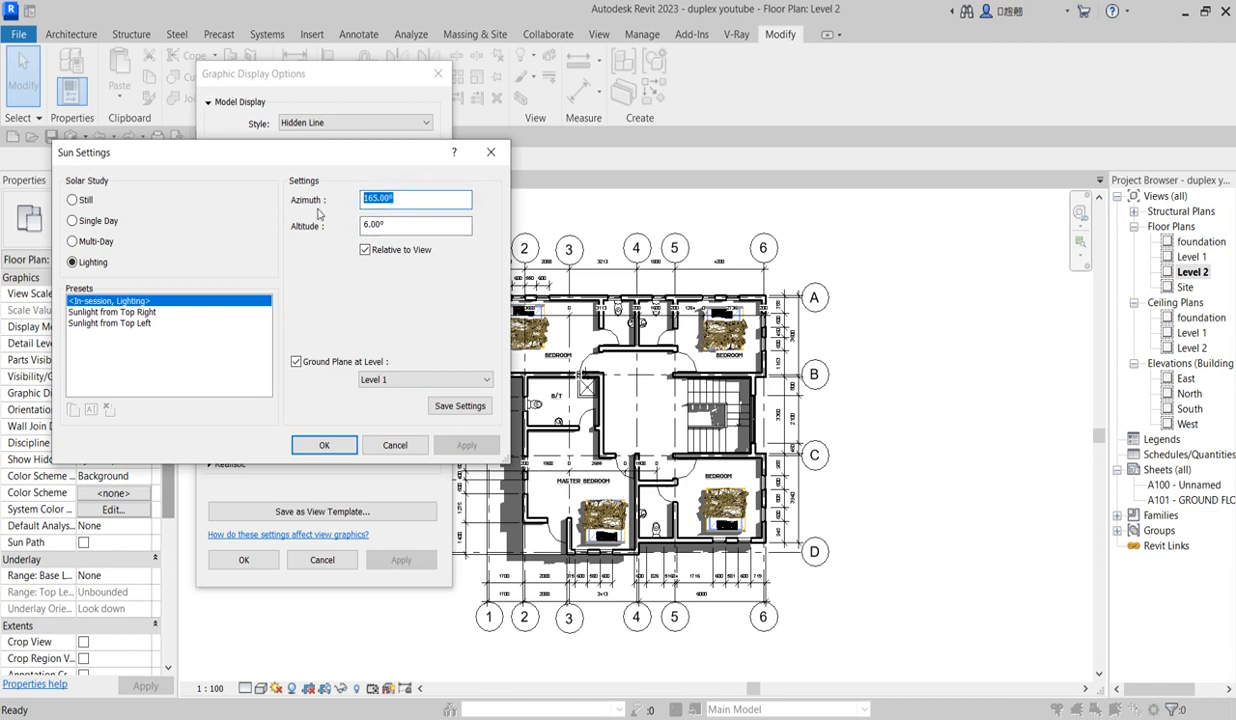
mouse_move(434, 317)
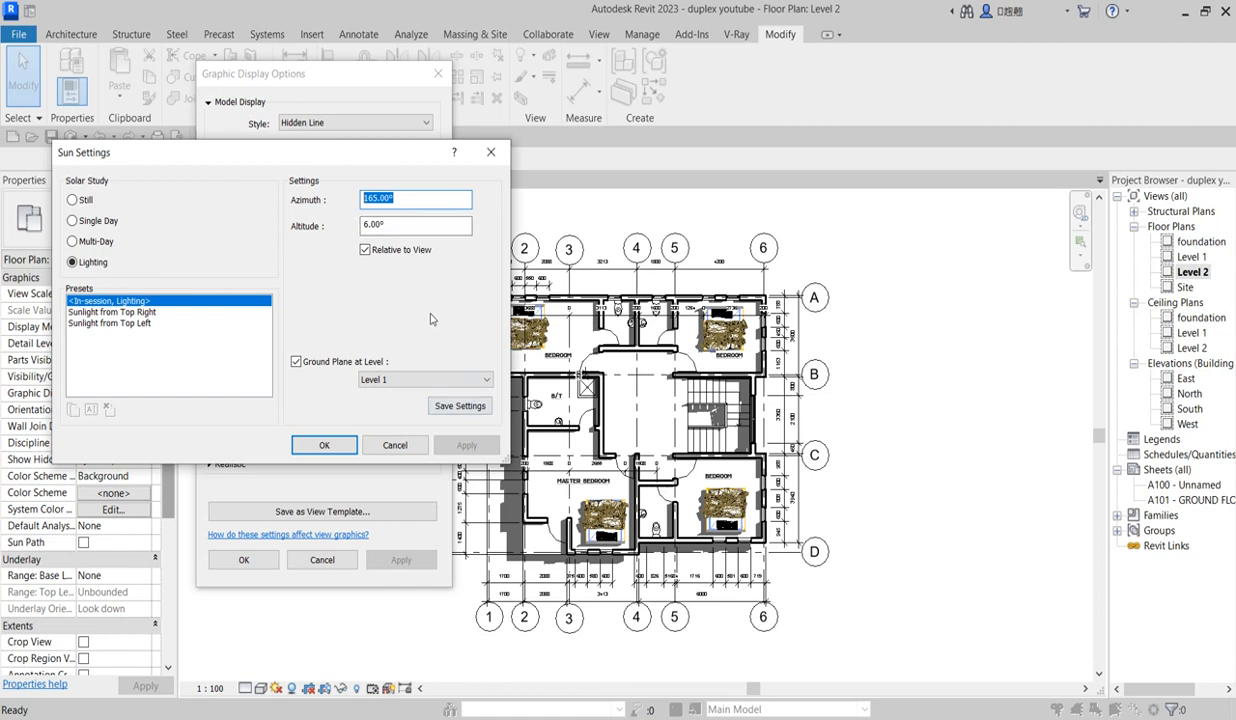
type("170")
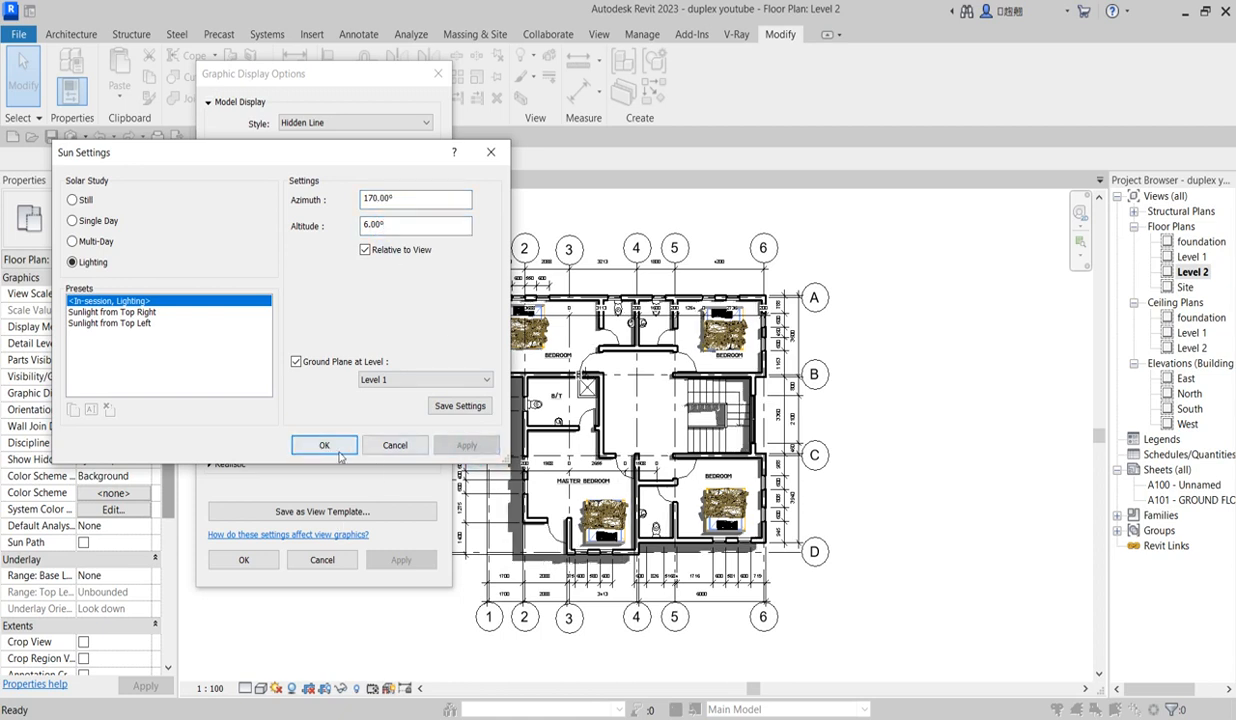
left_click(425, 379)
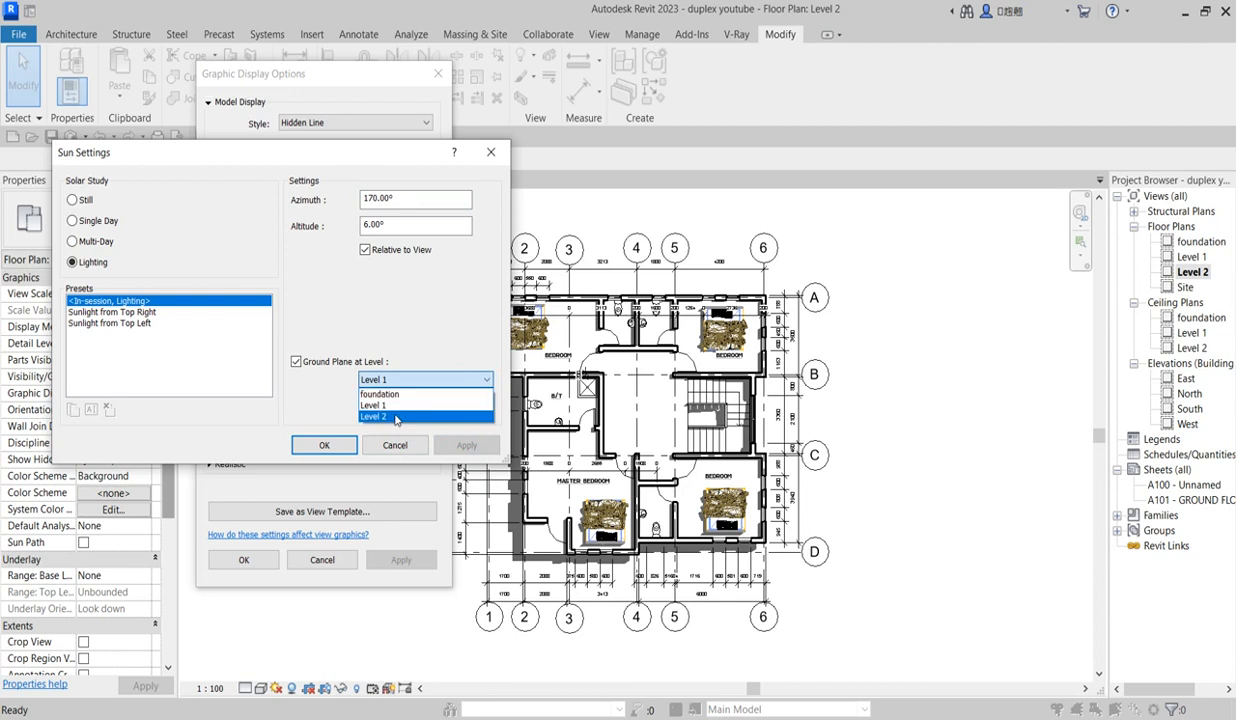
left_click(373, 416)
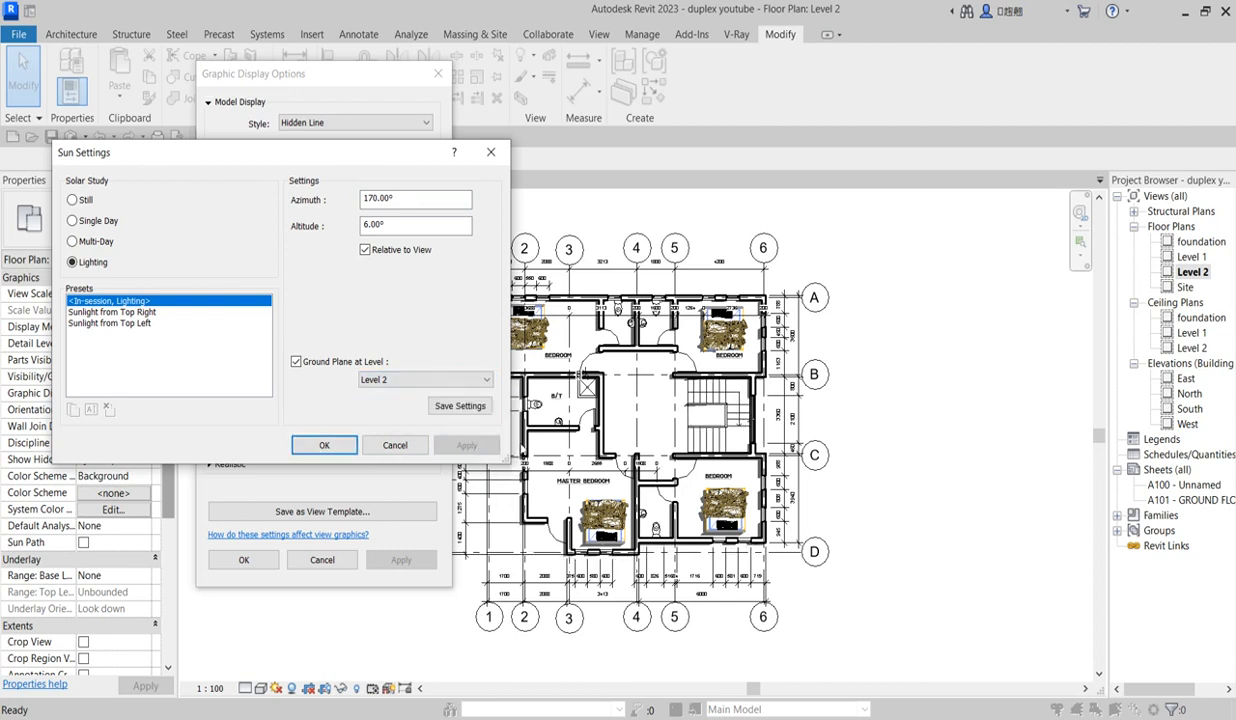
left_click(324, 444)
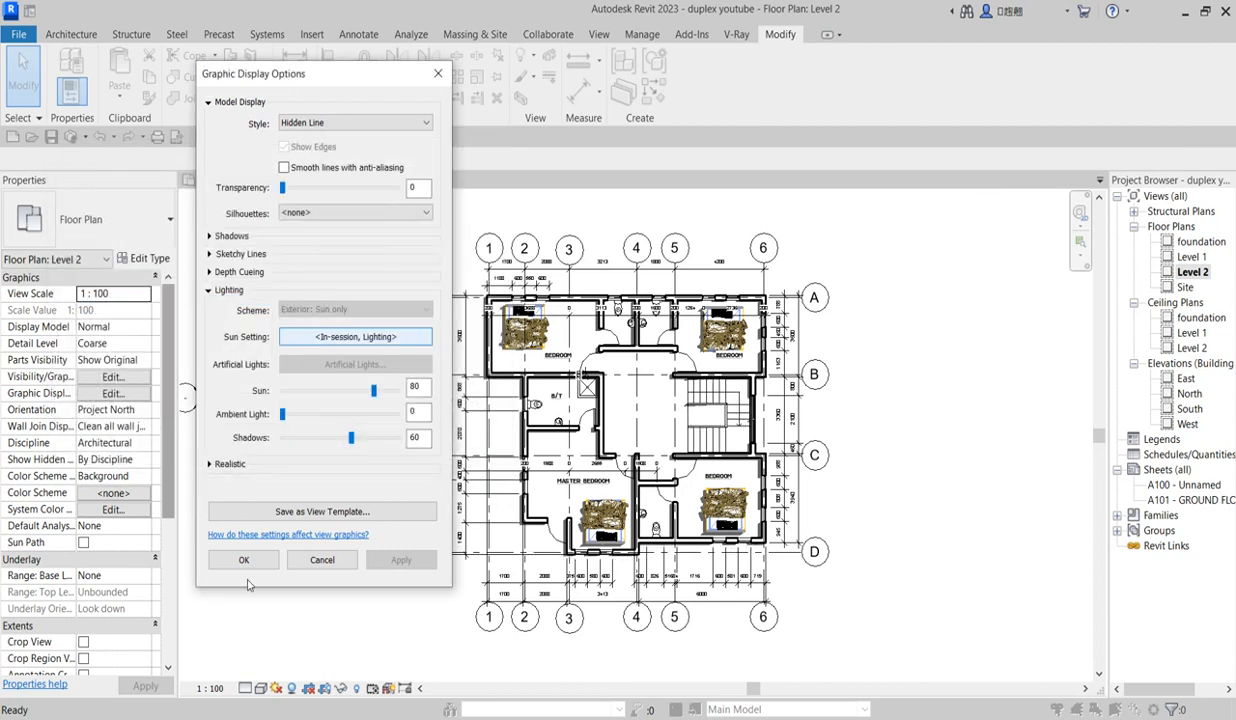
Accept the Graphic Display Options and switch to the Level 1 floor plan
left_click(243, 559)
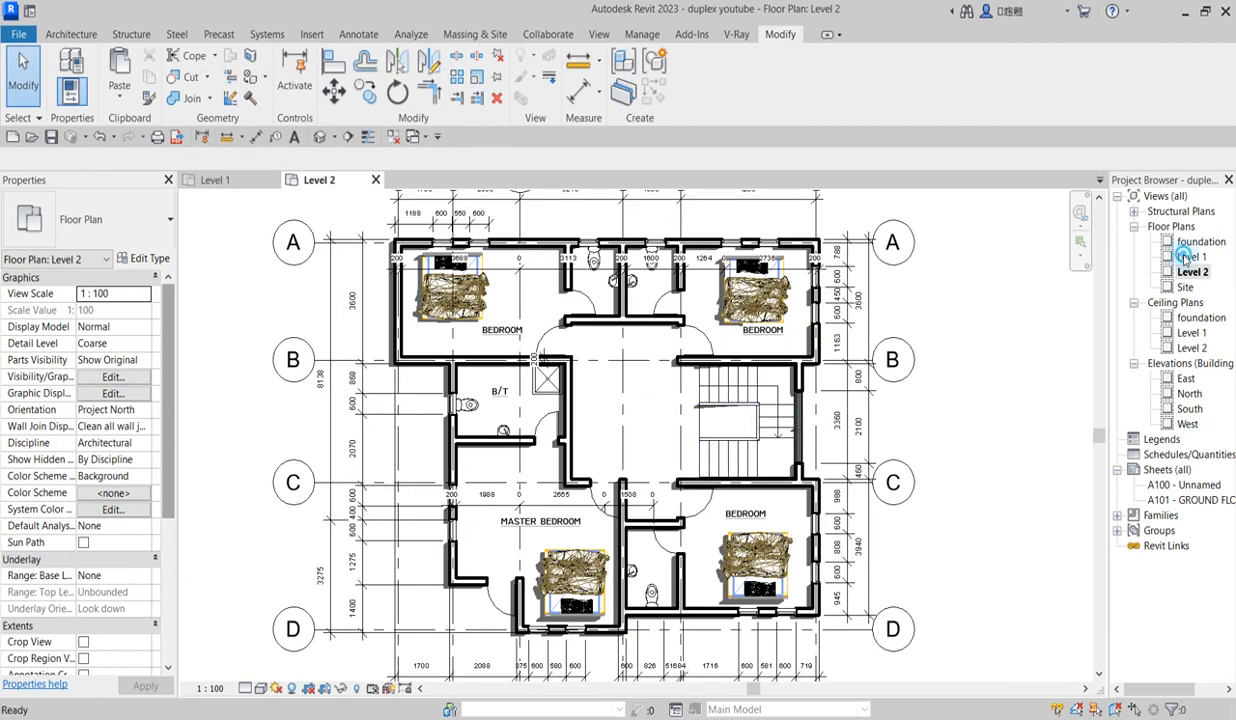
double_click(1191, 257)
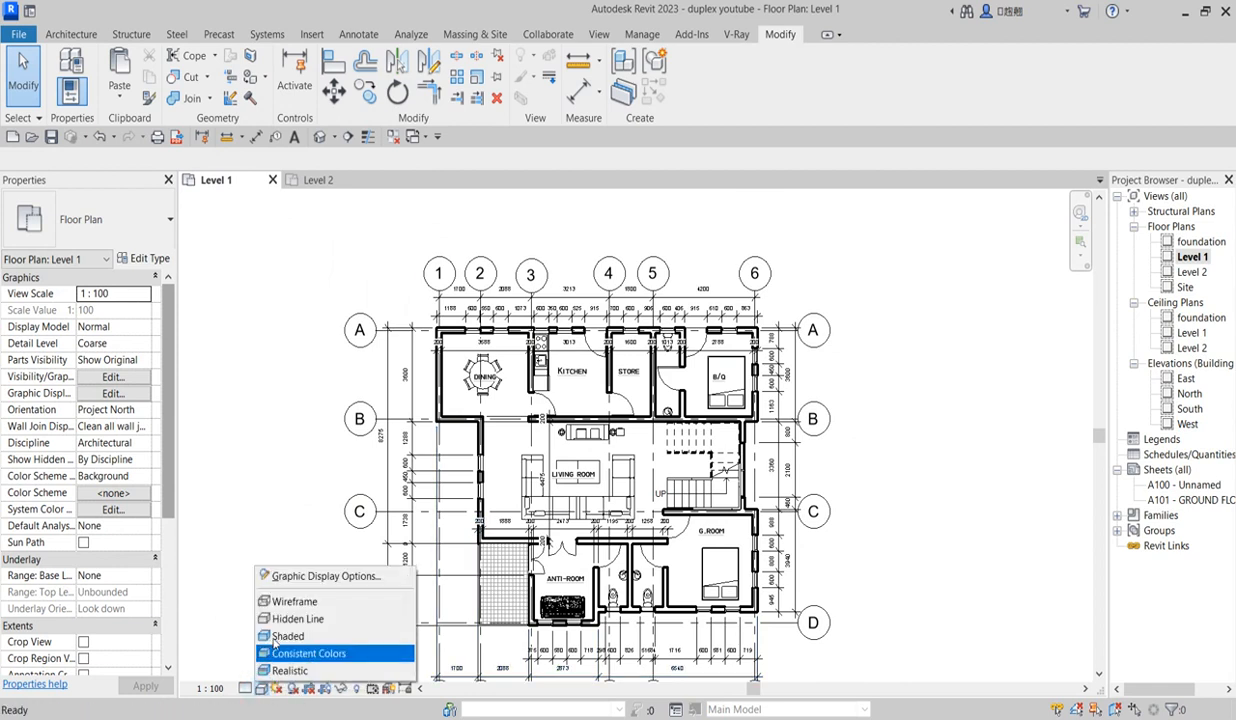
Set the Level 1 sun to 185° azimuth, 5° altitude and enable Cast Shadows
left_click(324, 576)
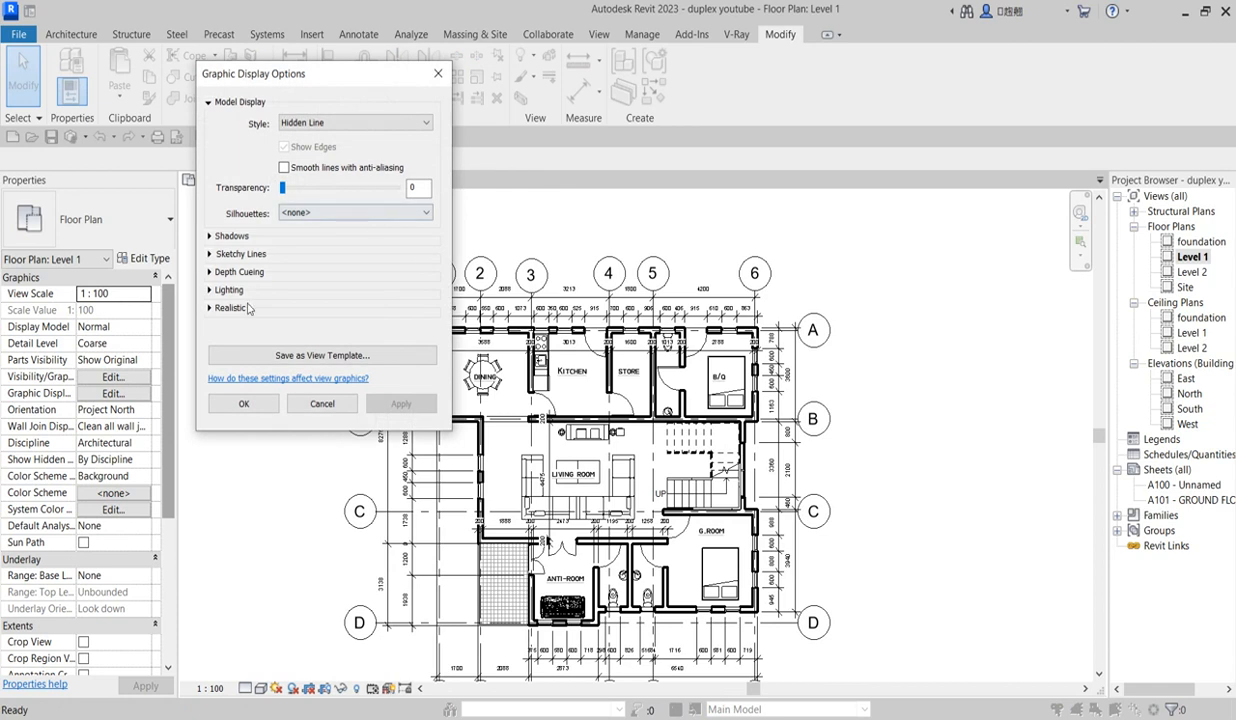
left_click(210, 289)
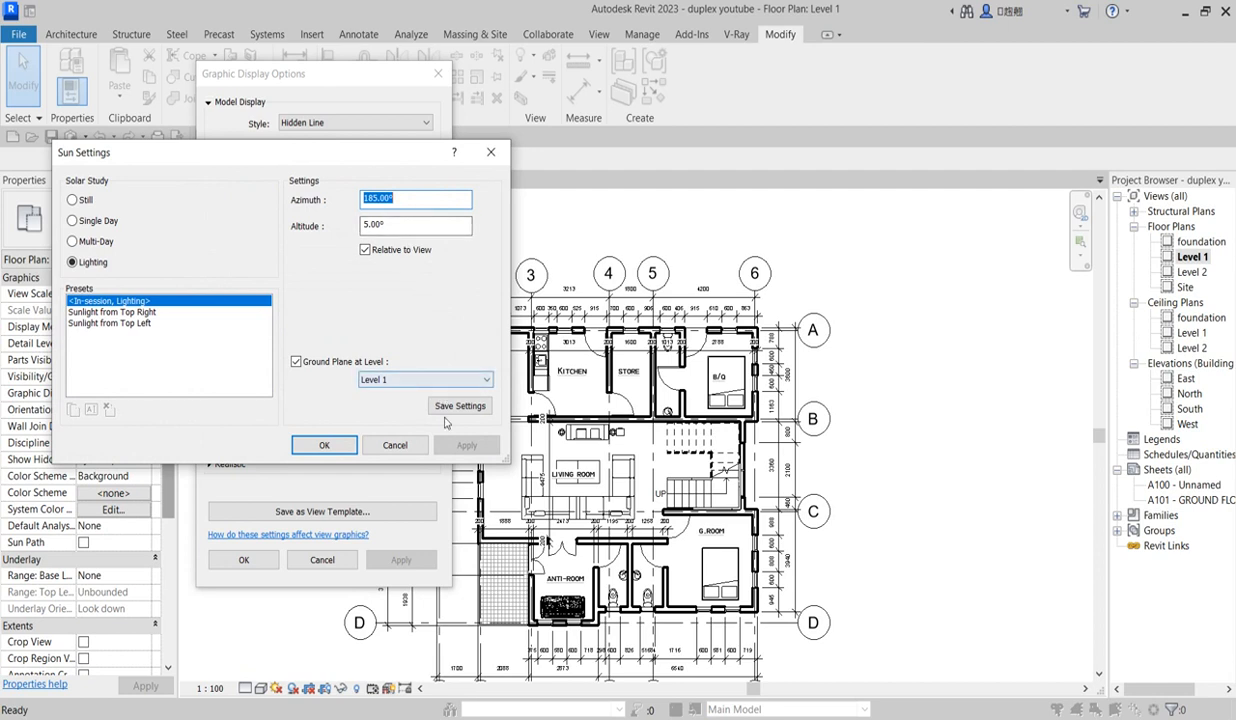
left_click(324, 444)
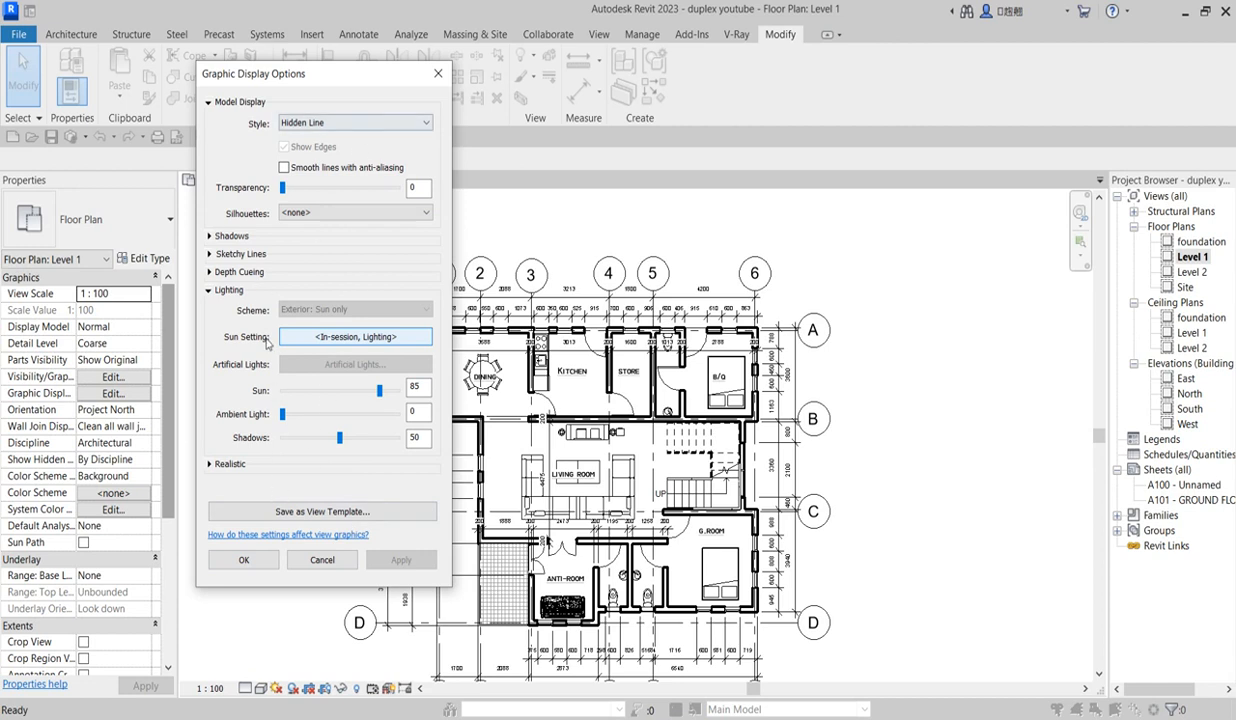
left_click(210, 236)
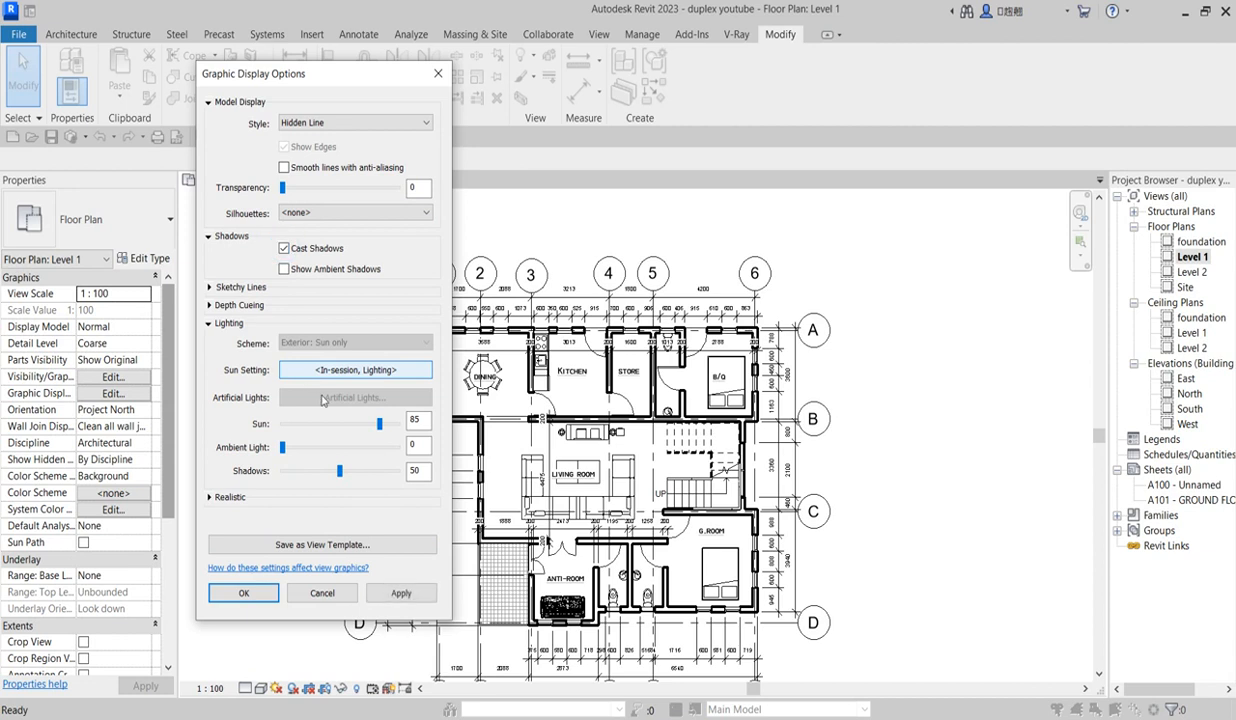
left_click(243, 593)
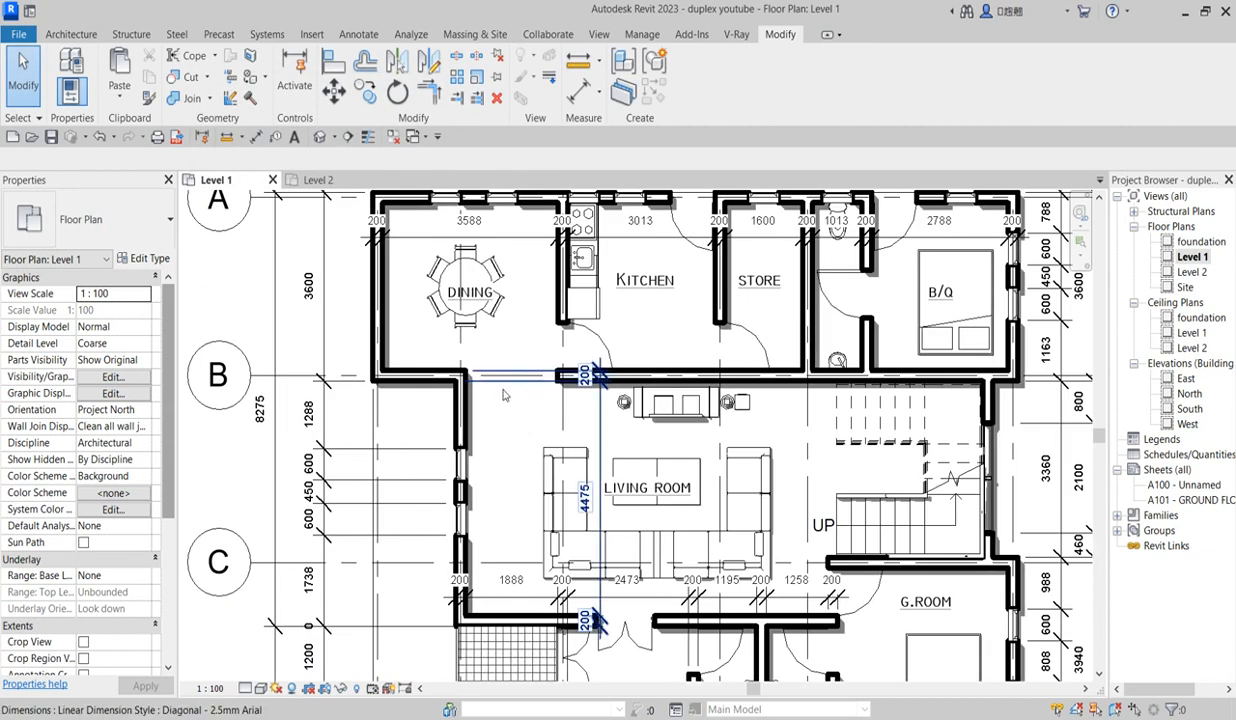
scroll("down", 3)
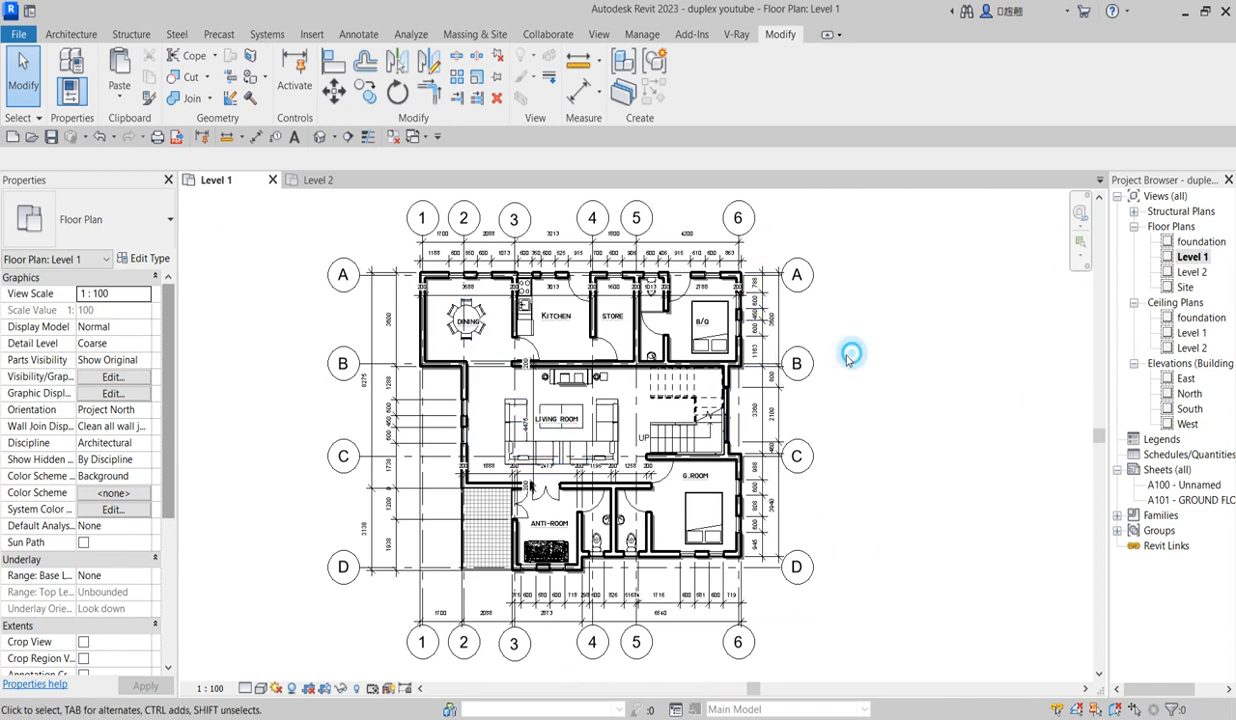